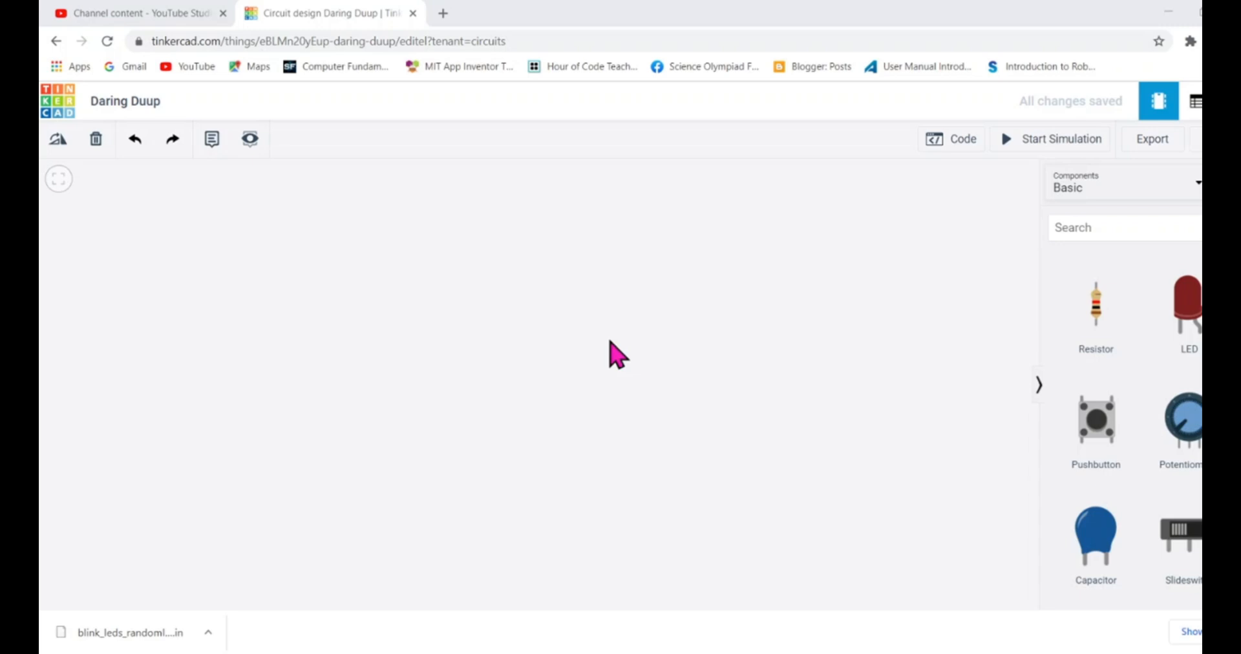
pyautogui.moveTo(597, 210)
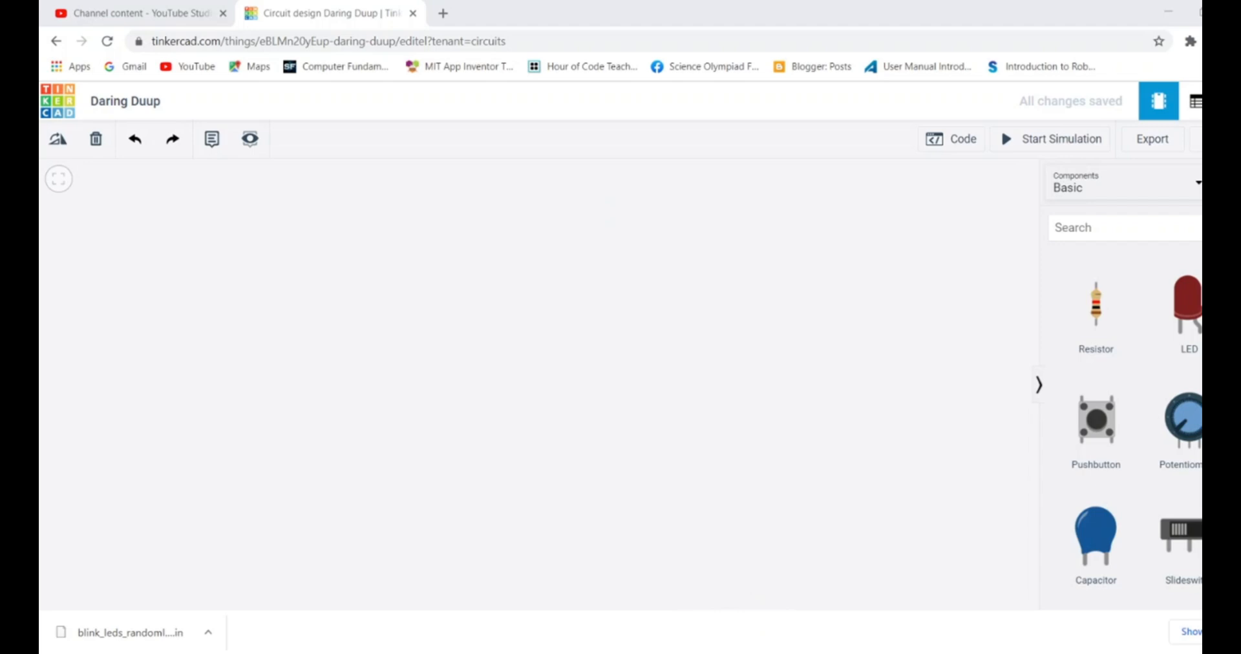
pyautogui.moveTo(604, 205)
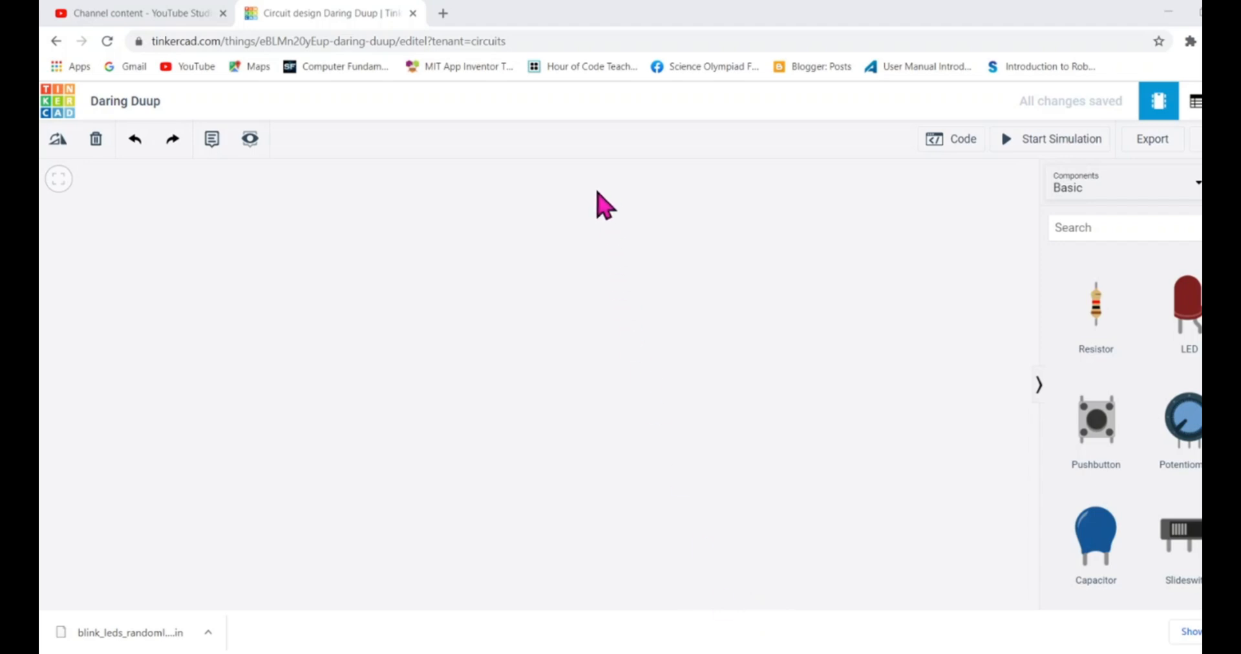
pyautogui.moveTo(968, 119)
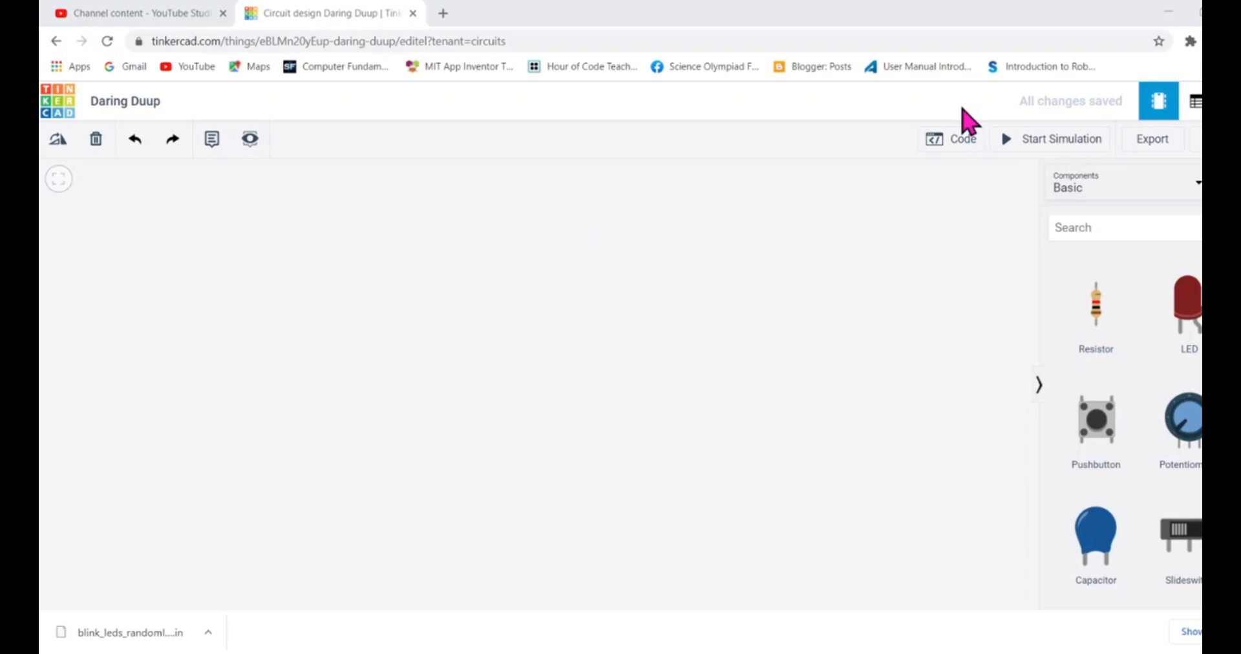
pyautogui.moveTo(580, 289)
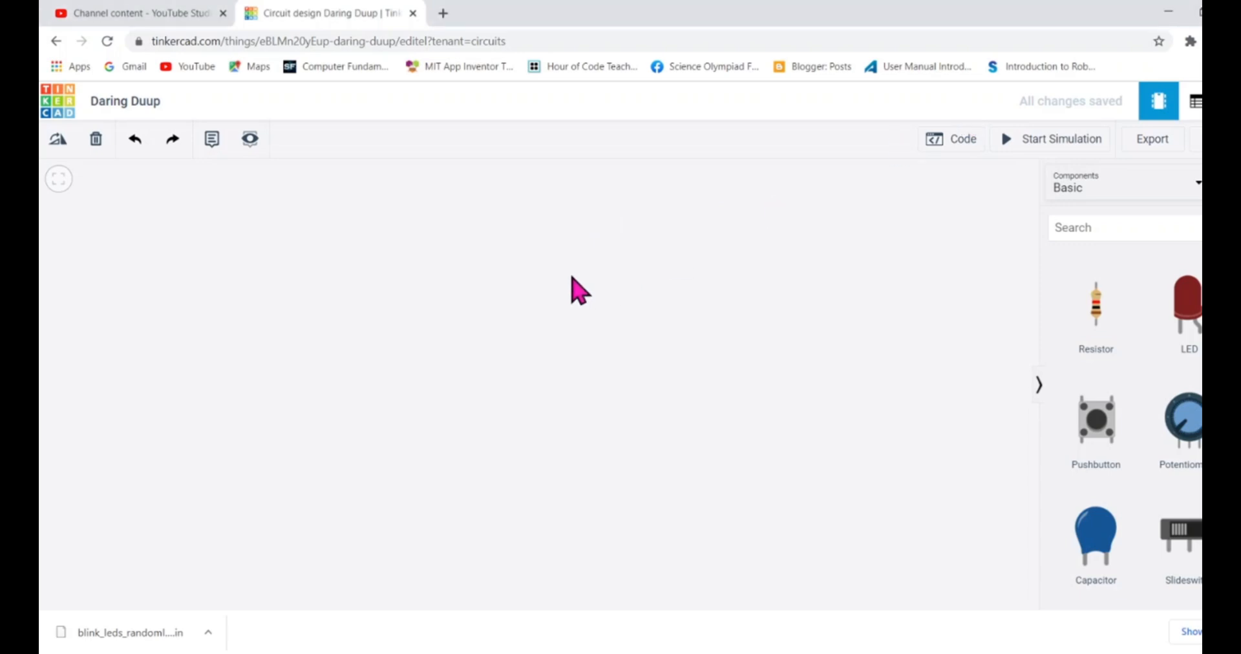
pyautogui.moveTo(150, 107)
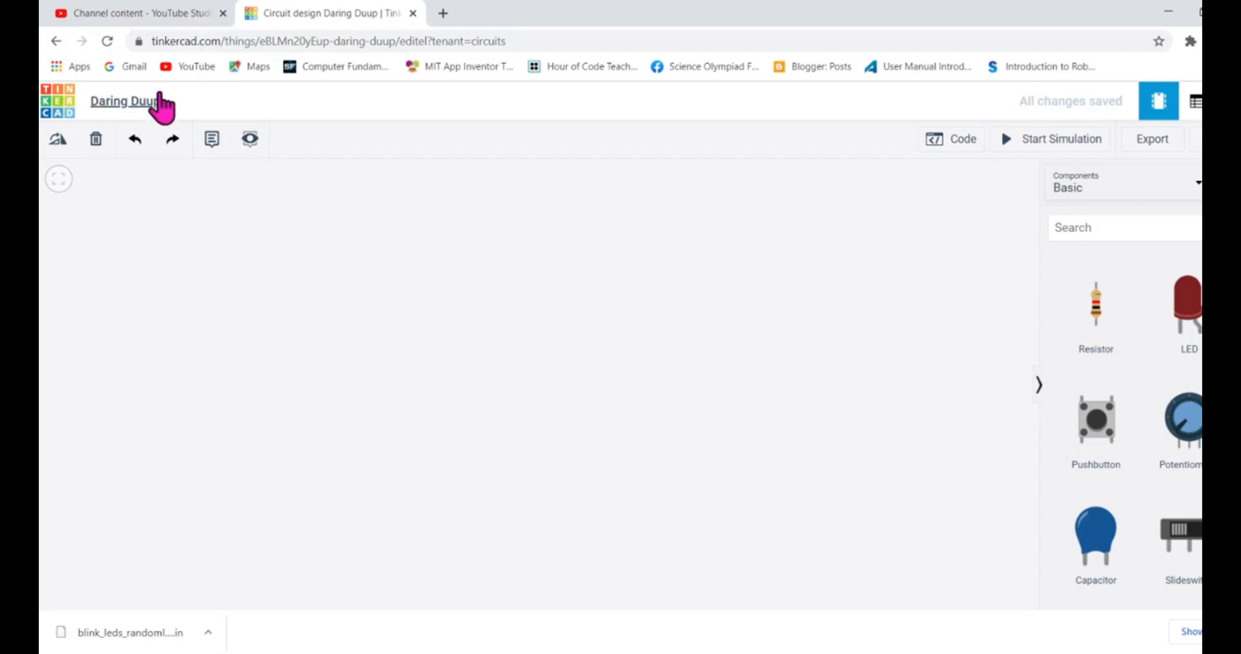
# - Rename the design title to 'Measuring Distance using ultrasonic sensor'
pyautogui.click(125, 101)
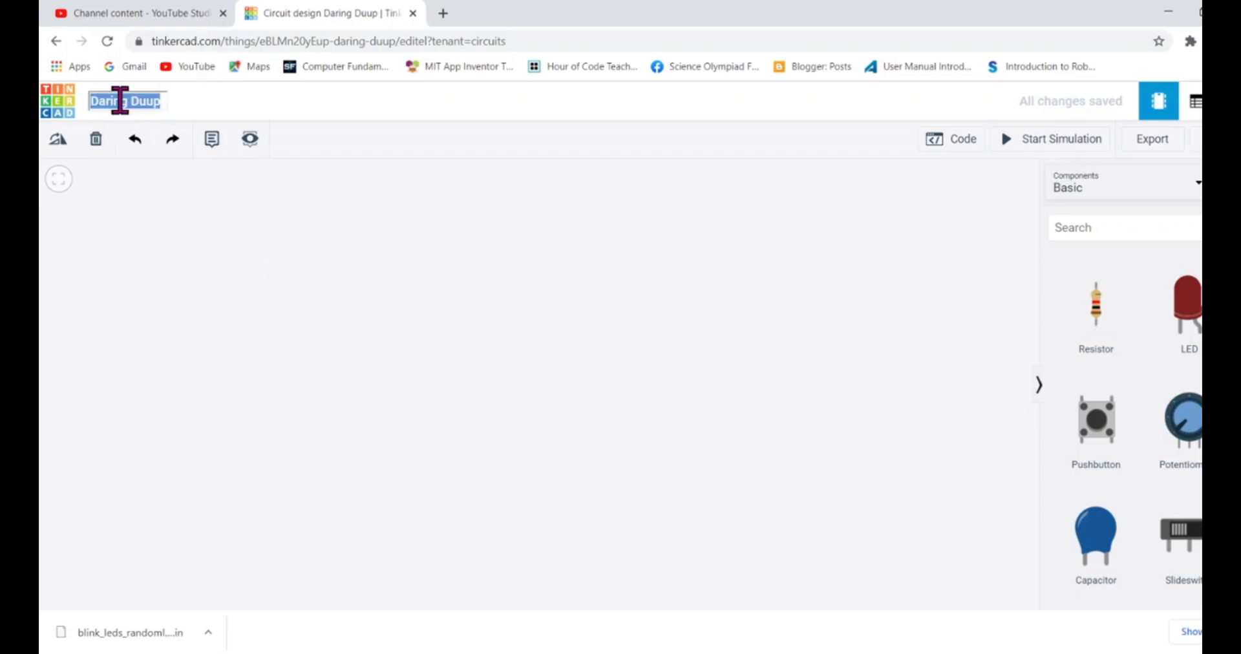
pyautogui.write('M')
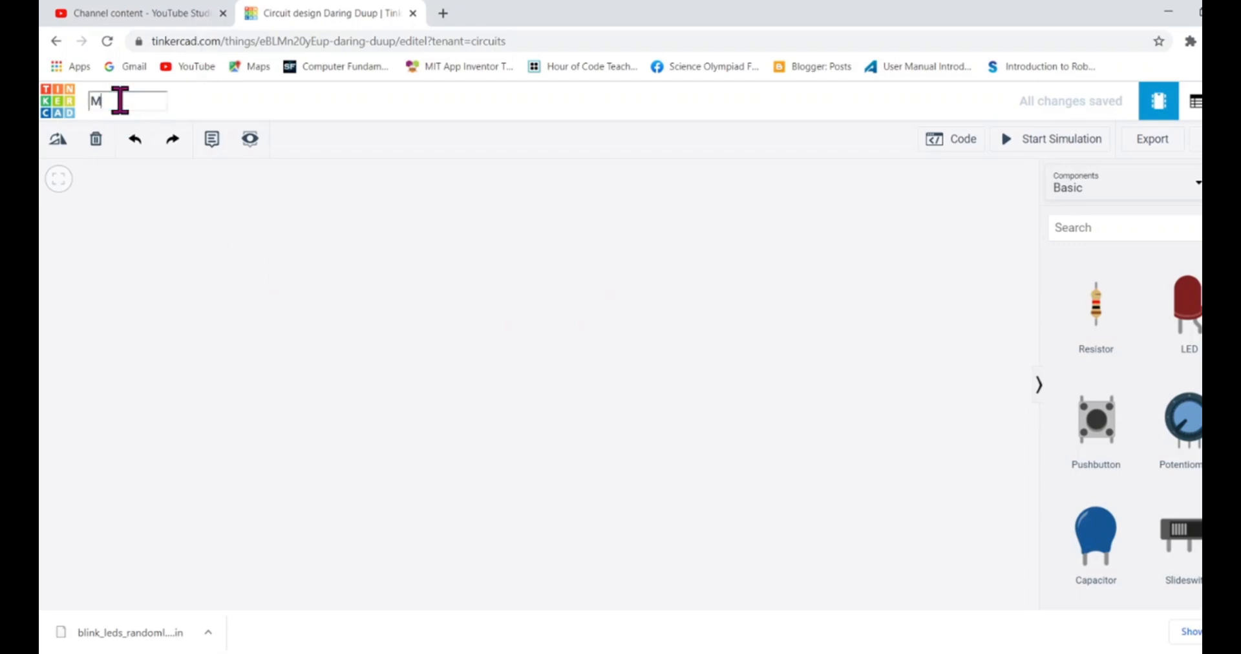
pyautogui.write('eas')
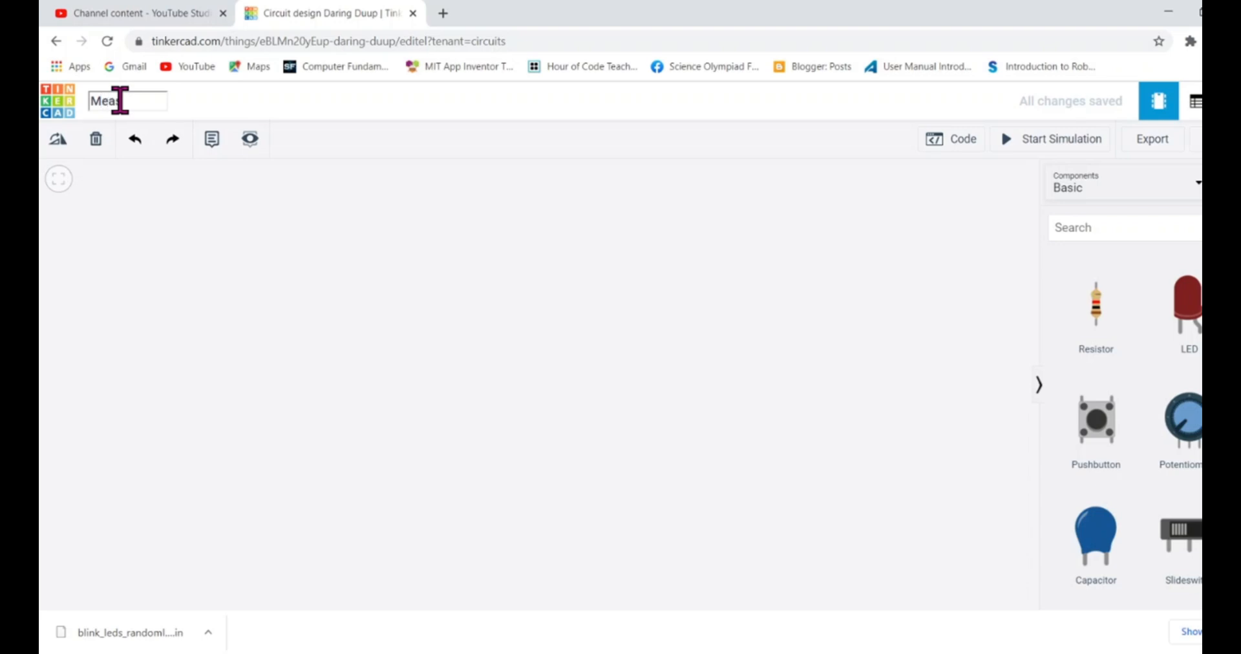
pyautogui.write('uring D')
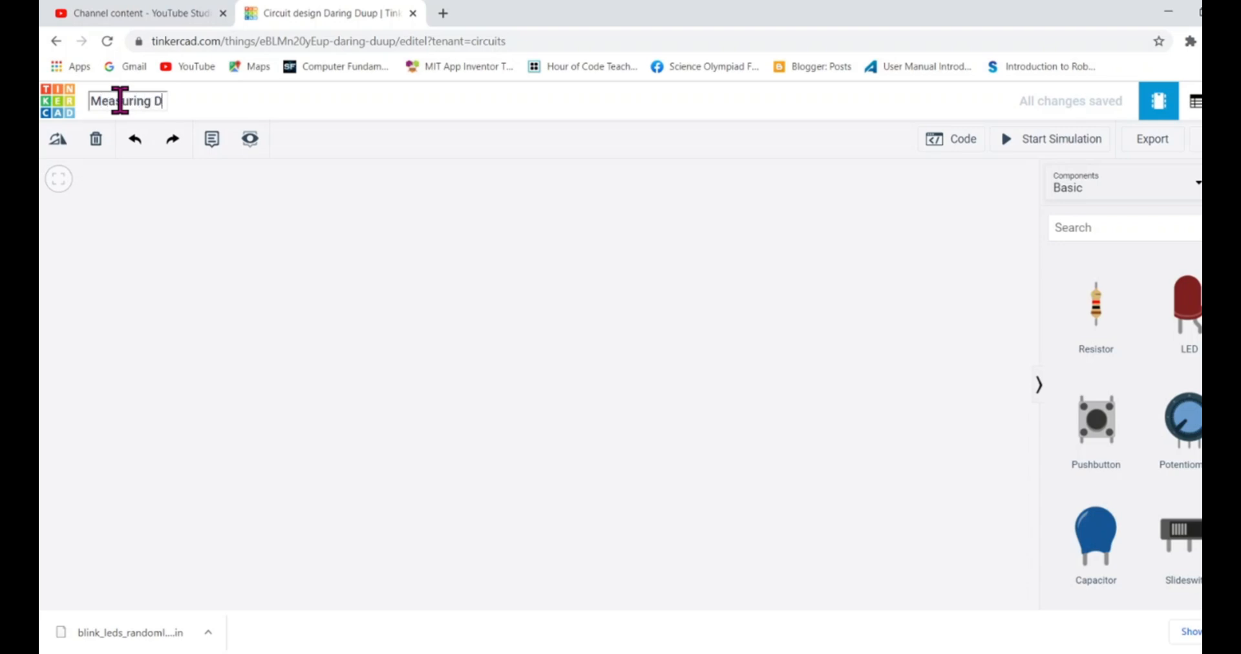
pyautogui.write('istance using')
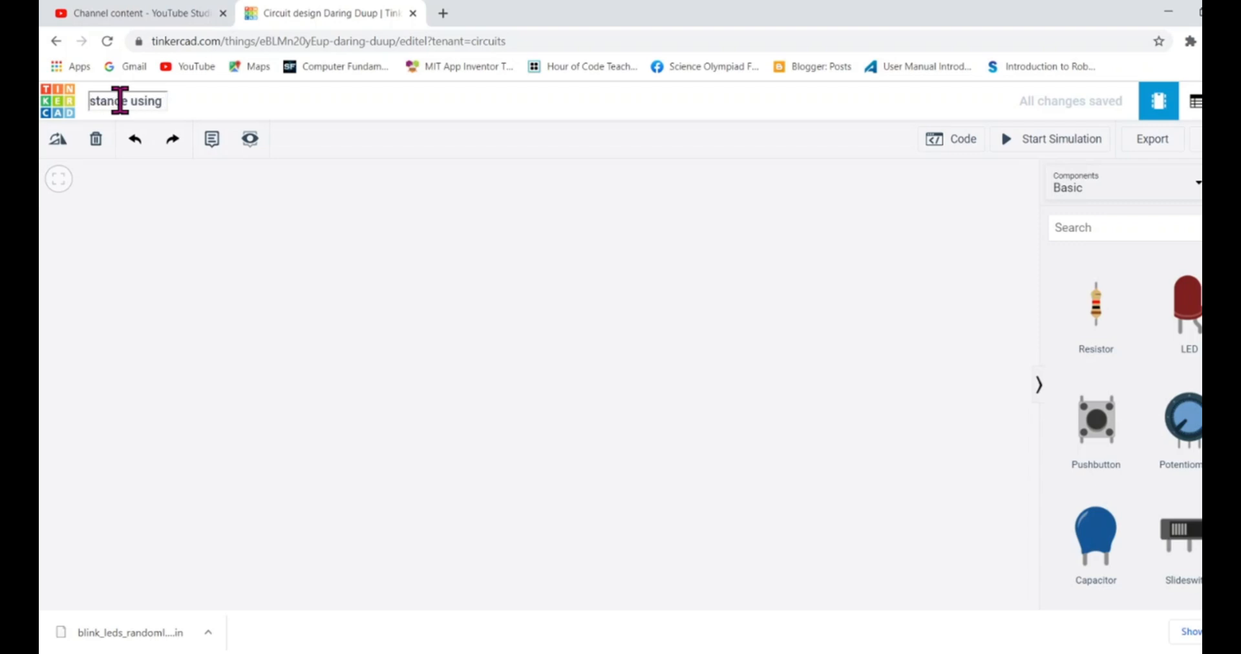
pyautogui.write('ultrasonic sensor')
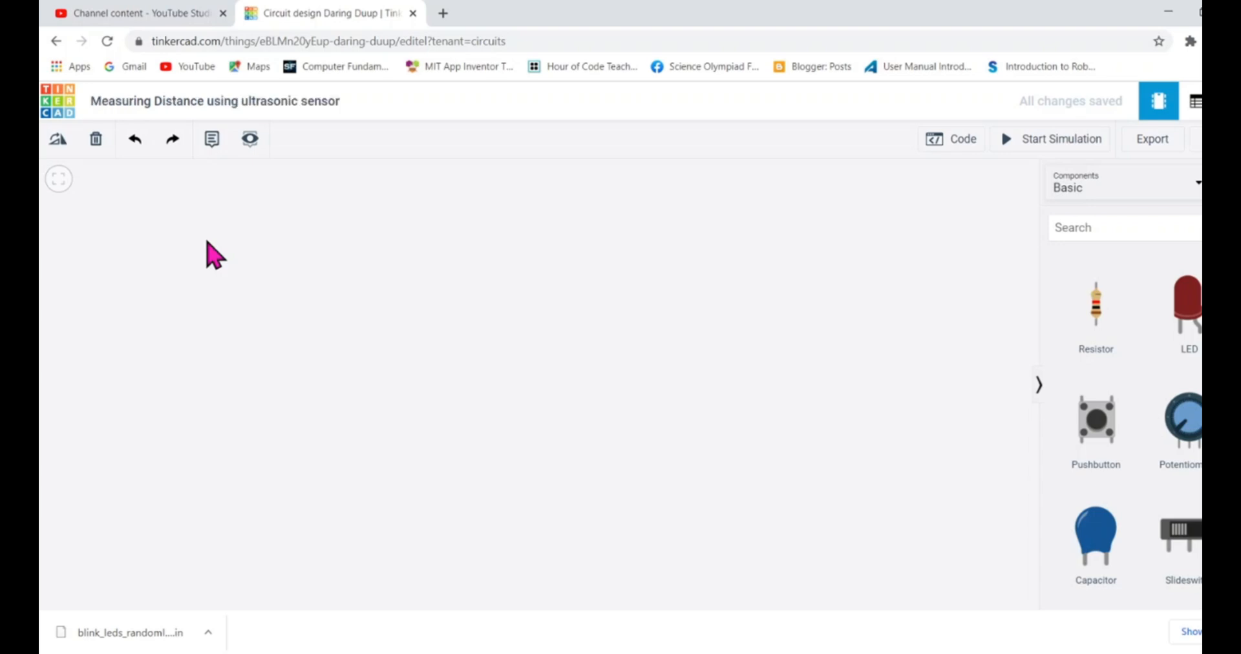
pyautogui.moveTo(372, 167)
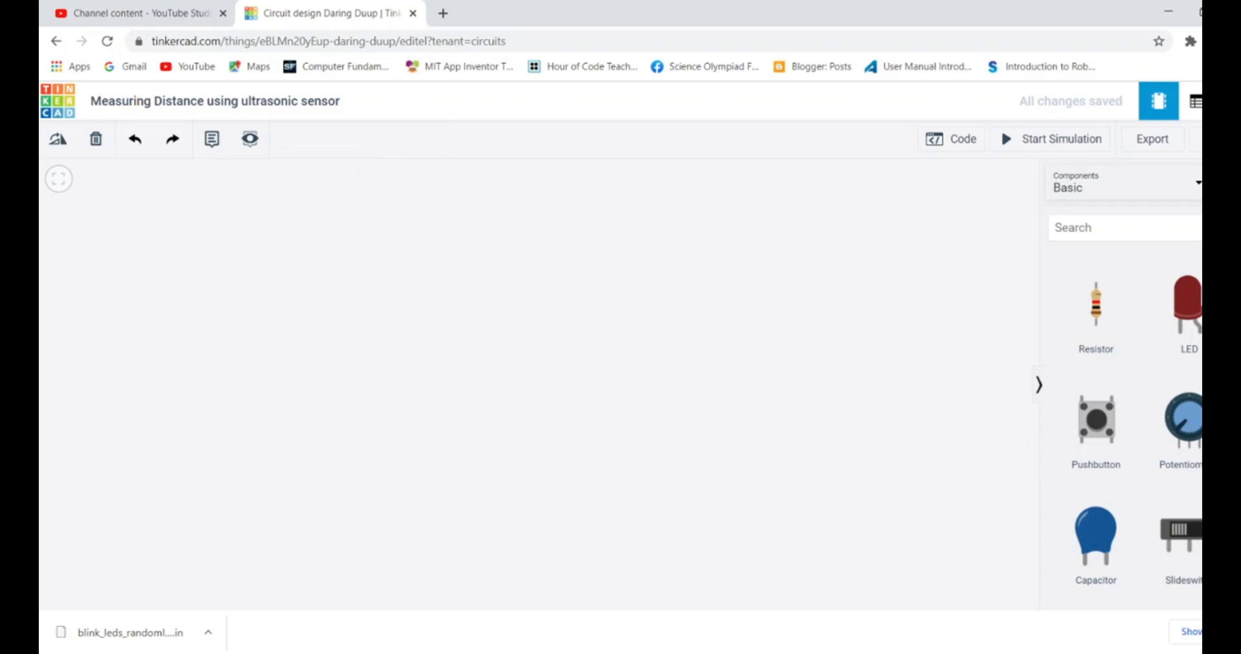
# - Place an Arduino Uno R3 from the Basic components onto the left of the canvas
pyautogui.scroll(-3)
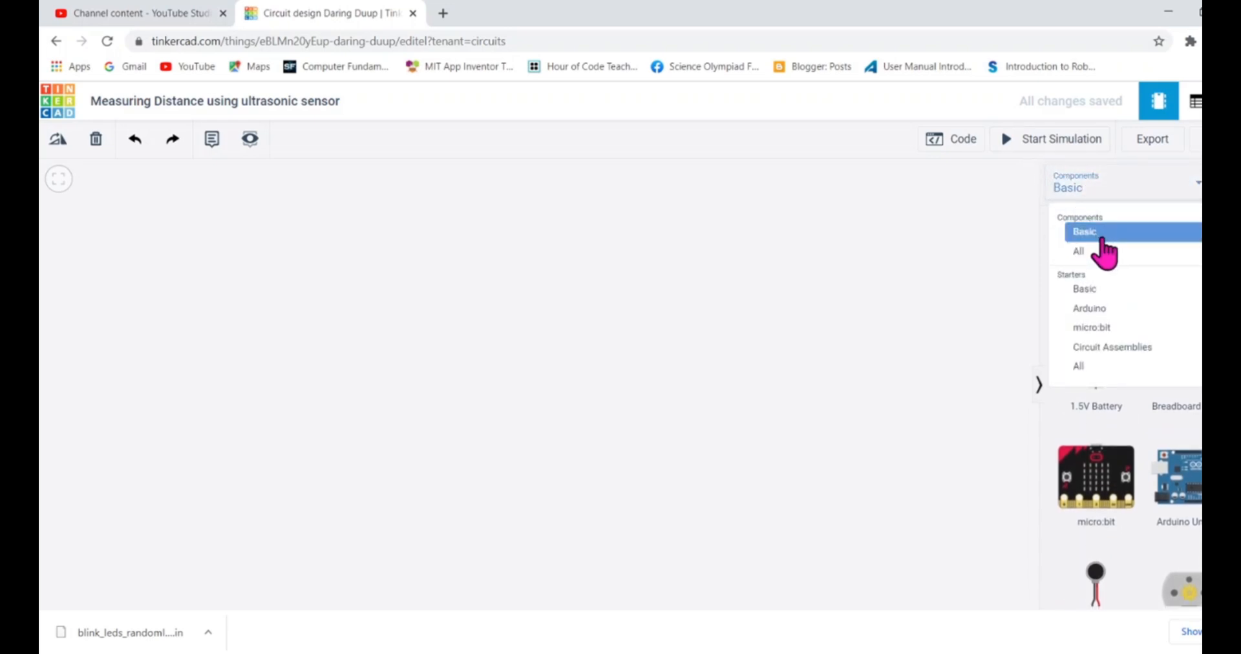
pyautogui.click(1083, 231)
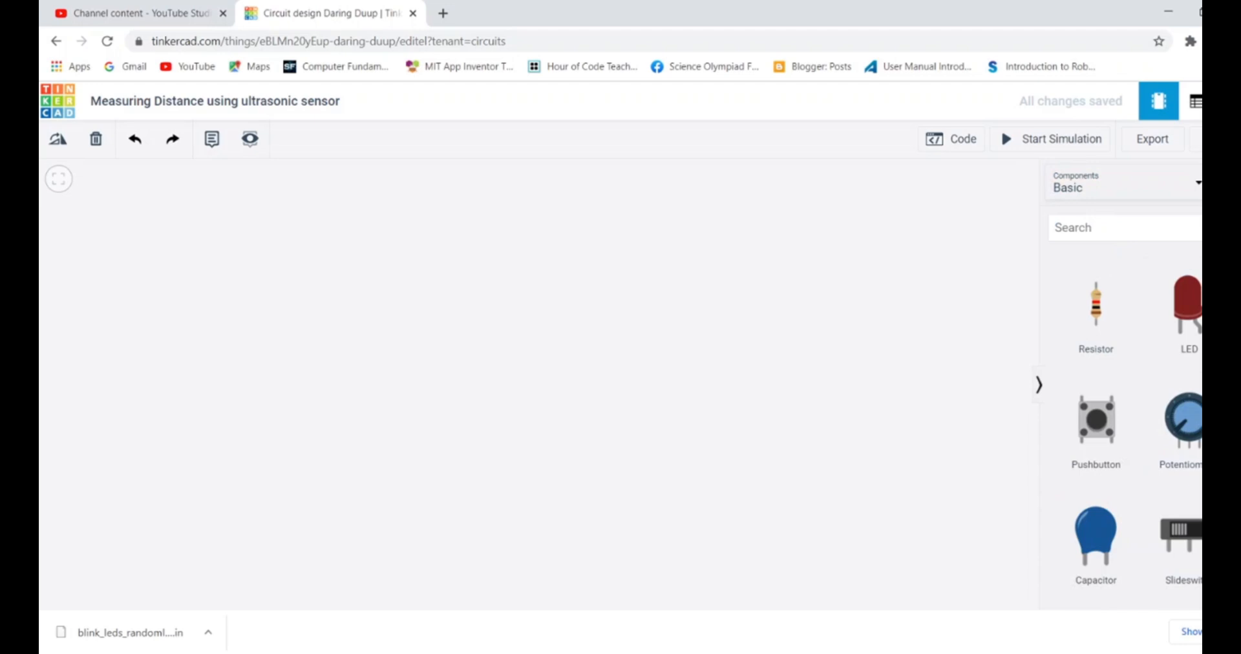
pyautogui.scroll(-3)
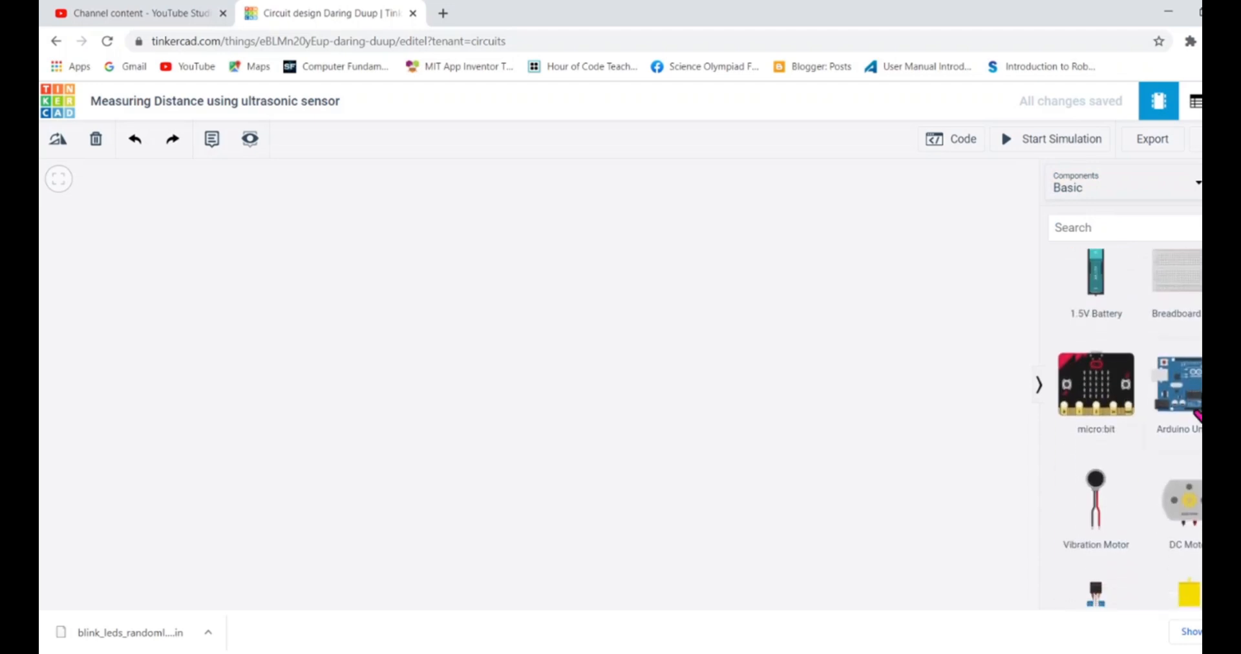
pyautogui.moveTo(662, 353)
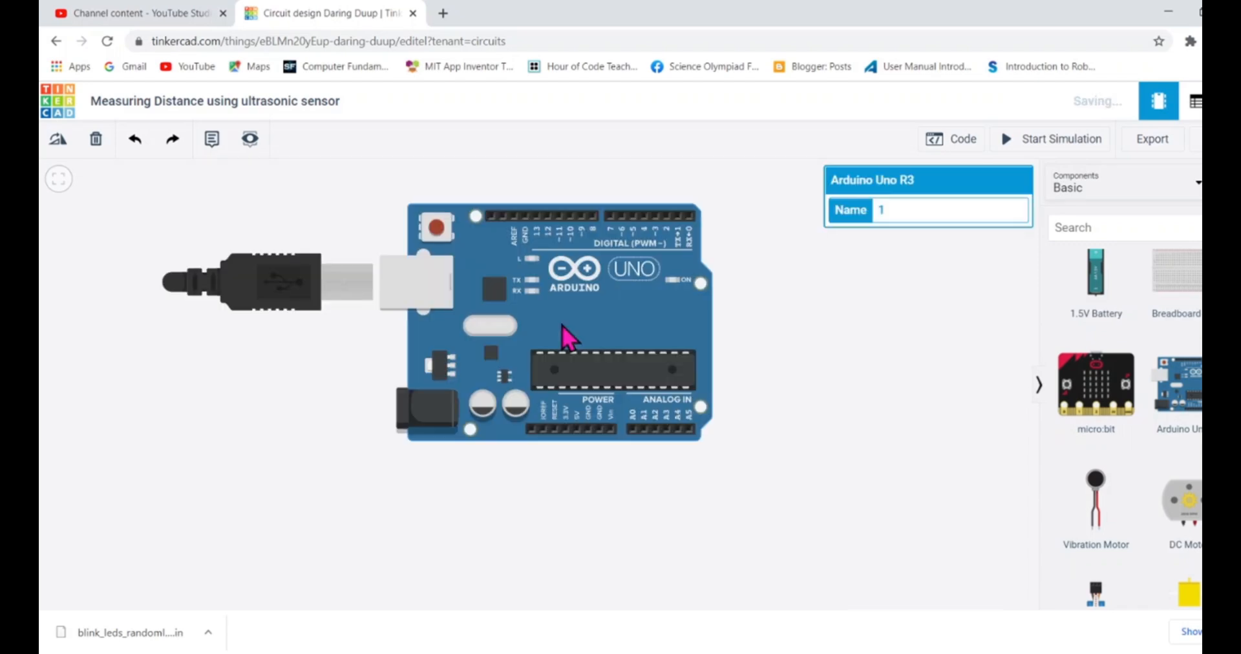
pyautogui.moveTo(565, 340); pyautogui.dragTo(317, 408)
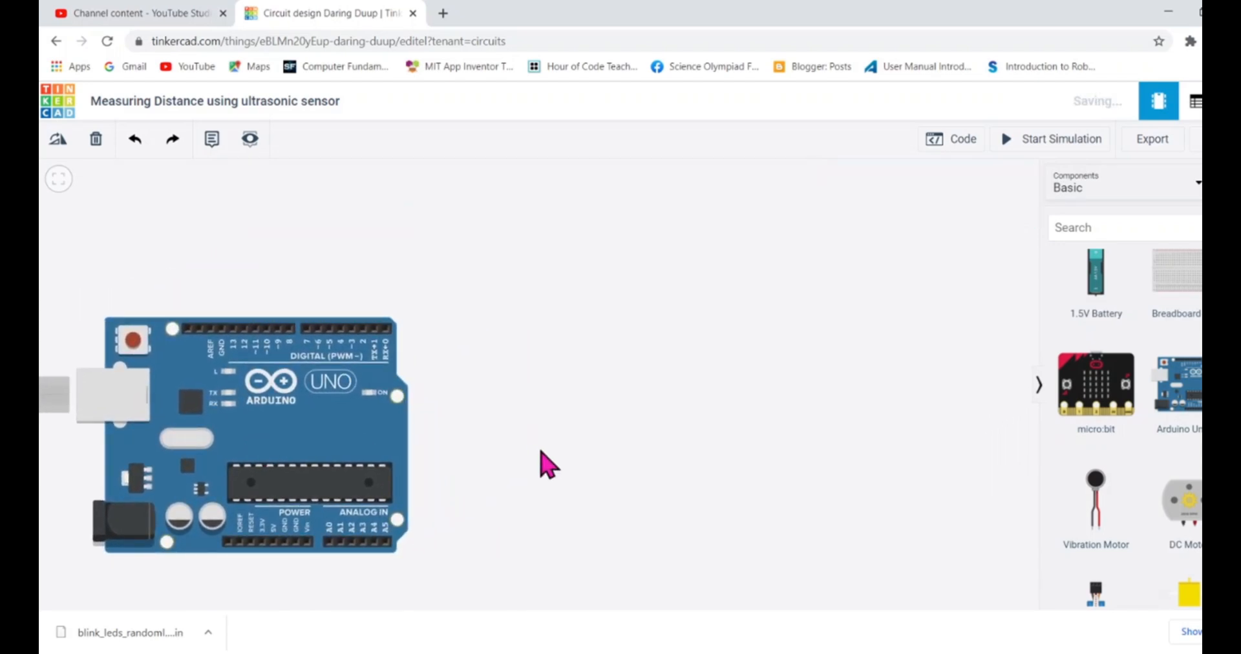
# - Place an Ultrasonic Distance Sensor on the canvas to the right of the Arduino Uno
pyautogui.click(246, 431)
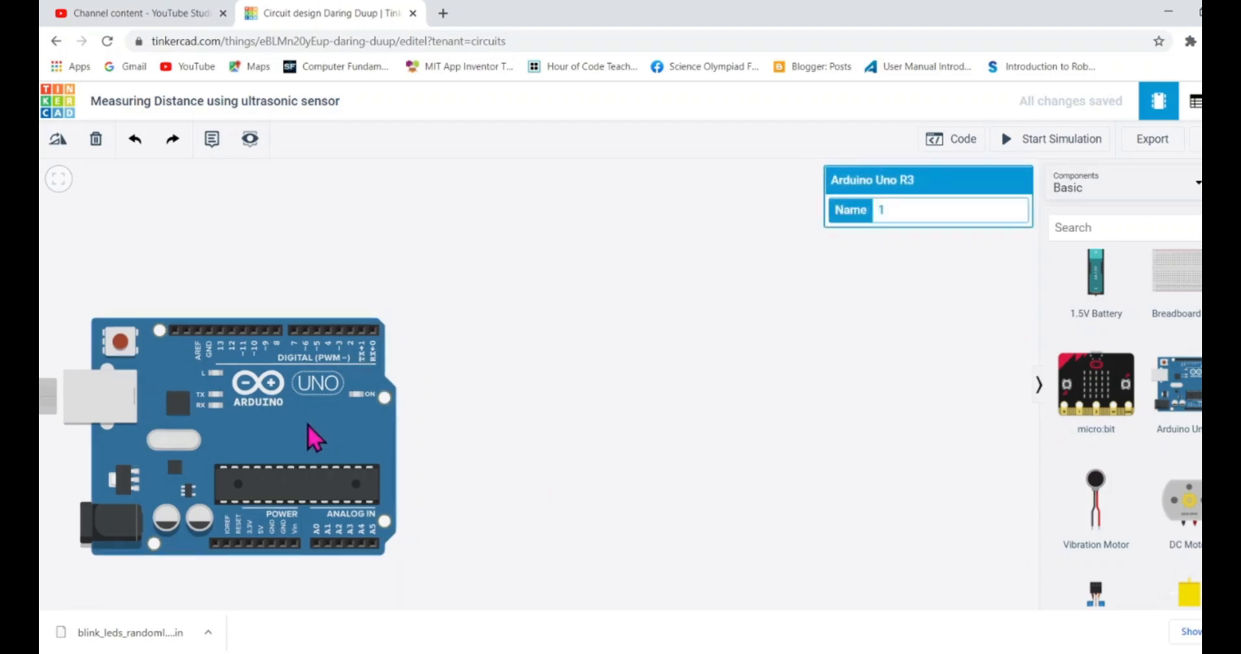
pyautogui.scroll(3)
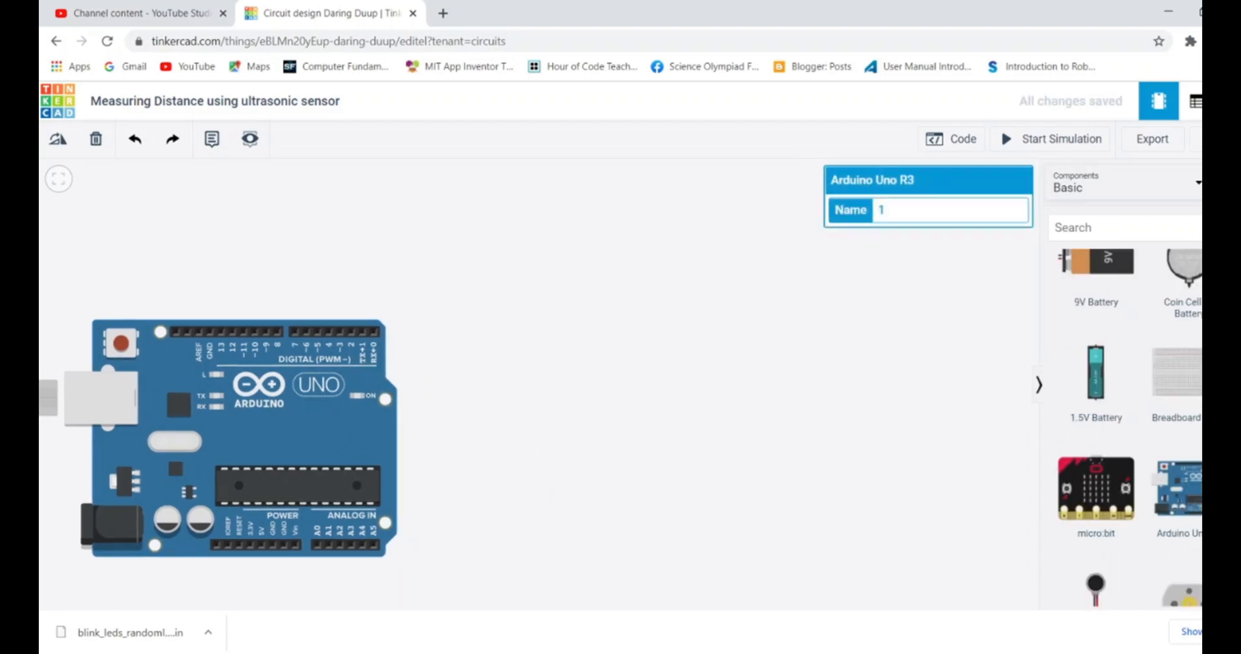
pyautogui.scroll(-3)
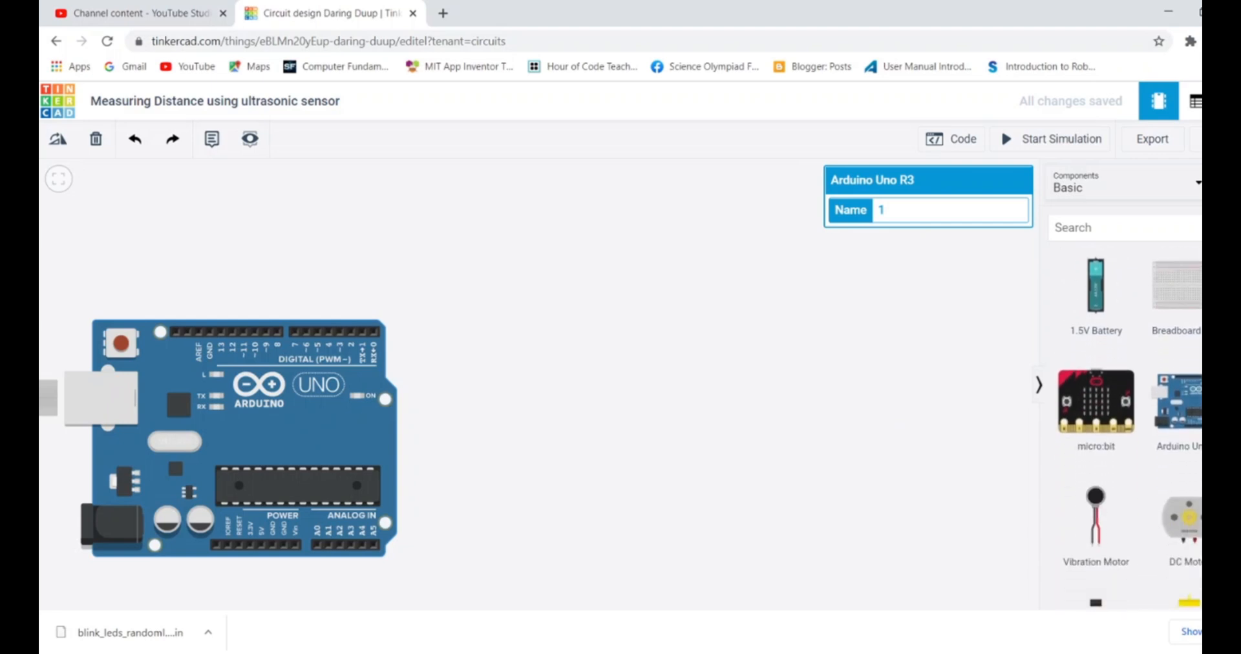
pyautogui.scroll(-3)
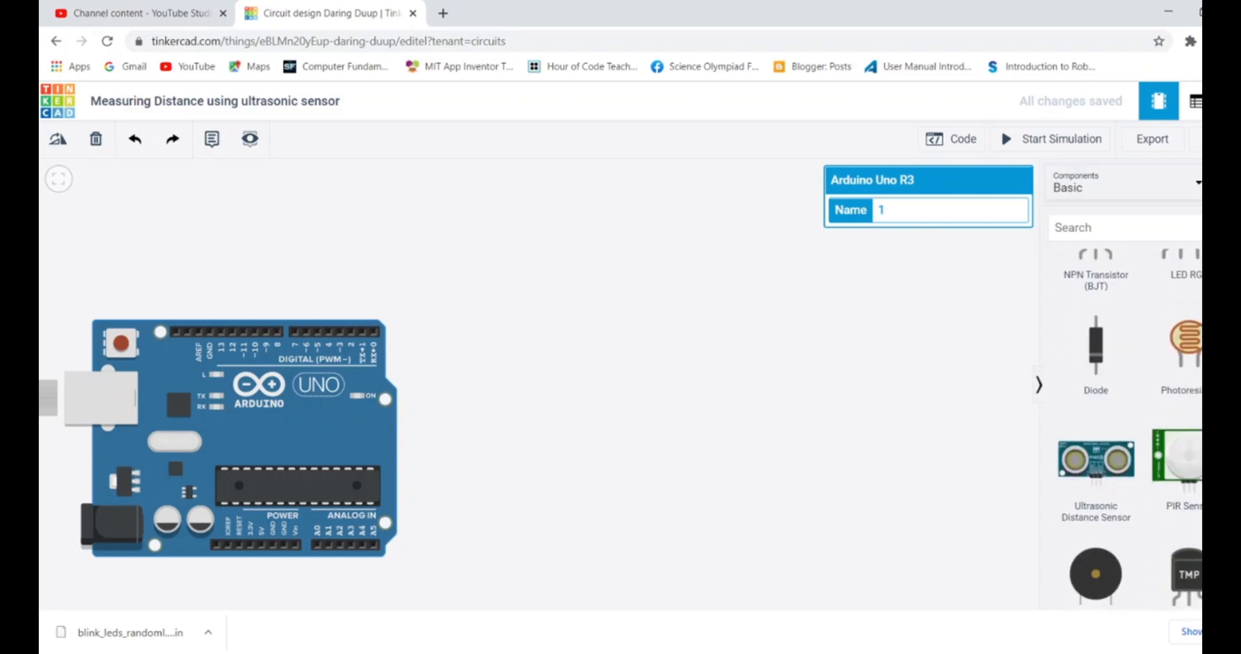
pyautogui.moveTo(1168, 522)
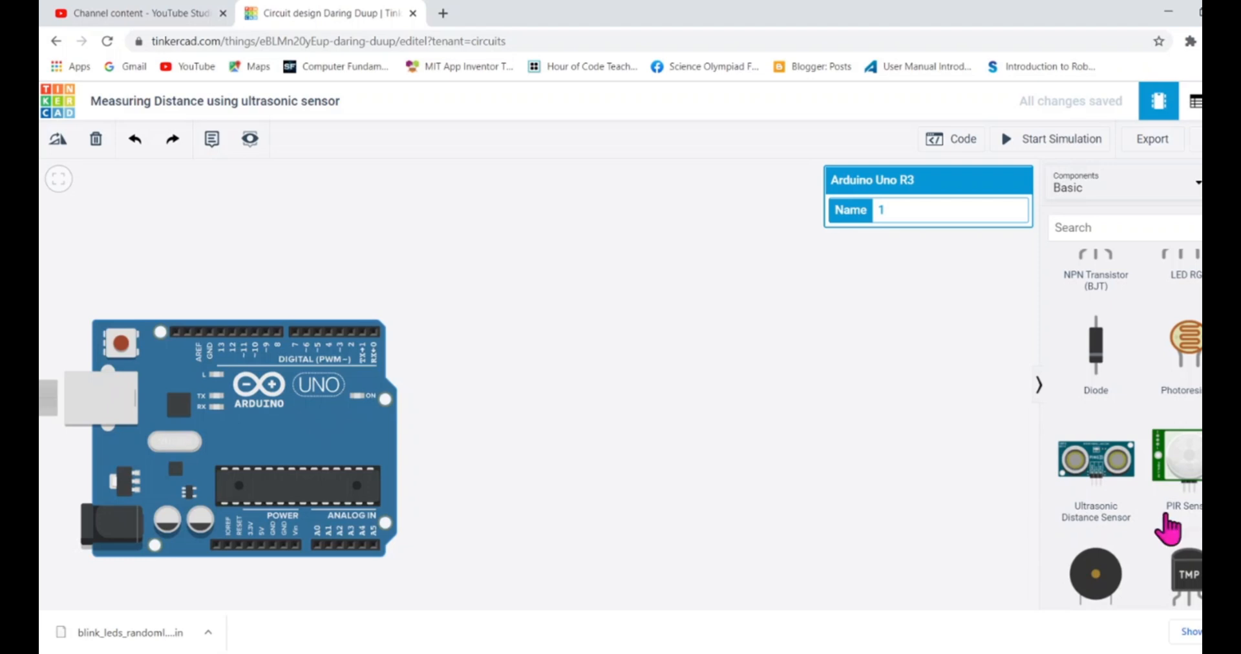
pyautogui.click(1095, 459)
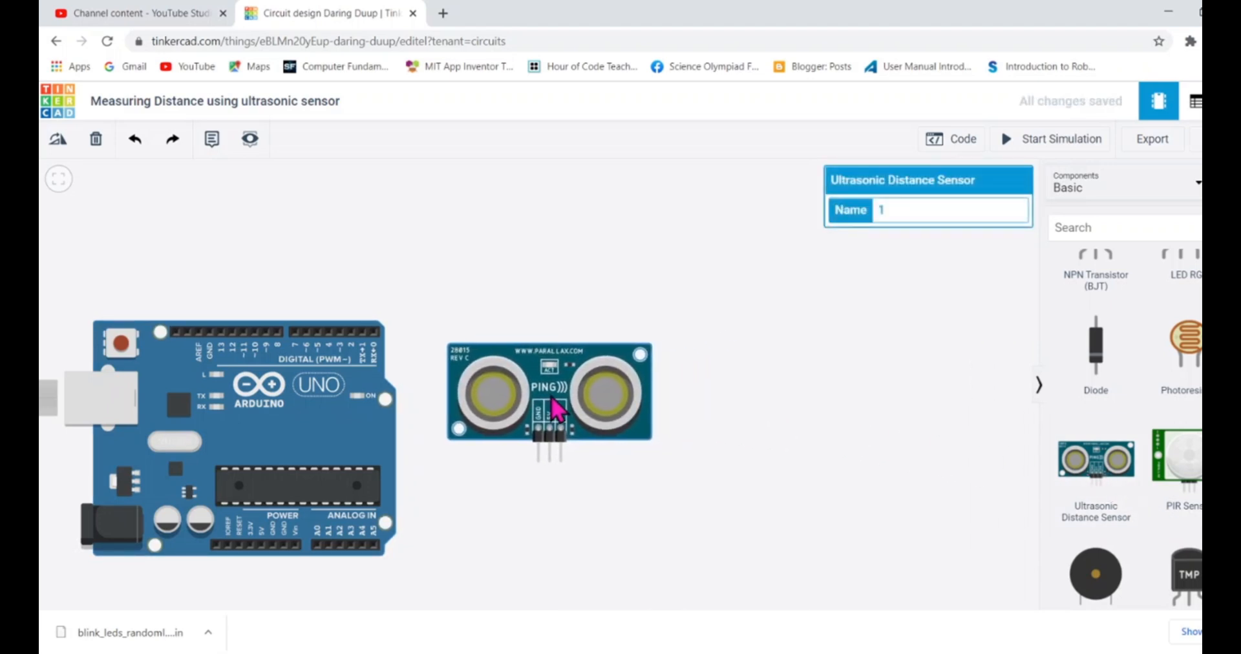
pyautogui.moveTo(558, 400); pyautogui.dragTo(527, 388)
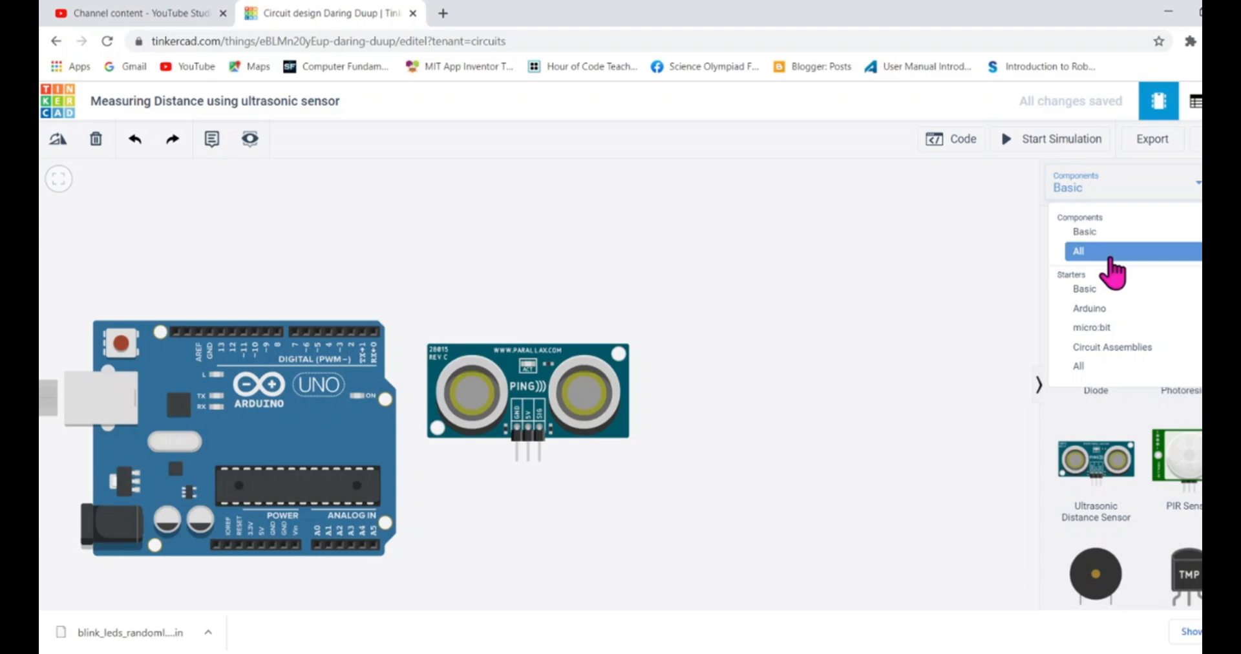
pyautogui.click(1078, 251)
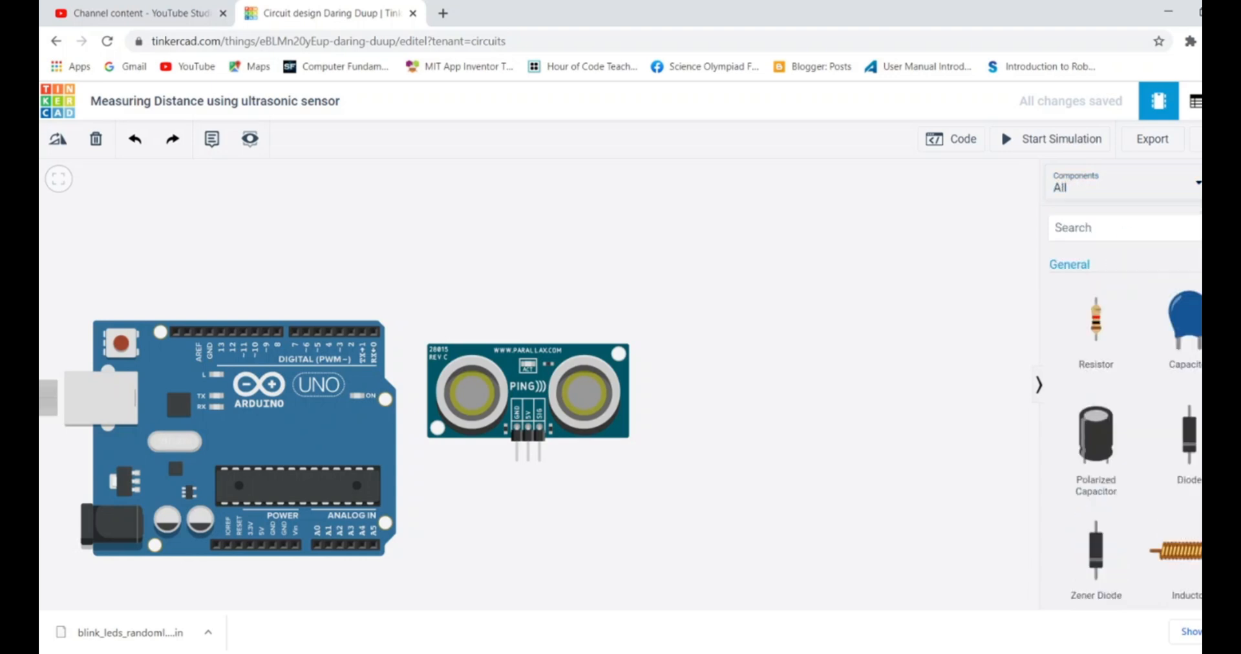
pyautogui.scroll(-3)
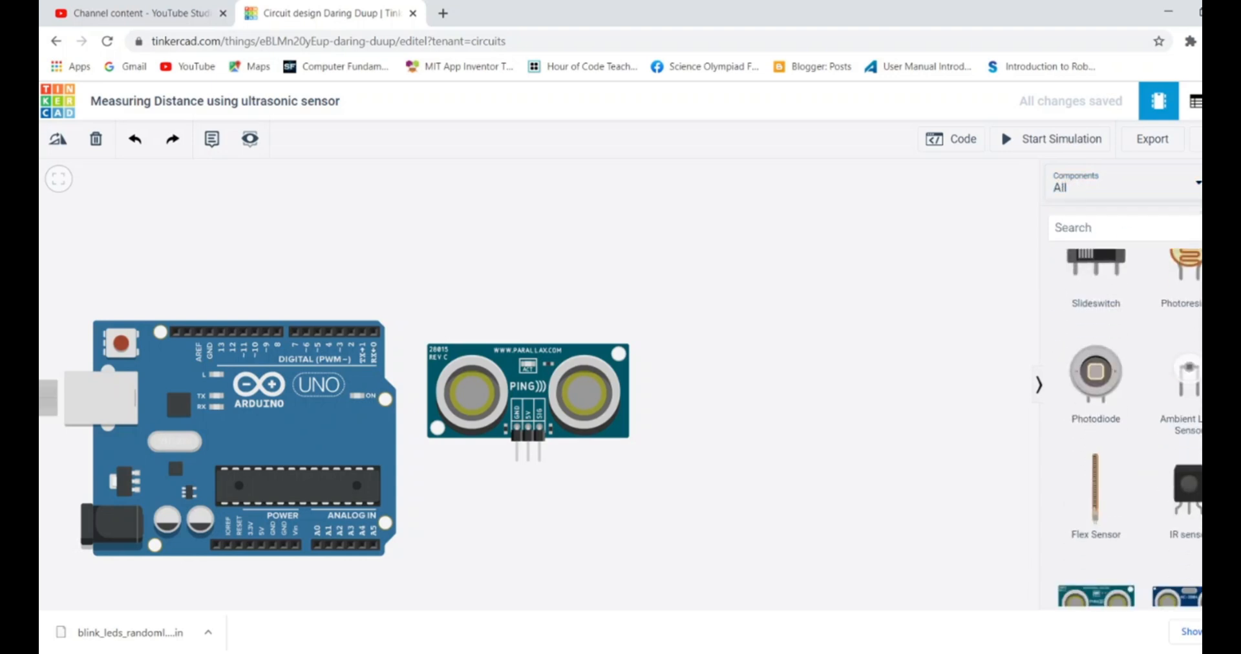
pyautogui.scroll(-3)
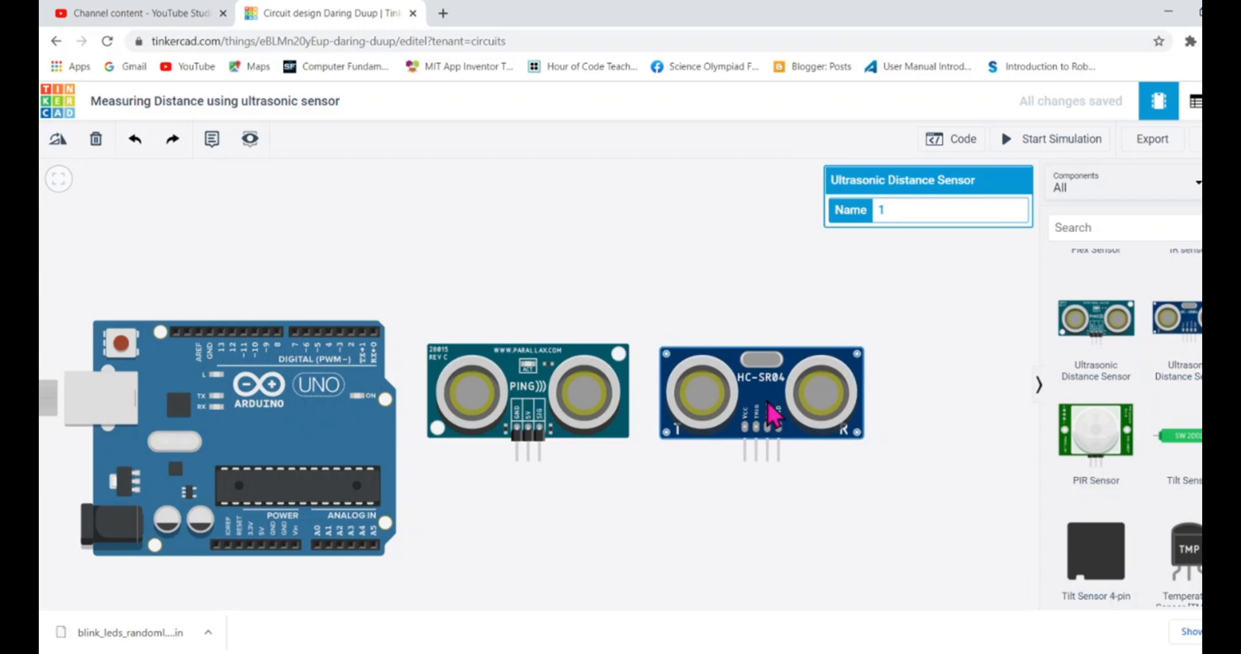
pyautogui.moveTo(762, 406)
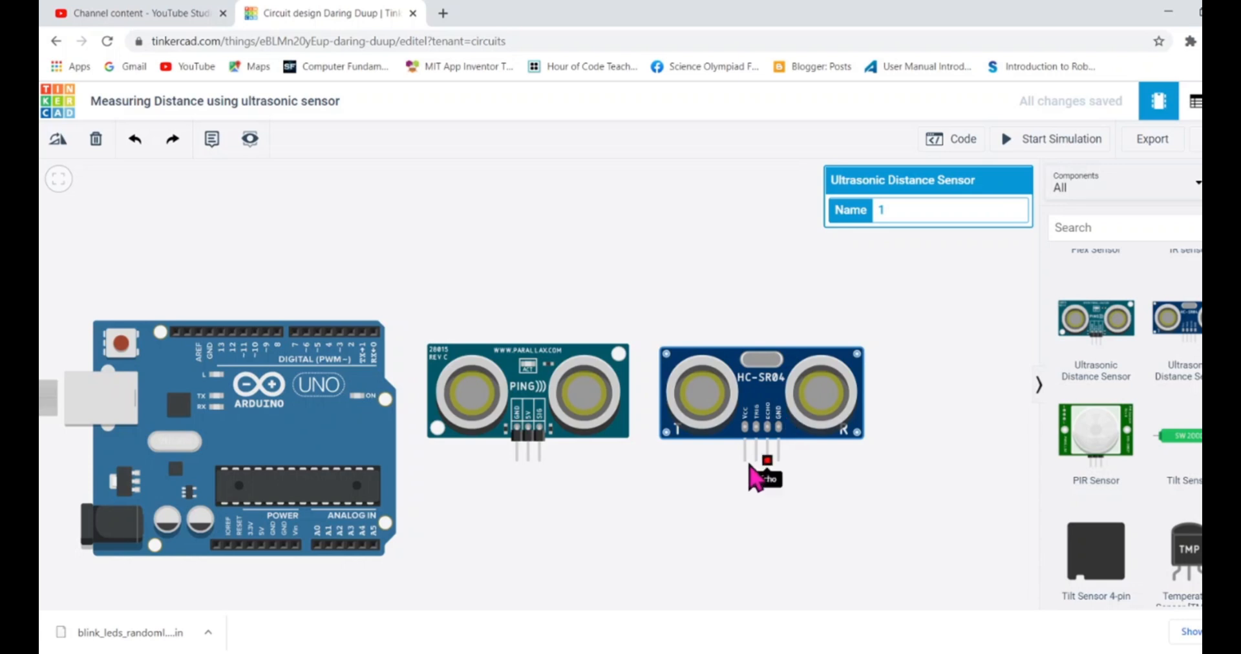
pyautogui.moveTo(745, 476)
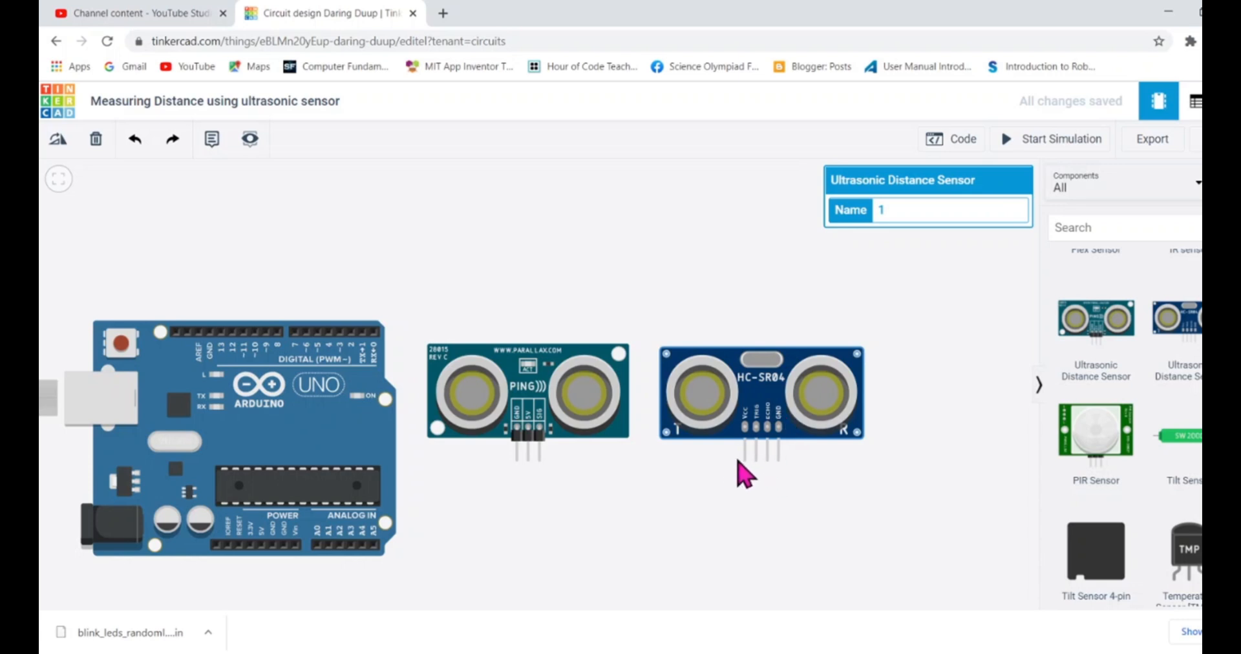
pyautogui.moveTo(766, 476)
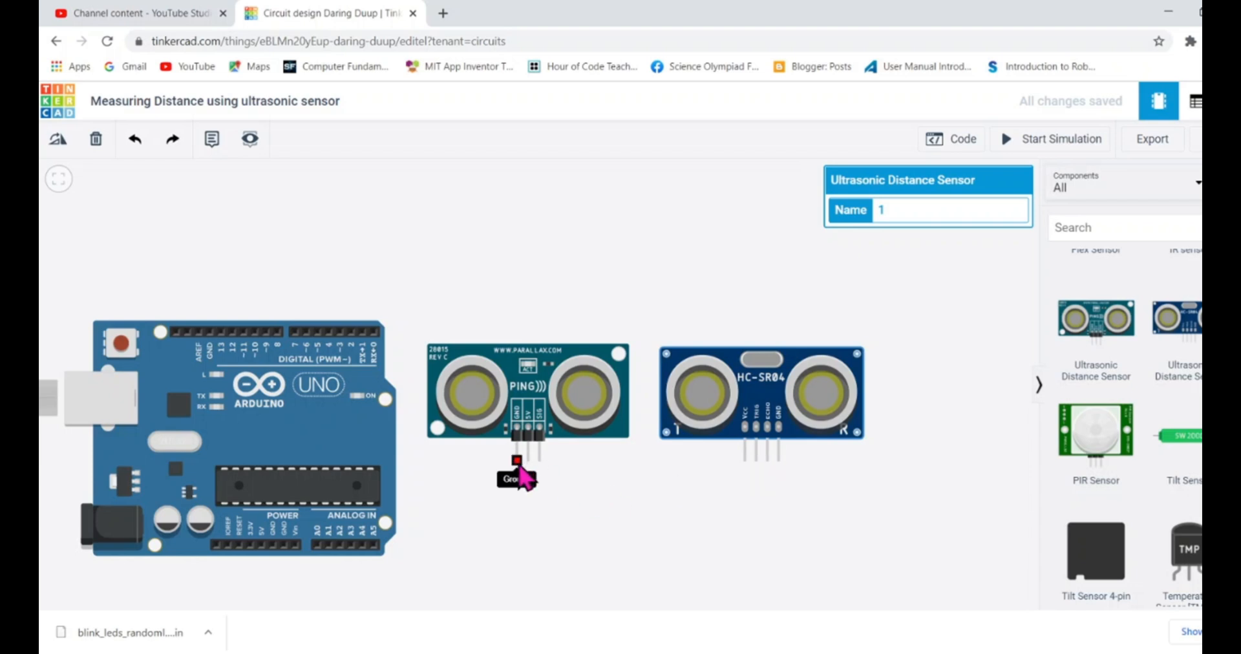
pyautogui.moveTo(542, 470)
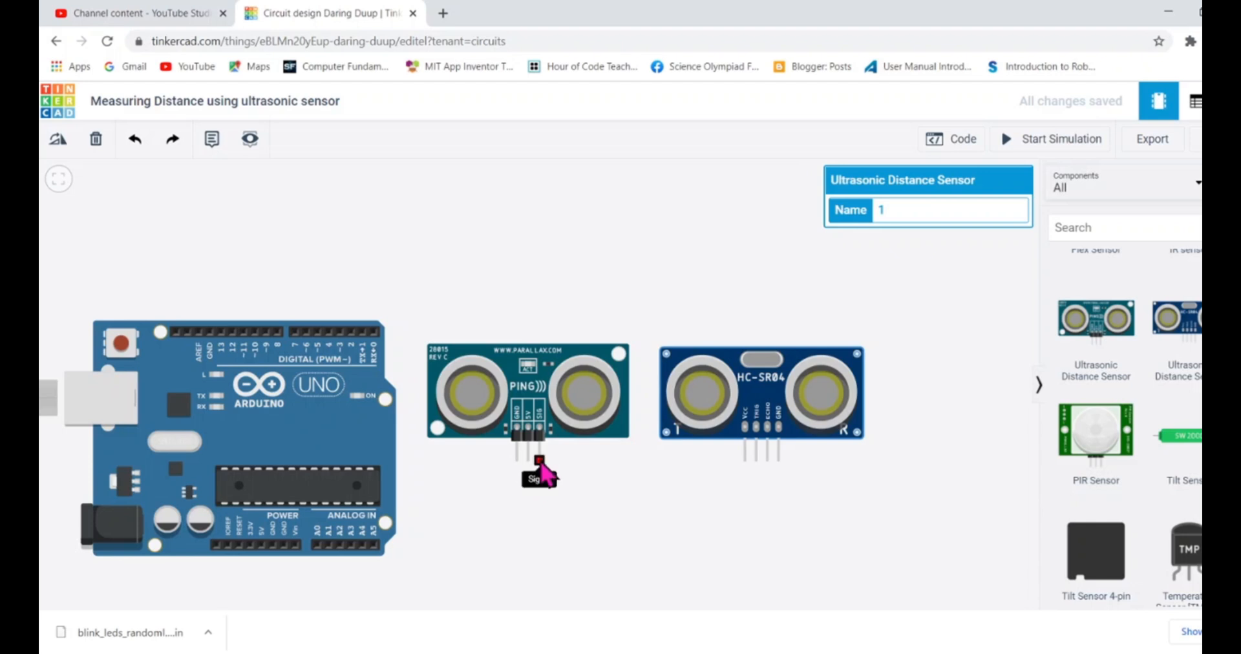
pyautogui.moveTo(675, 484)
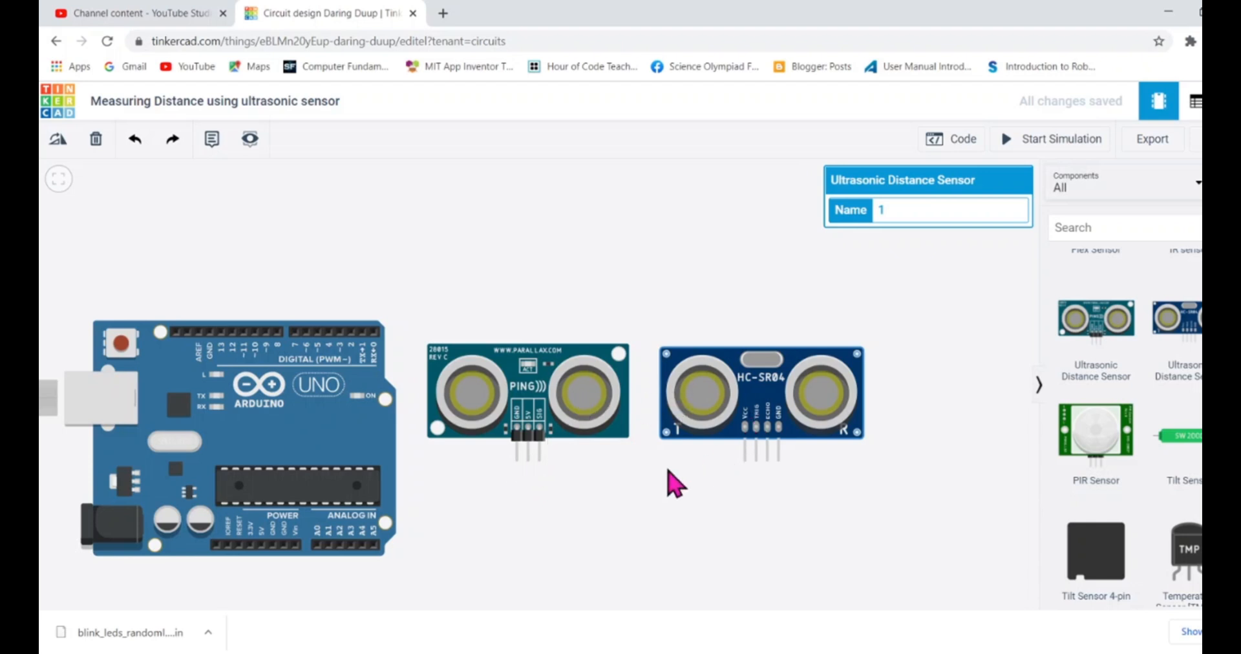
pyautogui.moveTo(708, 388)
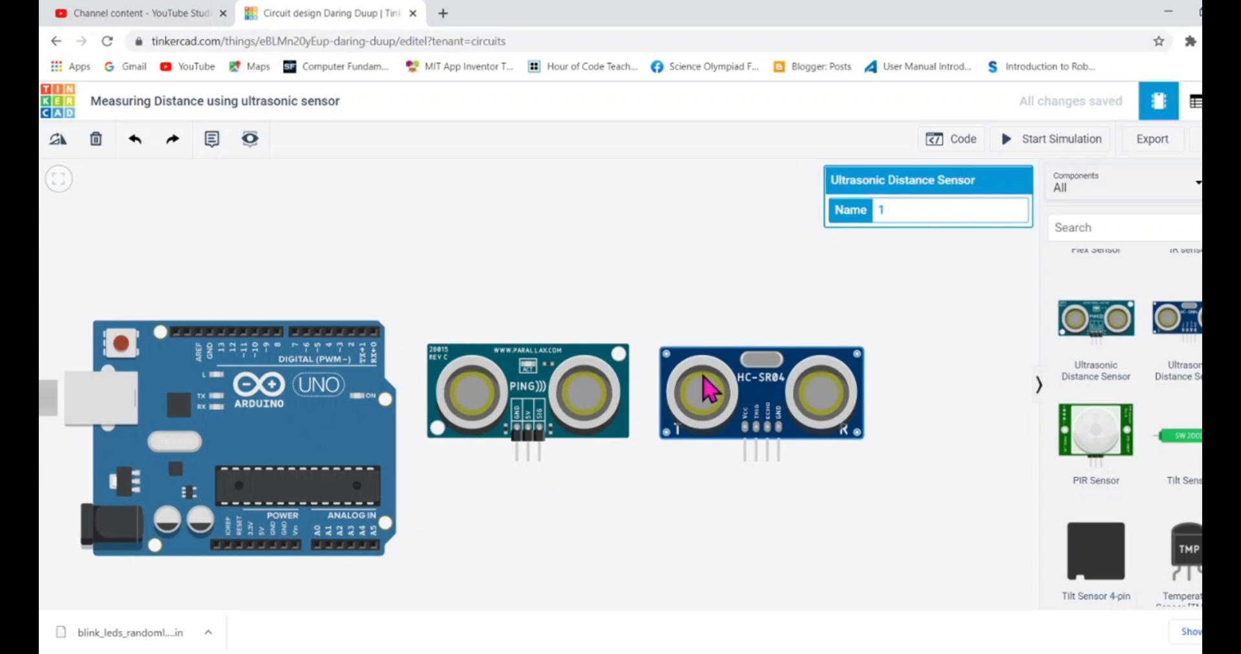
pyautogui.moveTo(756, 428)
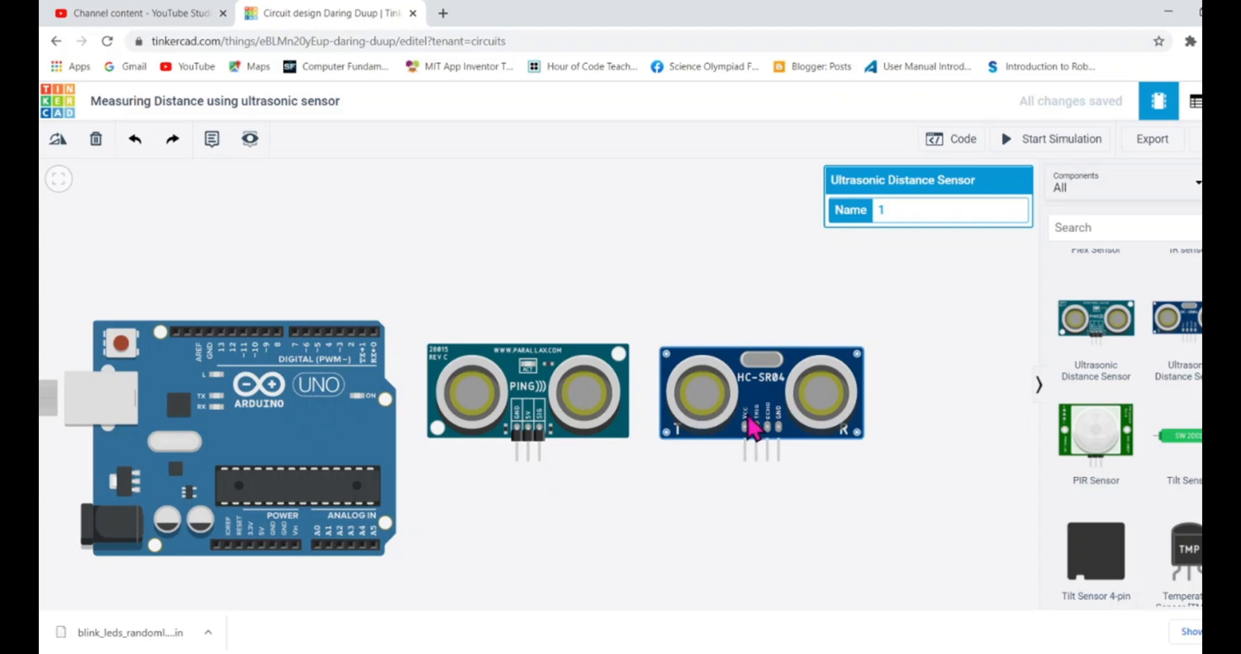
pyautogui.moveTo(703, 420)
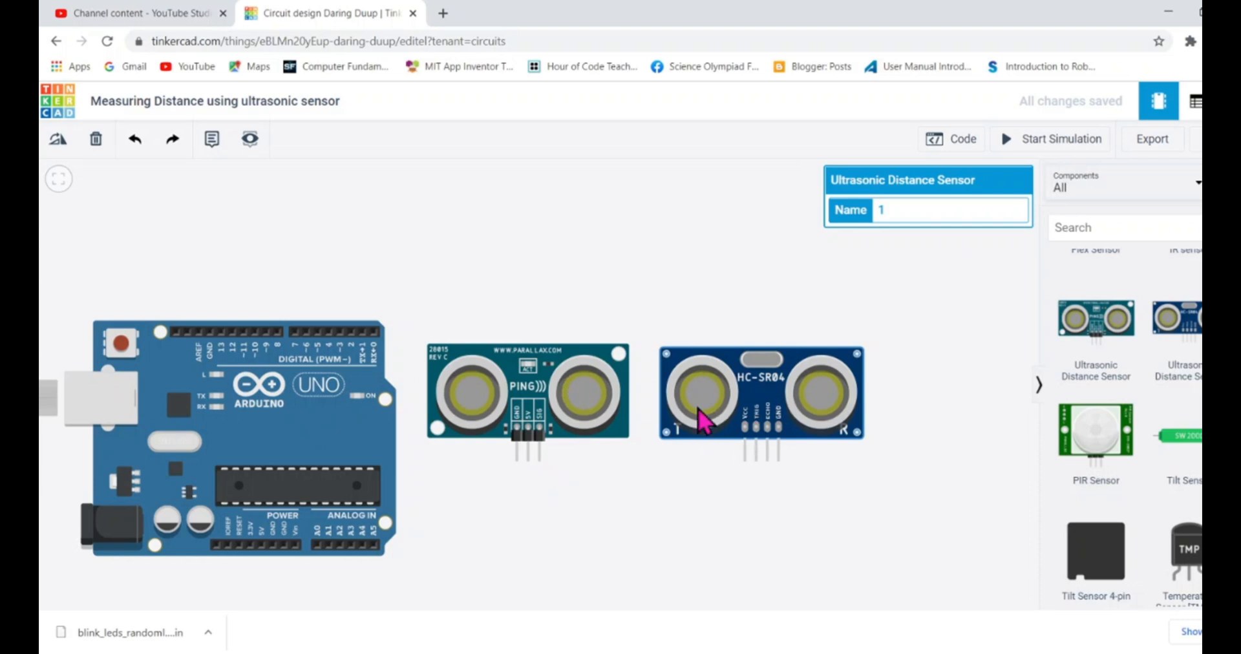
pyautogui.moveTo(552, 420)
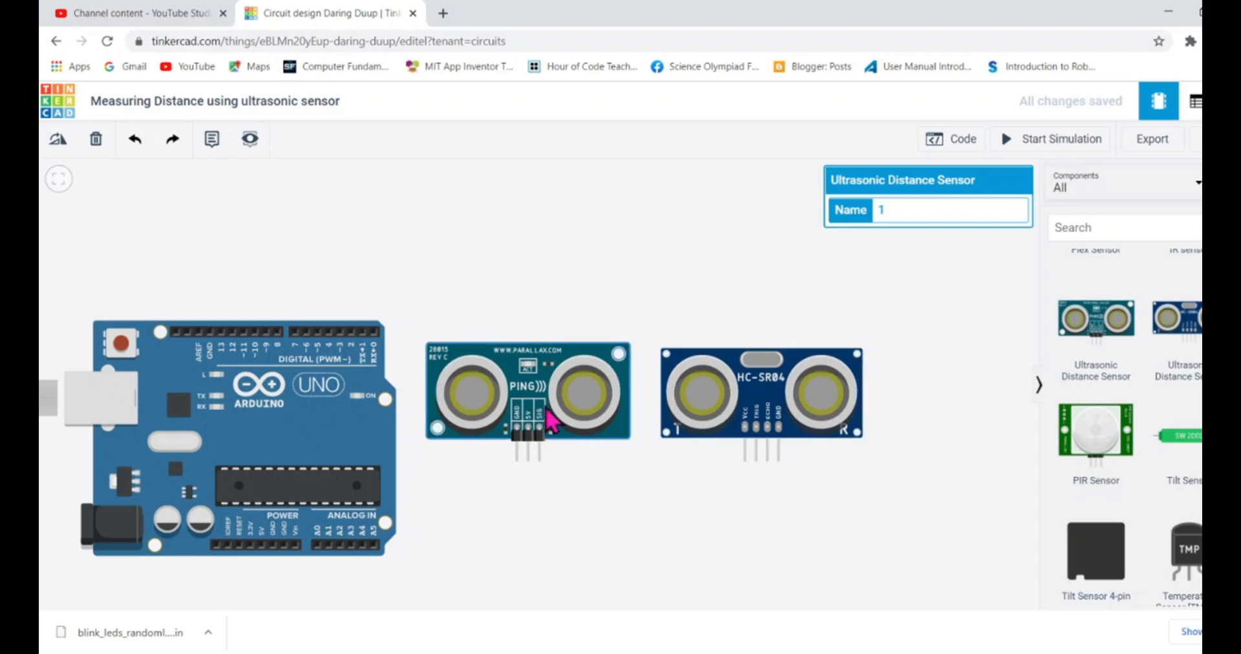
# - Delete the PING sensor and leave the HC-SR04 beside the Uno, deselected
pyautogui.press('Delete')
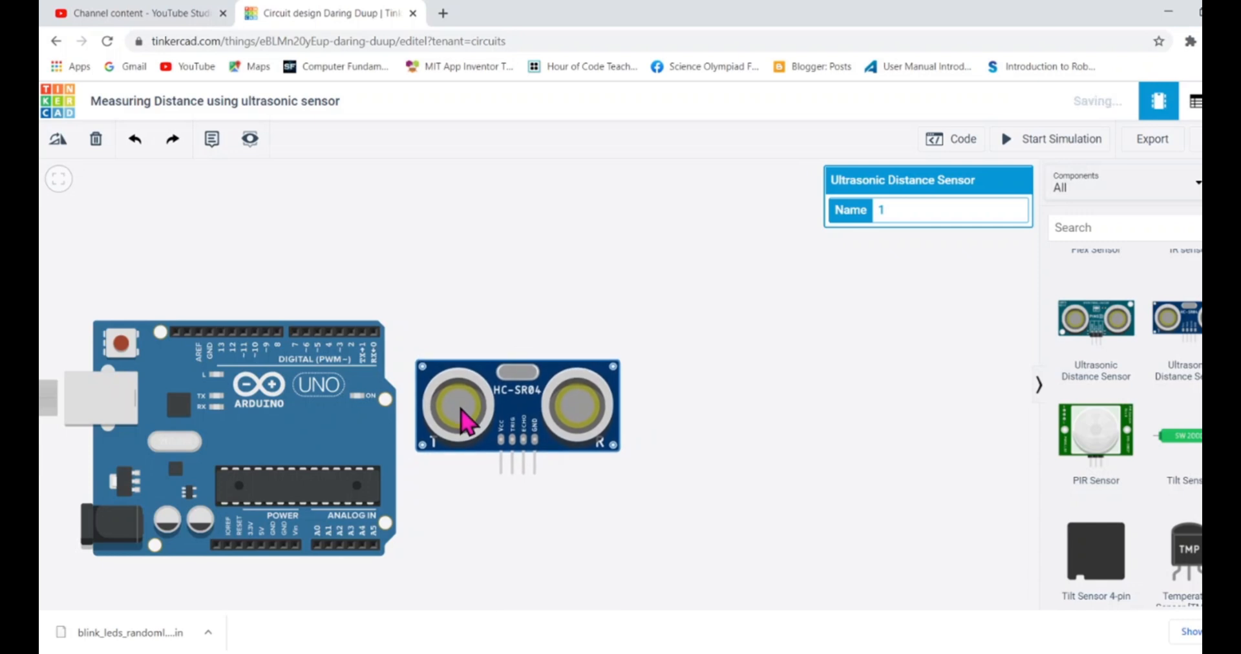
pyautogui.click(671, 501)
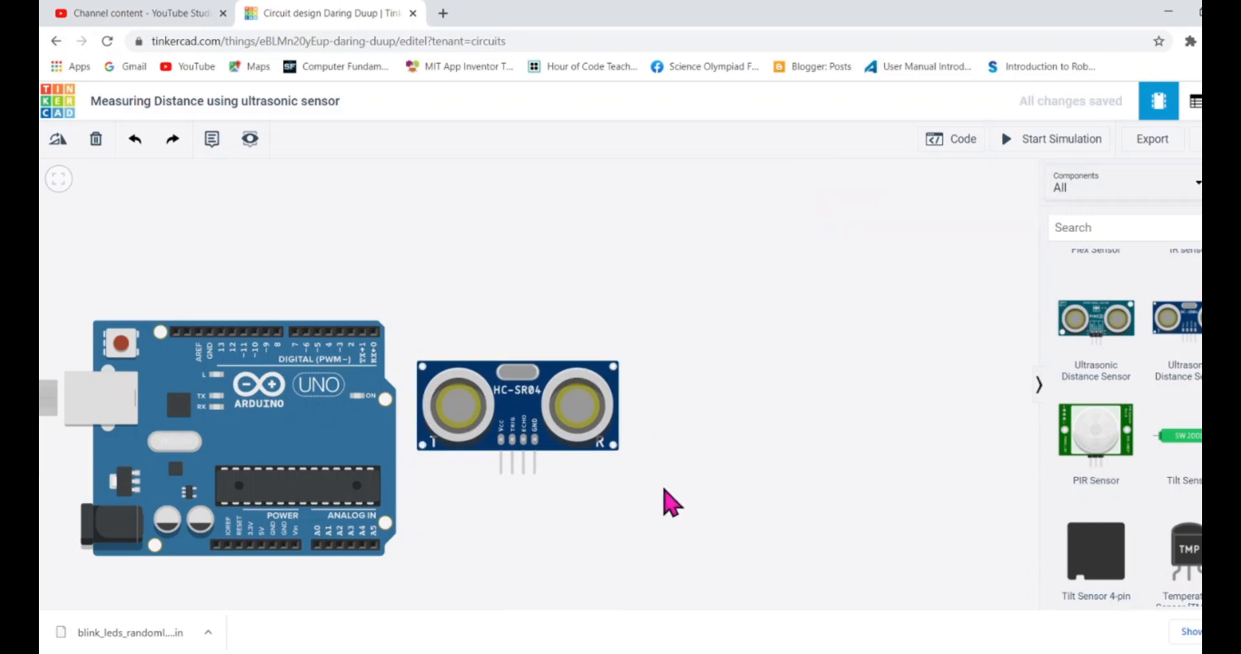
pyautogui.moveTo(503, 483)
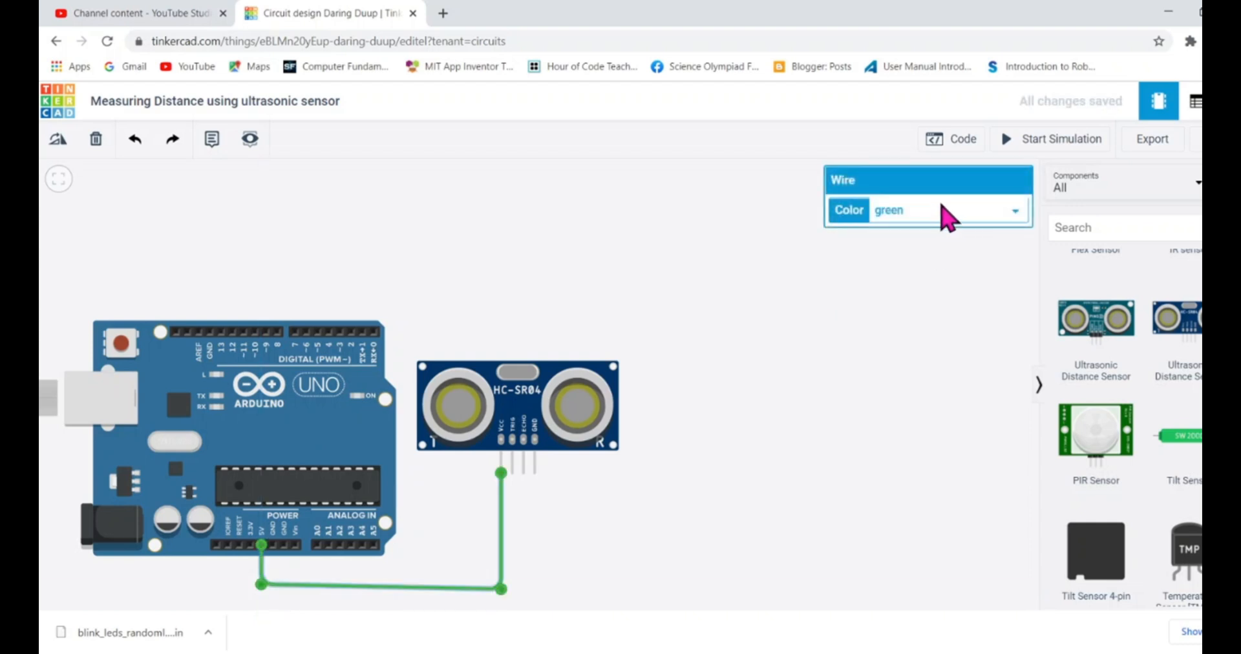
pyautogui.moveTo(914, 246)
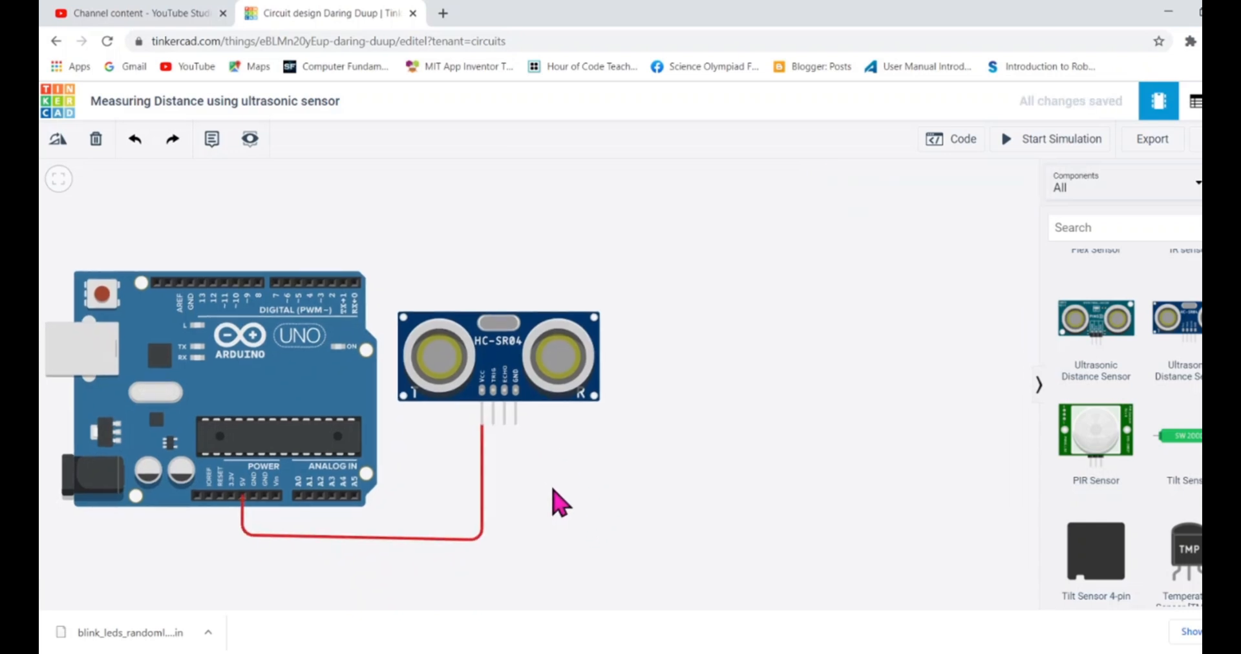
pyautogui.moveTo(536, 432)
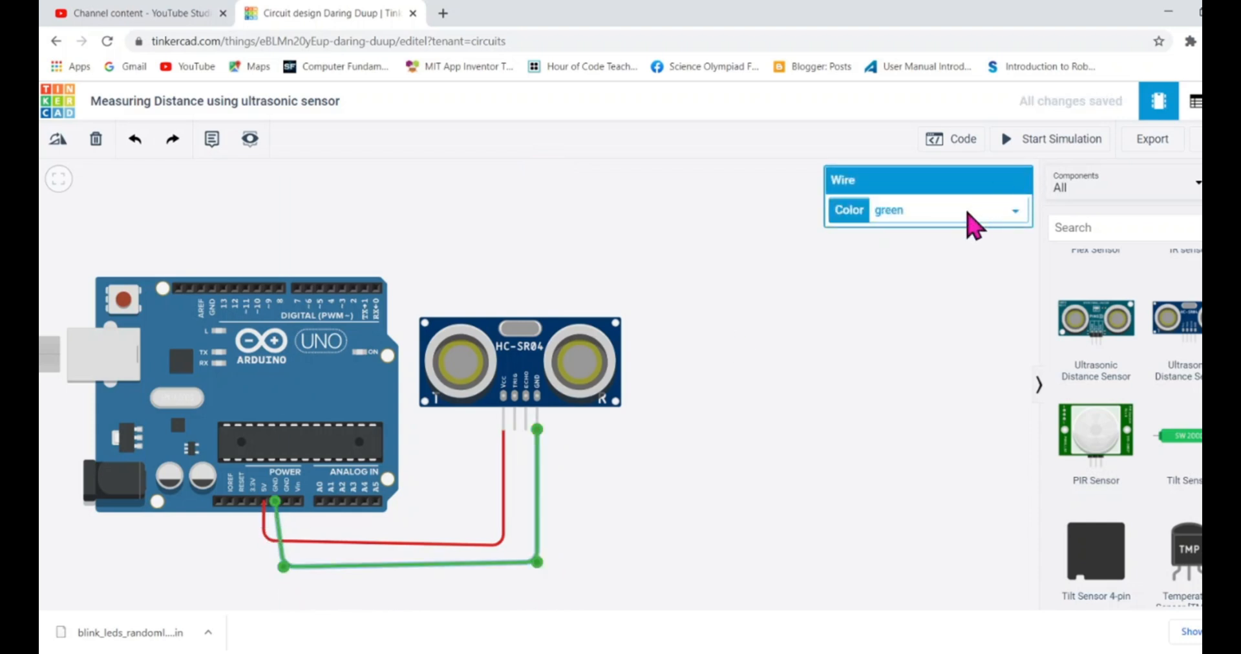
# - Colour the GND-to-GND wire black in the Wire inspector
pyautogui.click(947, 209)
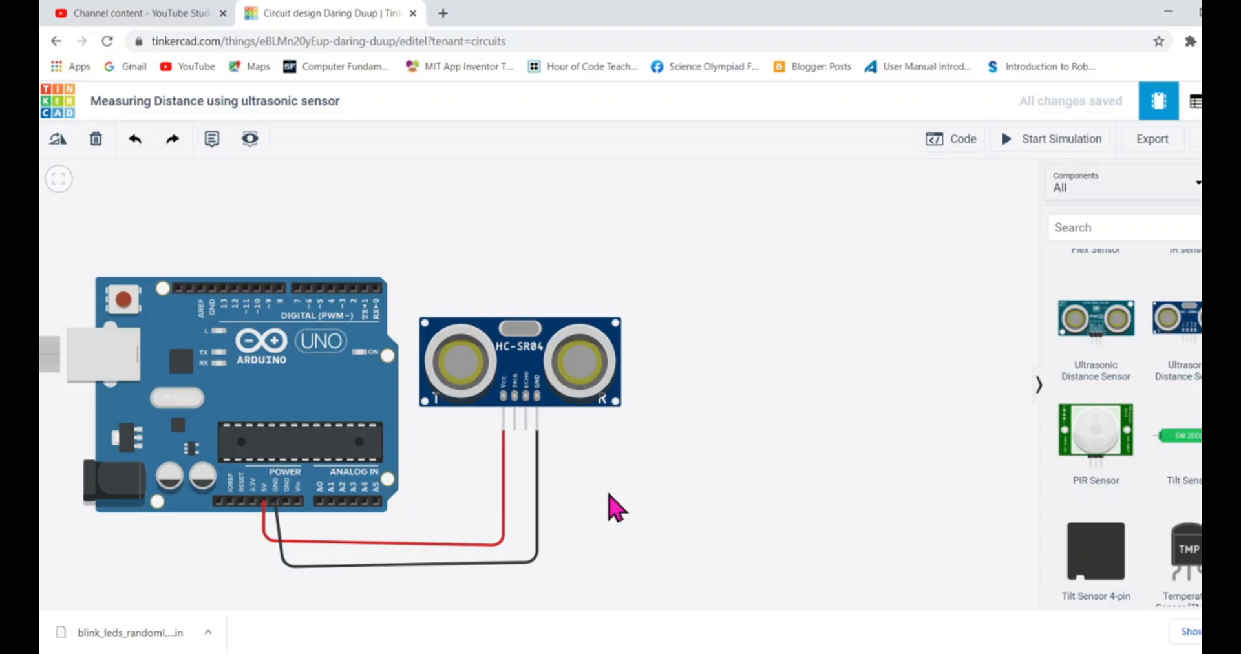
pyautogui.moveTo(528, 481)
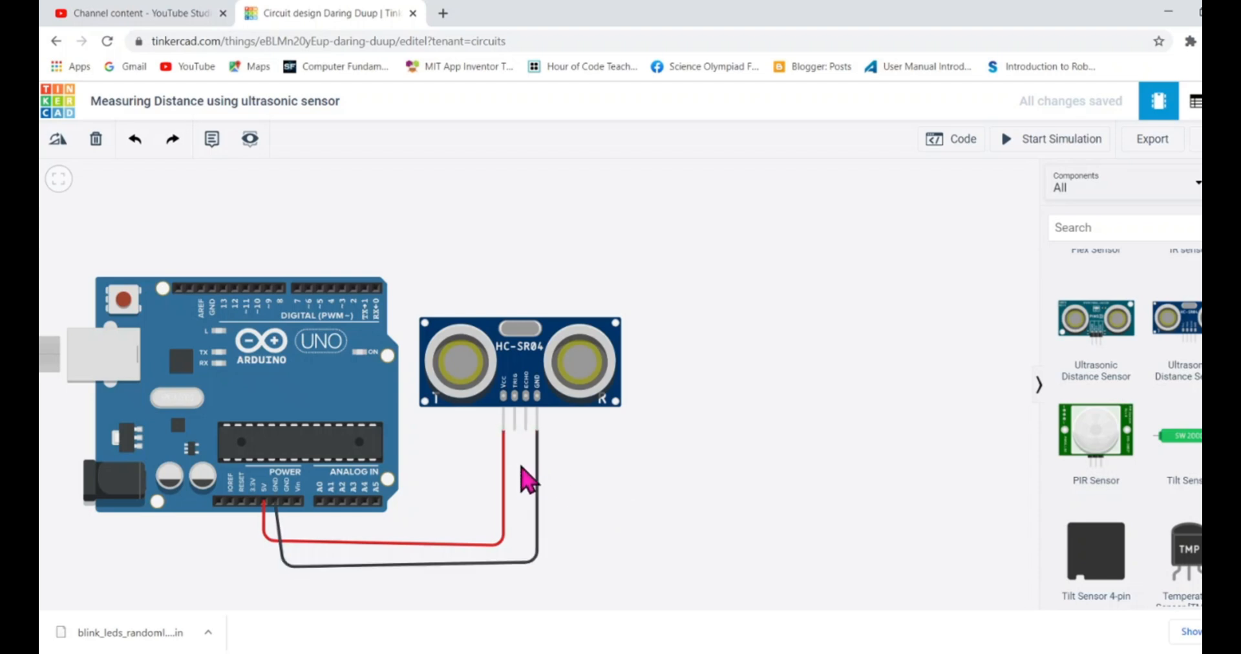
pyautogui.moveTo(601, 516)
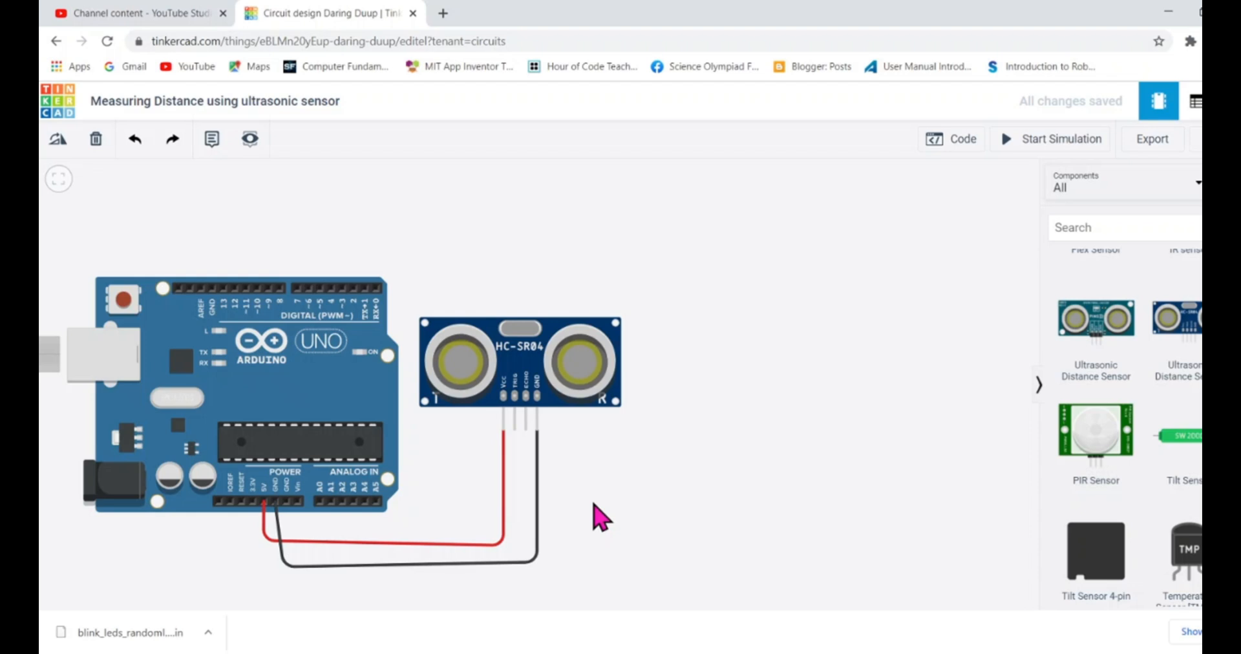
pyautogui.moveTo(530, 440)
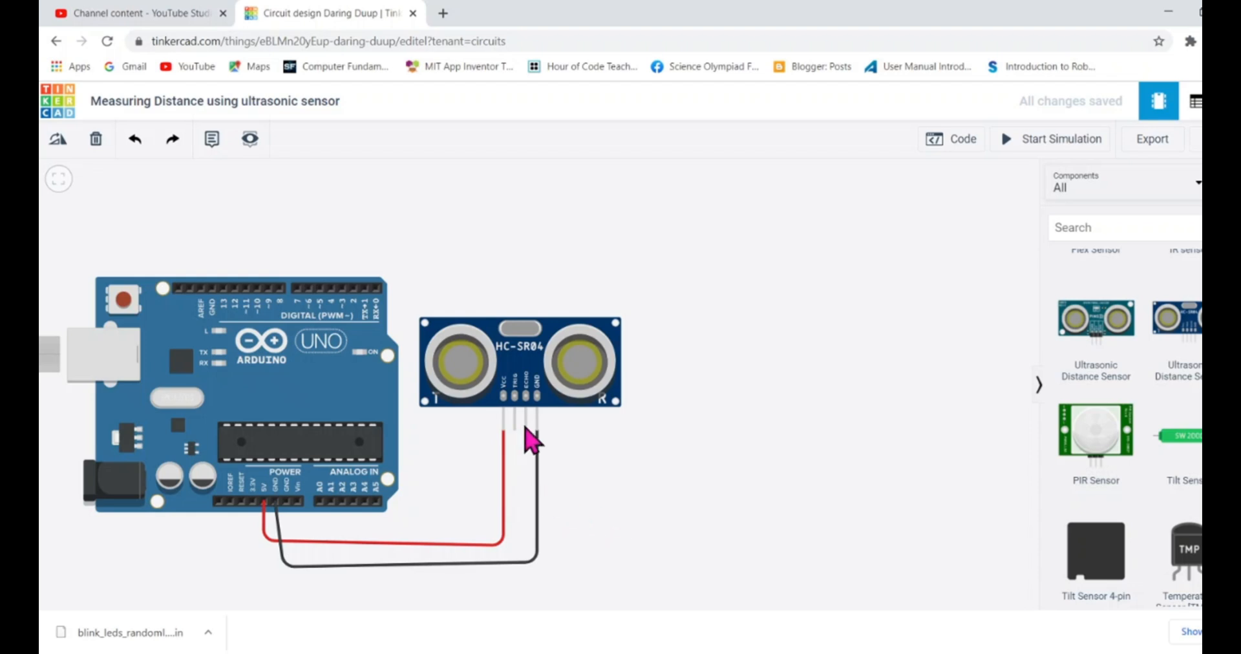
pyautogui.moveTo(605, 463)
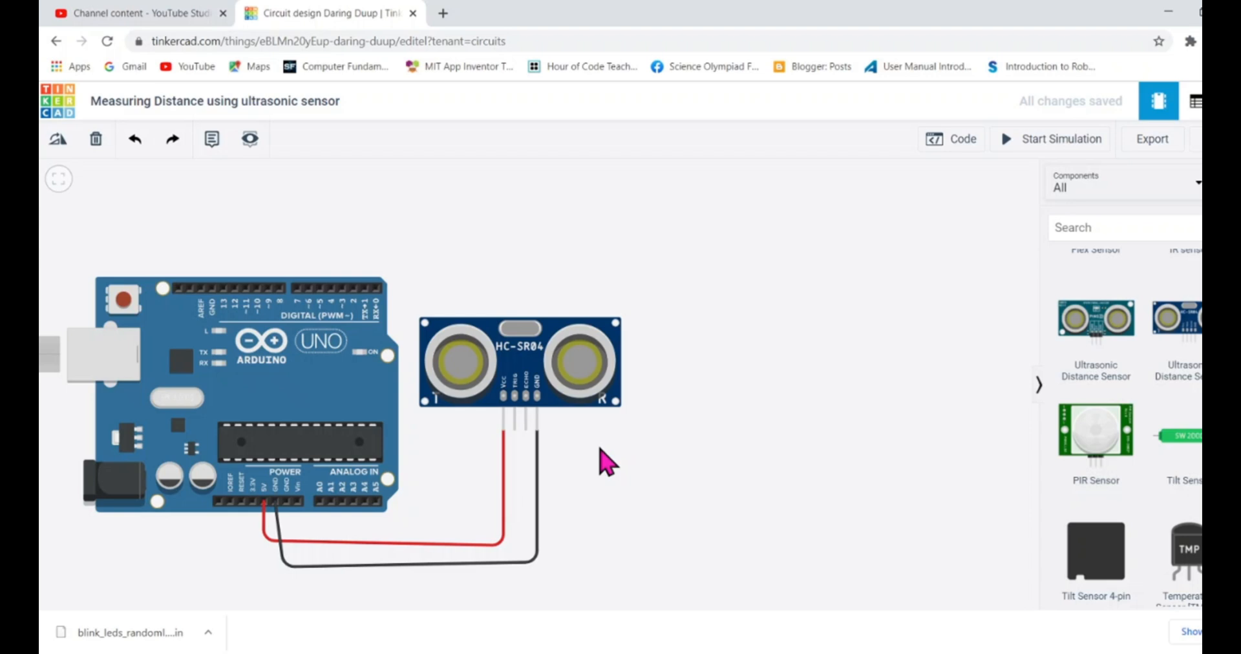
pyautogui.moveTo(514, 435)
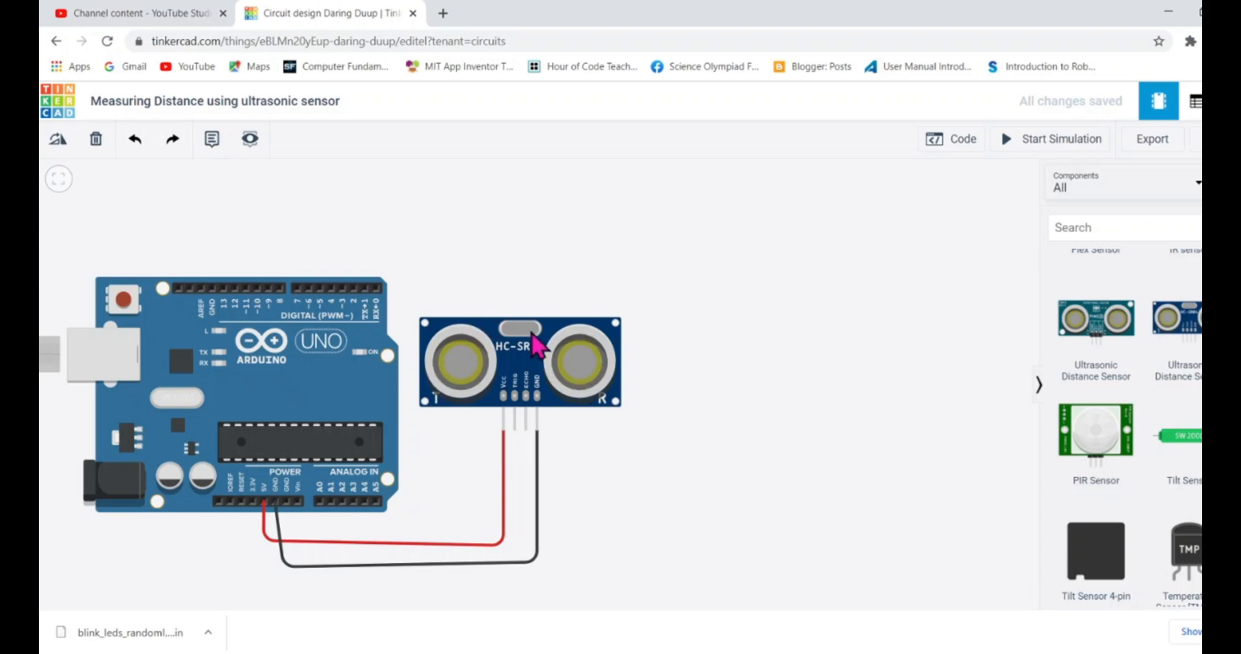
pyautogui.moveTo(574, 380)
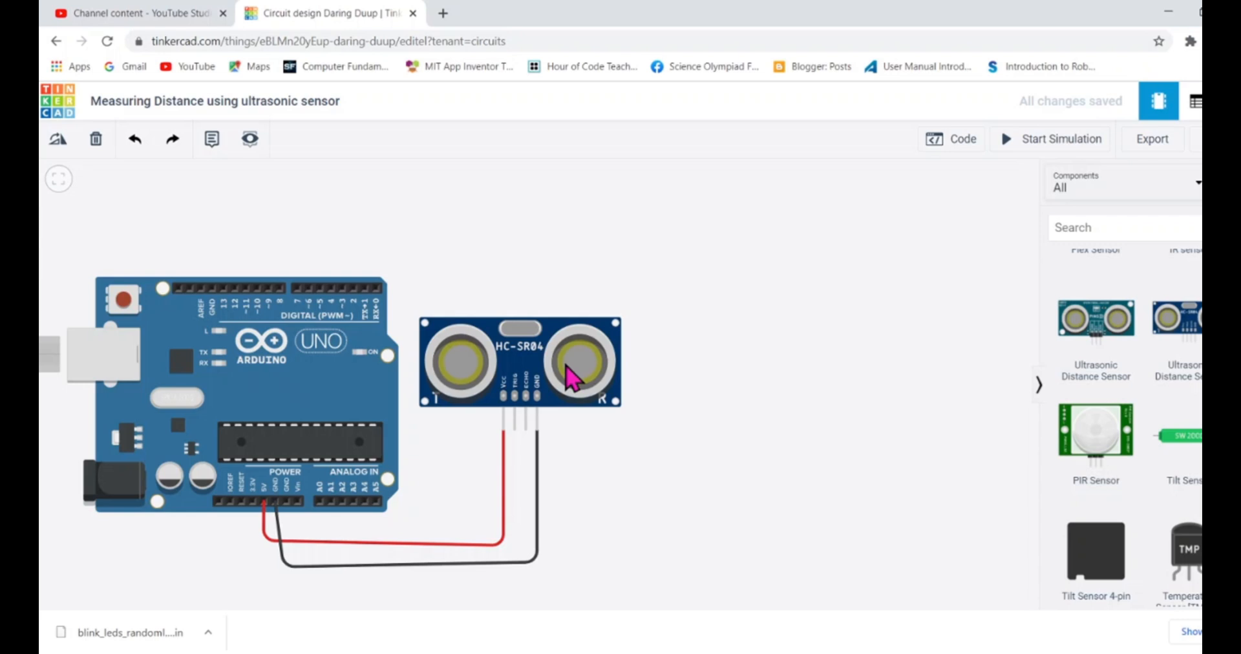
pyautogui.moveTo(528, 466)
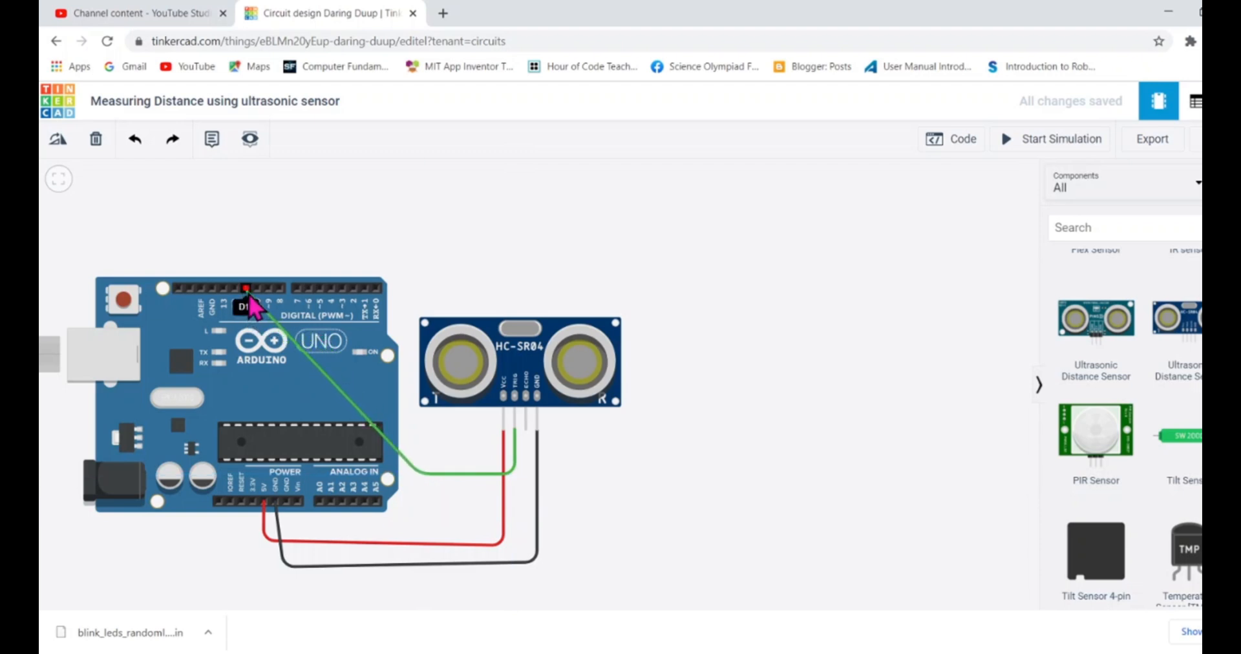
# - Wire Trig to a Uno digital pin in green and Echo to the neighbouring pin in yellow
pyautogui.click(419, 476)
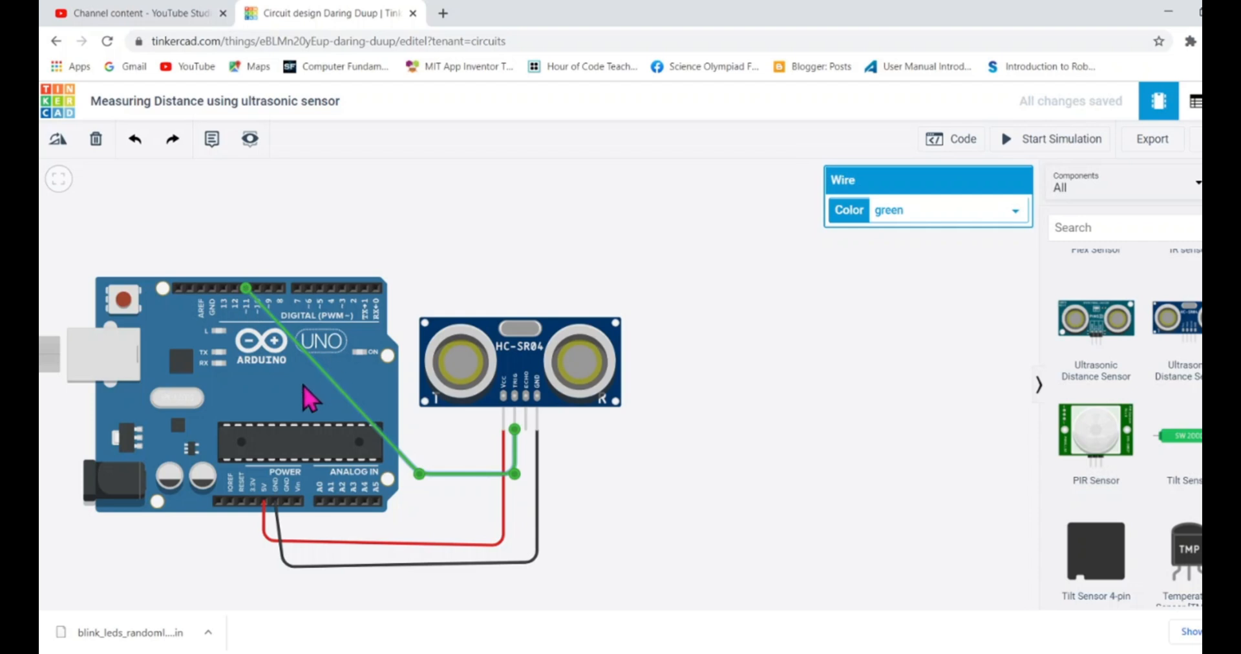
pyautogui.moveTo(298, 387)
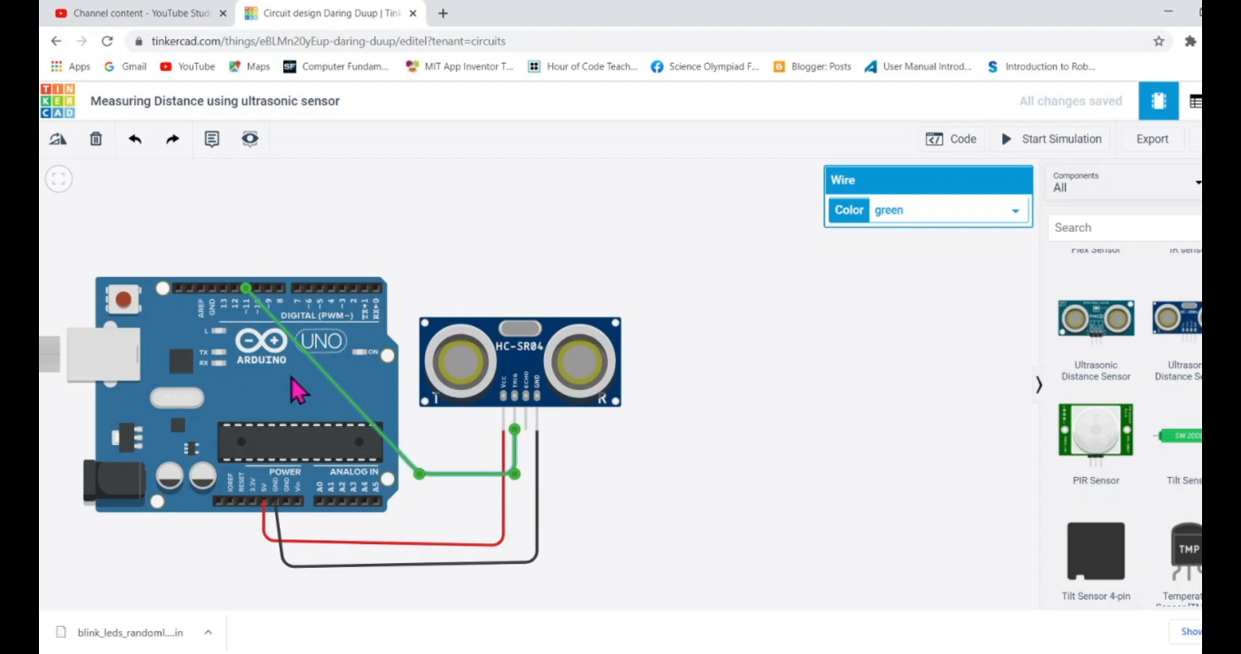
pyautogui.moveTo(715, 384)
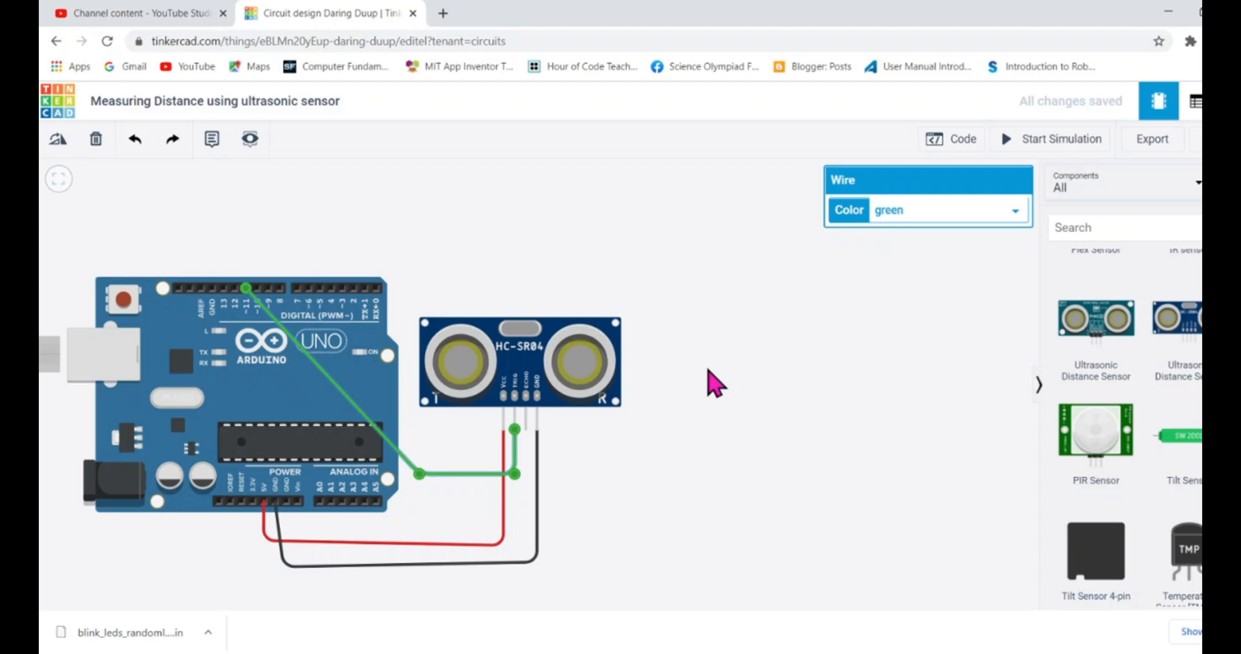
pyautogui.moveTo(914, 230)
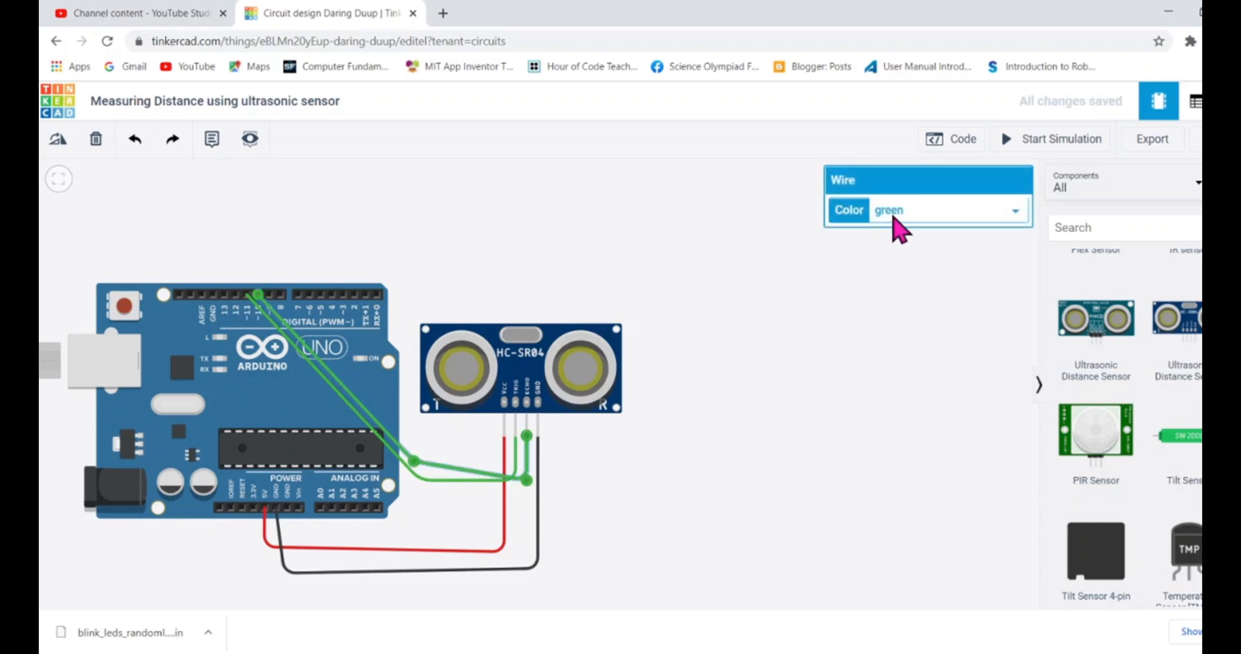
pyautogui.click(947, 209)
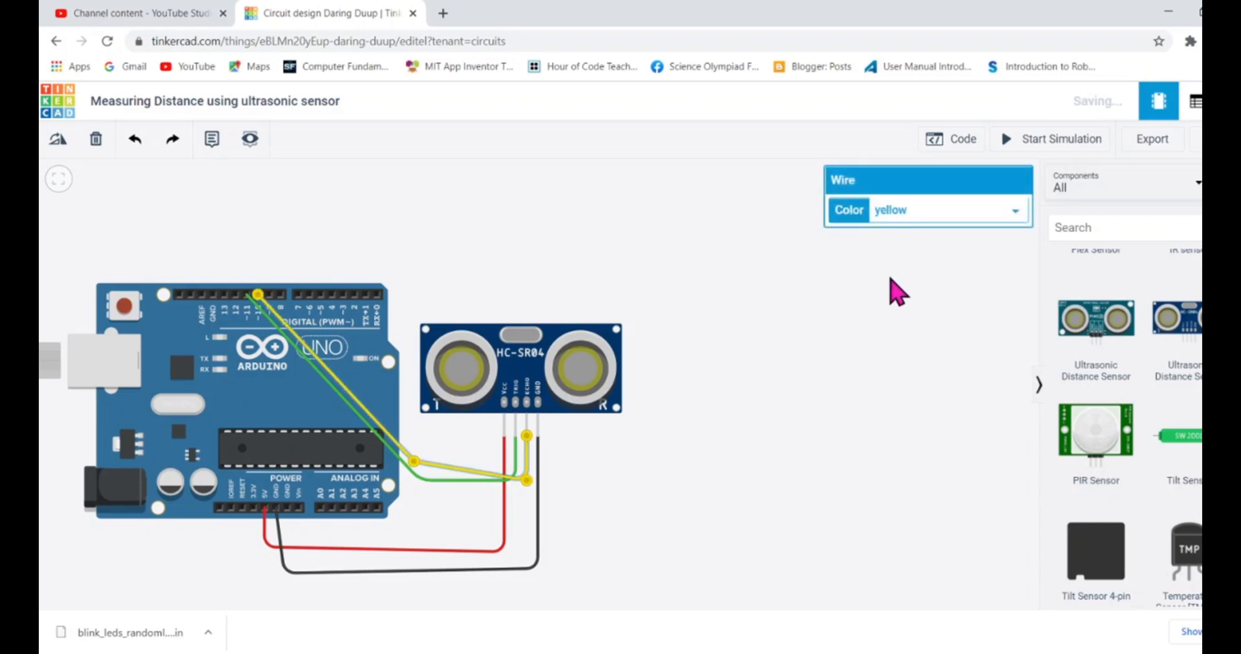
pyautogui.click(798, 358)
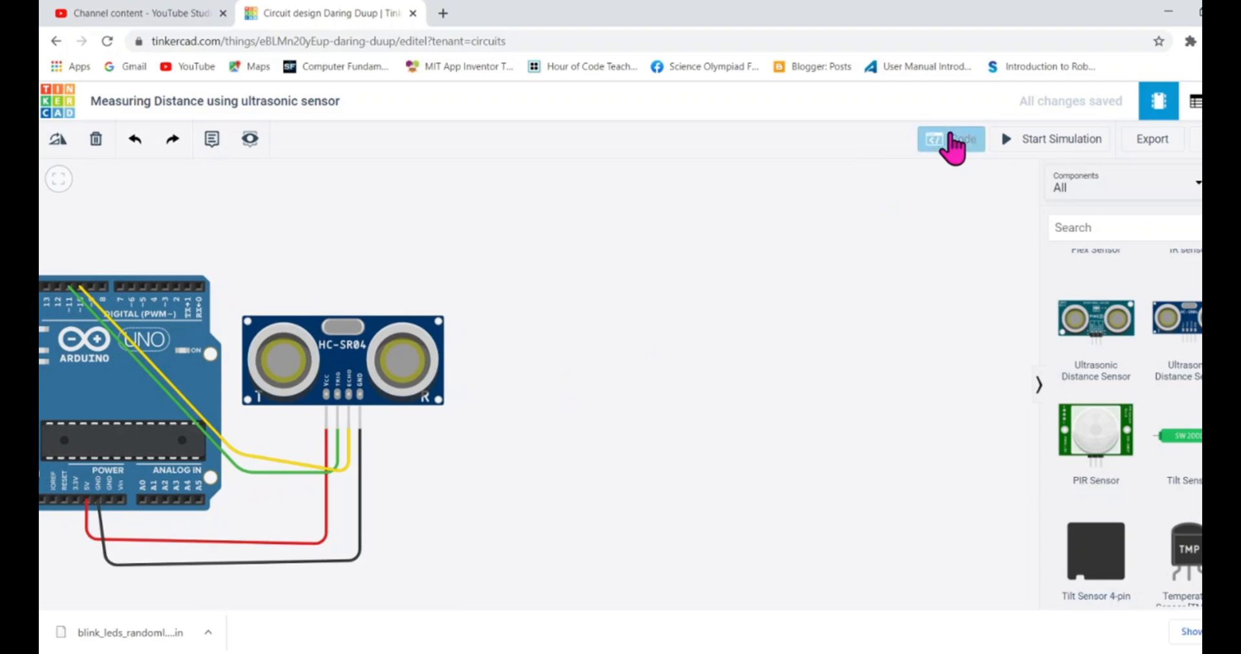
# - Switch to the Code editor showing the default blink block program
pyautogui.click(962, 138)
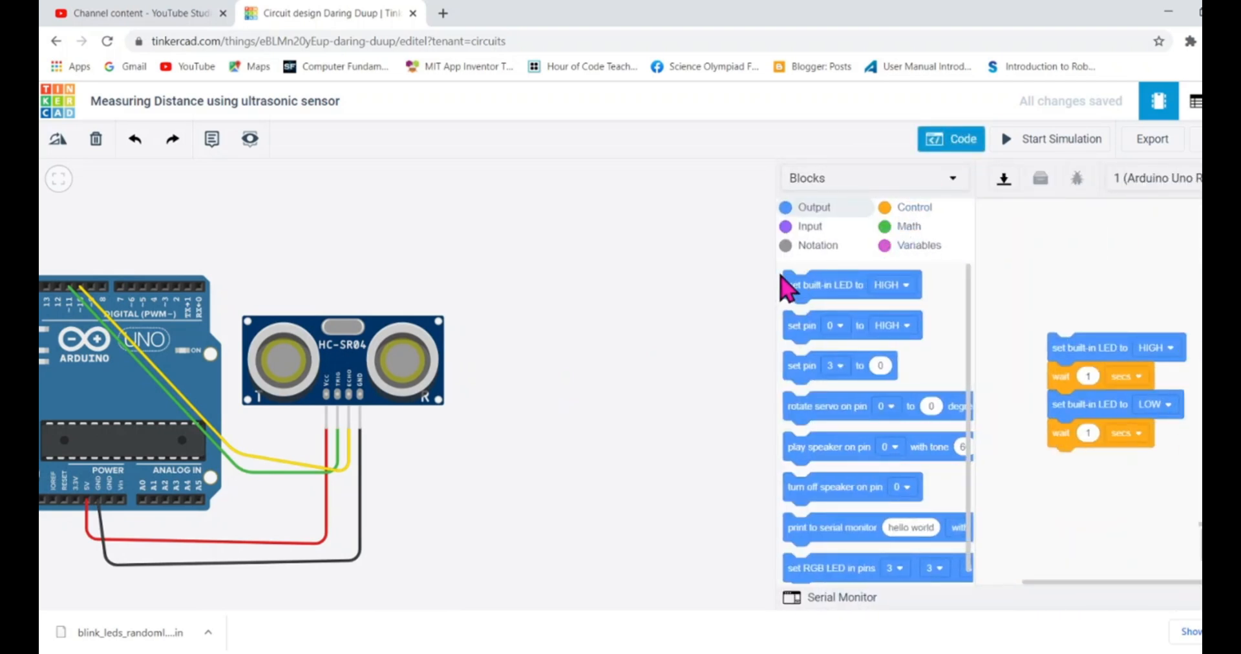
pyautogui.moveTo(579, 281)
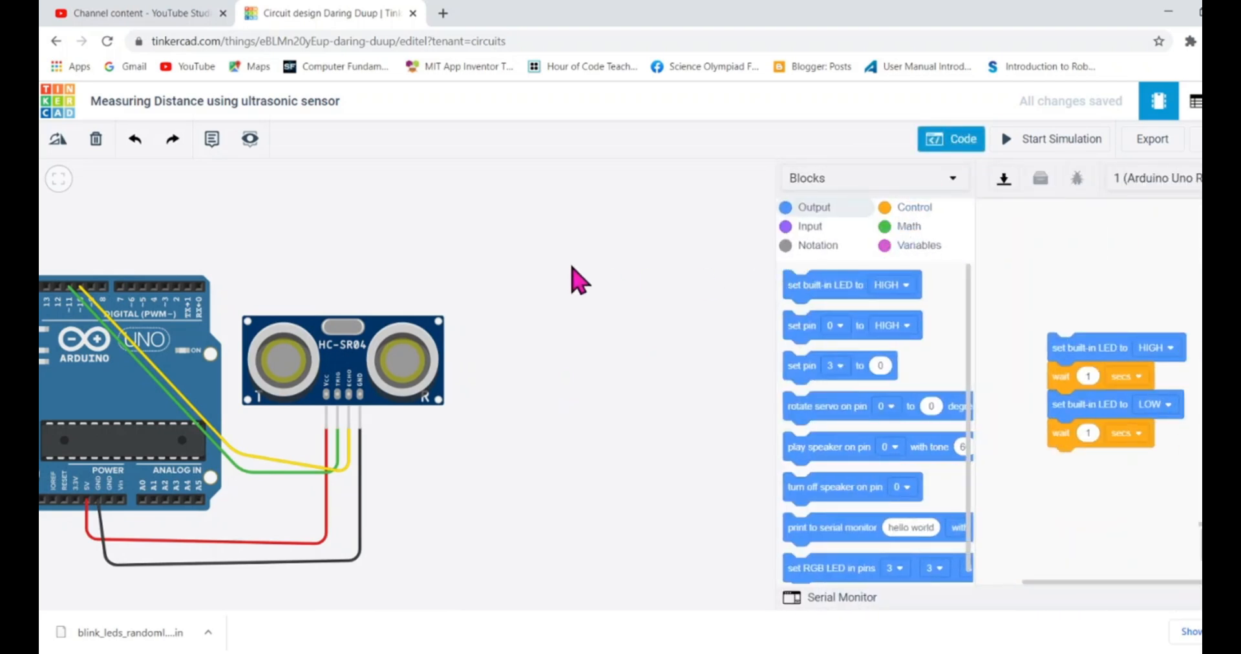
pyautogui.moveTo(682, 277)
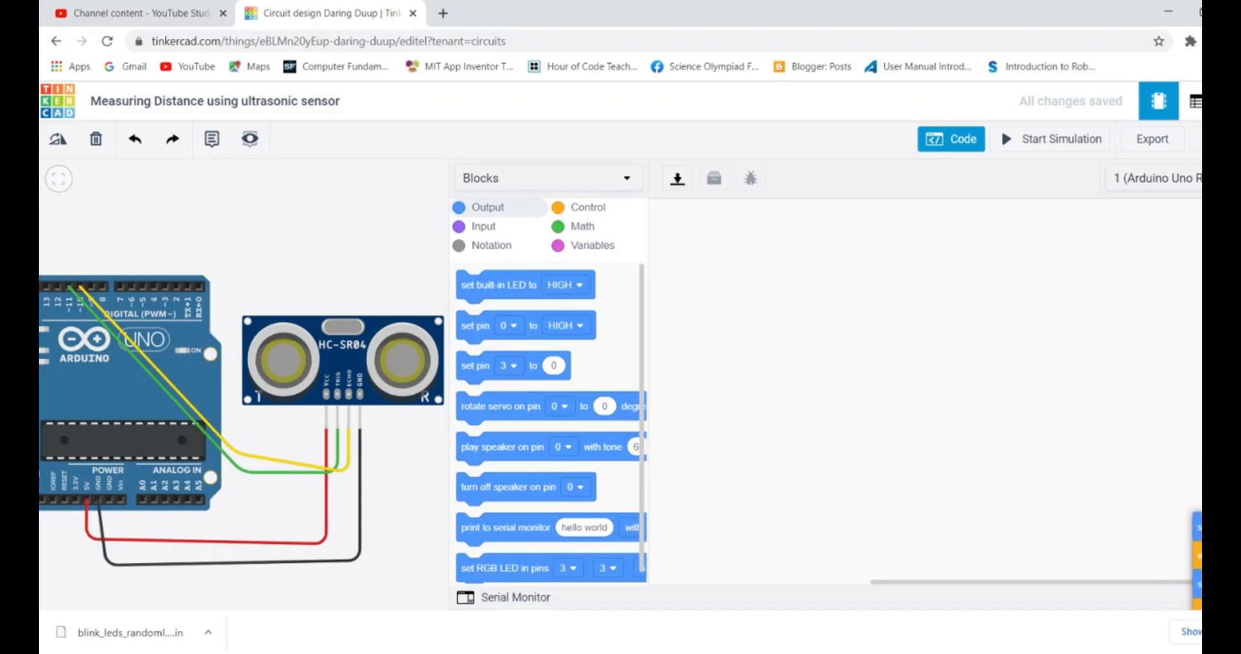
pyautogui.moveTo(544, 273)
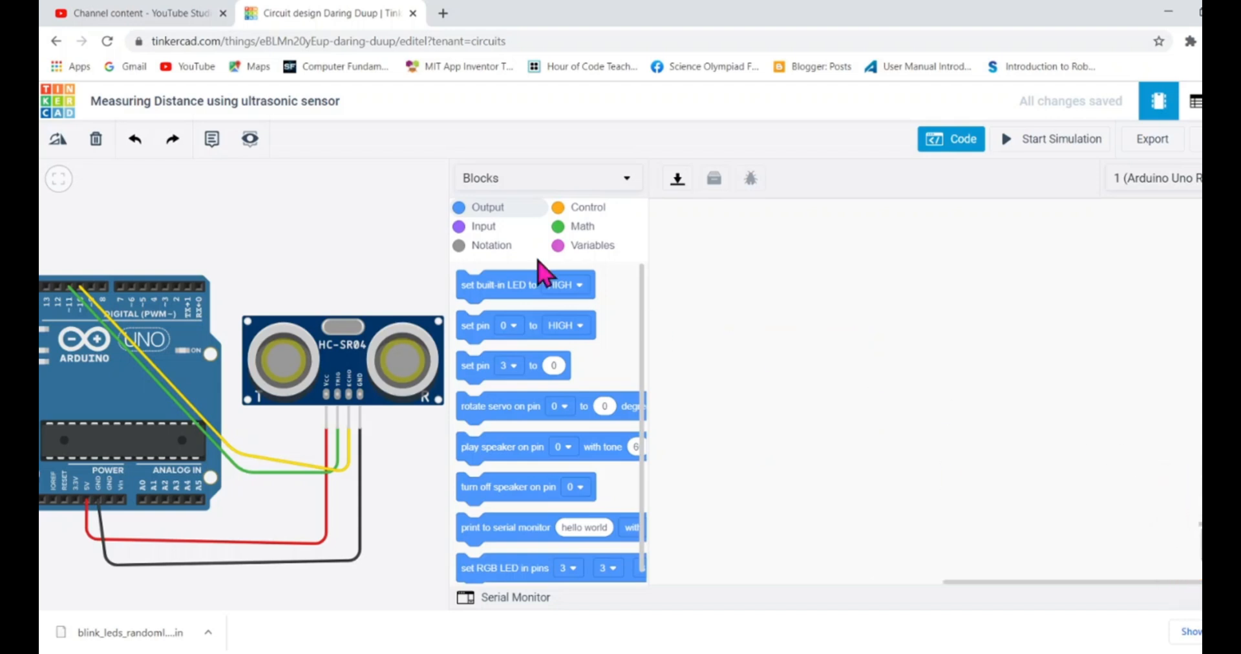
# - Add a Notation title comment at the top reading 'Code for measuring Distance'
pyautogui.click(492, 244)
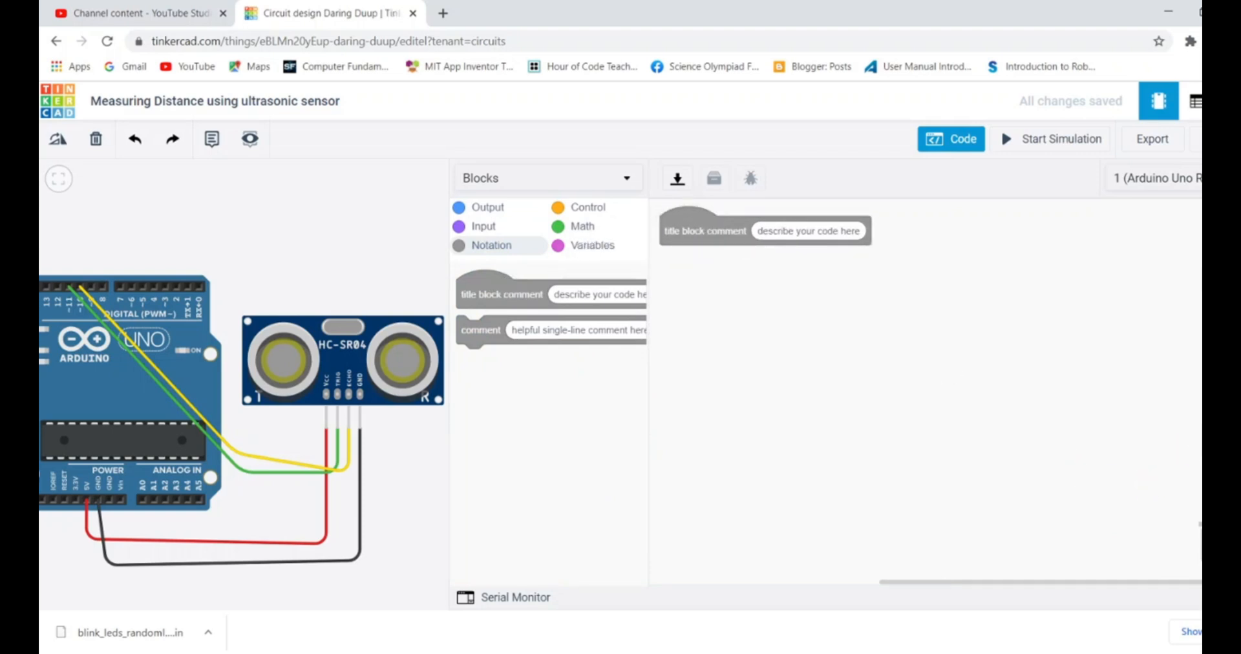
pyautogui.moveTo(764, 230); pyautogui.dragTo(787, 216)
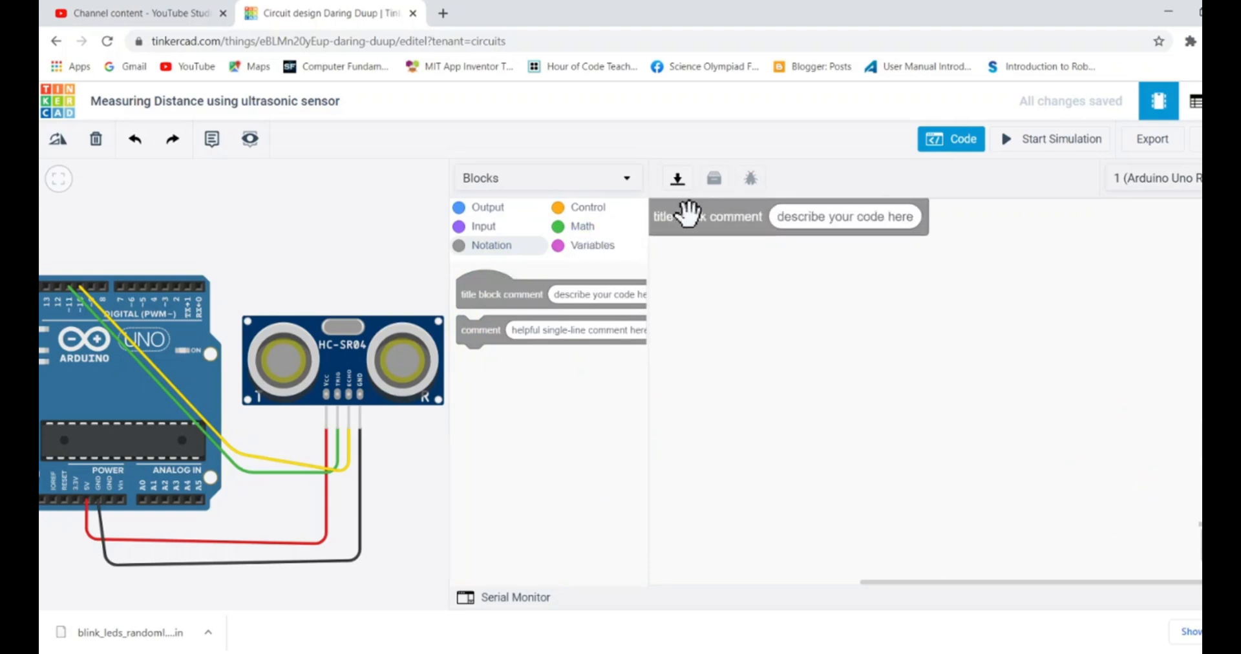
pyautogui.moveTo(708, 216); pyautogui.dragTo(791, 232)
pyautogui.write('Code for m')
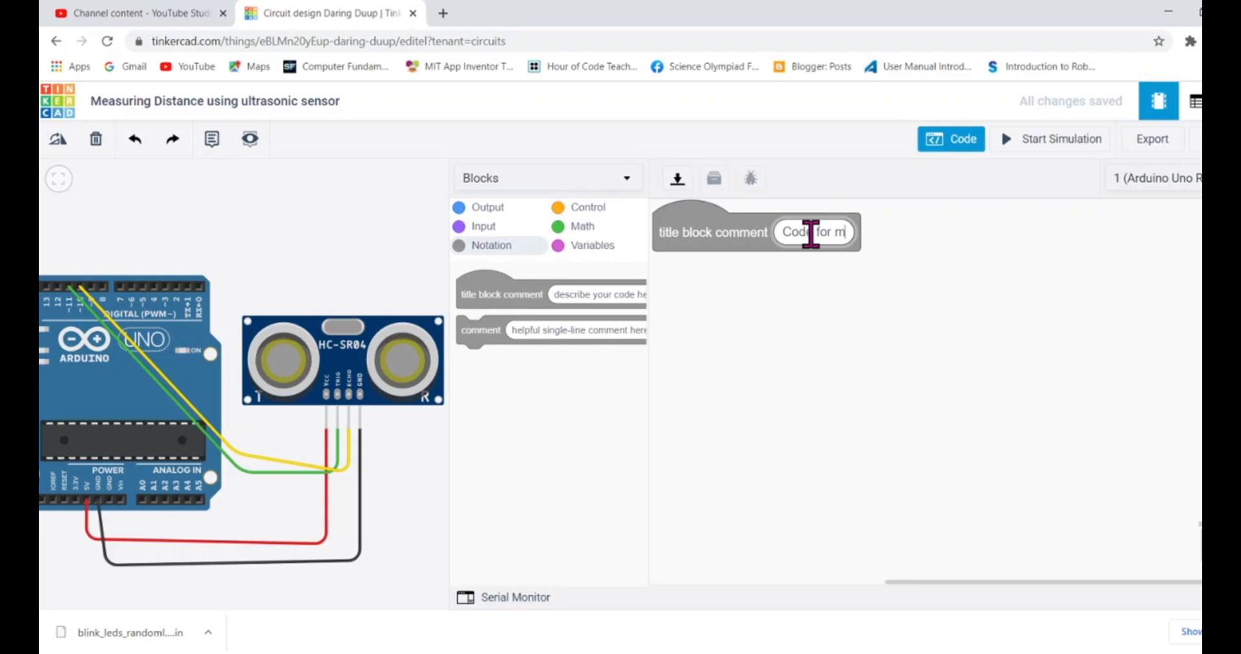
pyautogui.write('easuring')
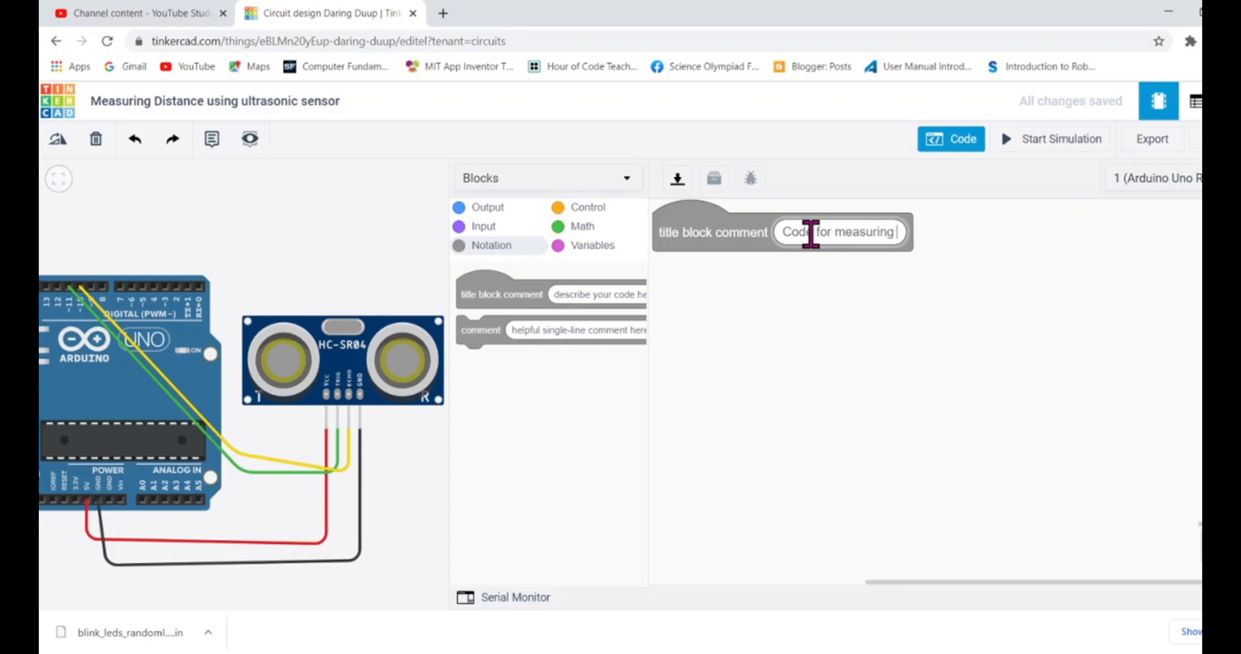
pyautogui.write('Distance')
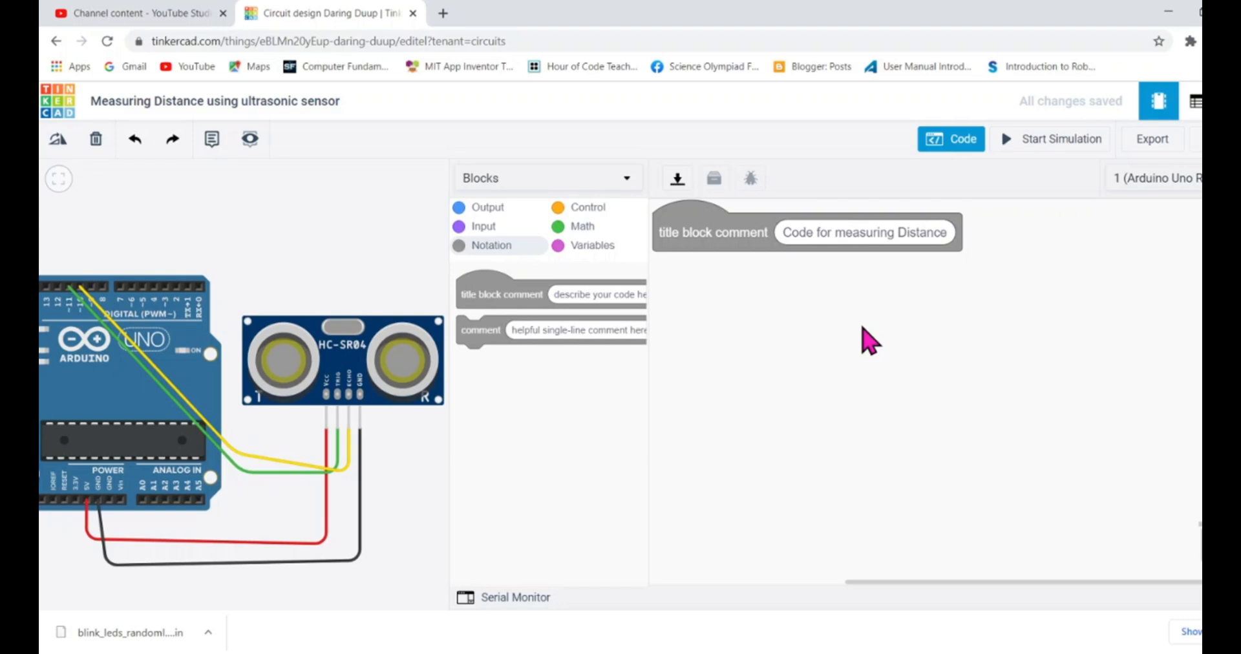
pyautogui.moveTo(847, 349)
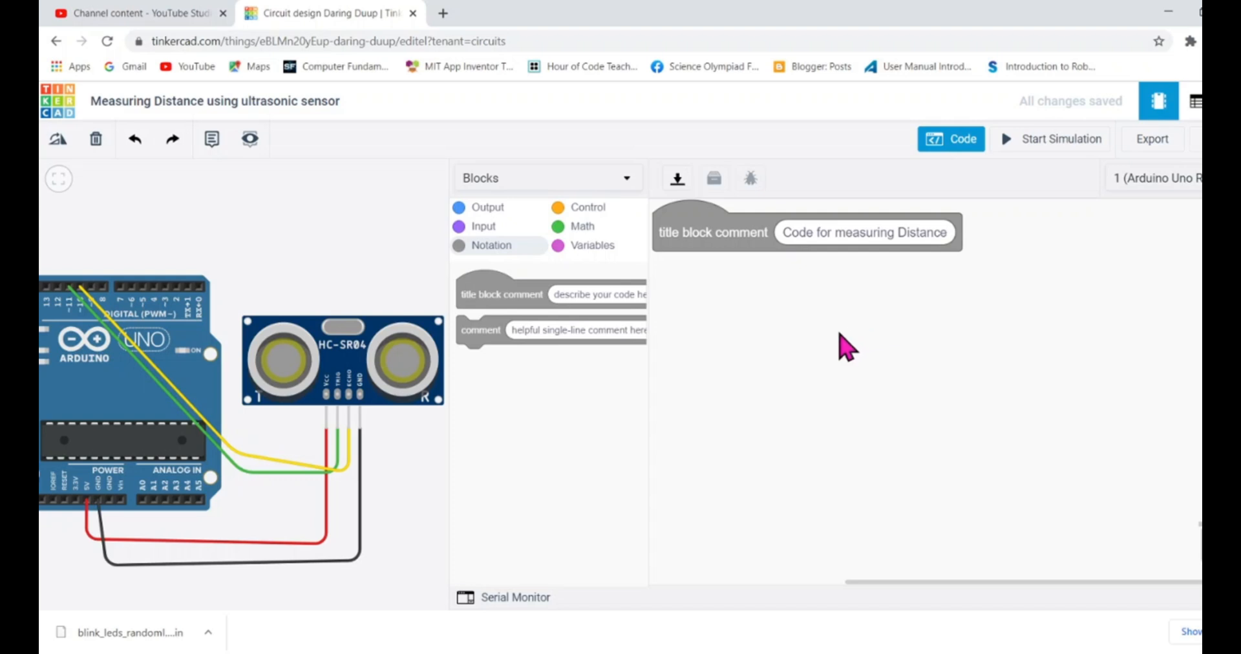
pyautogui.moveTo(738, 315)
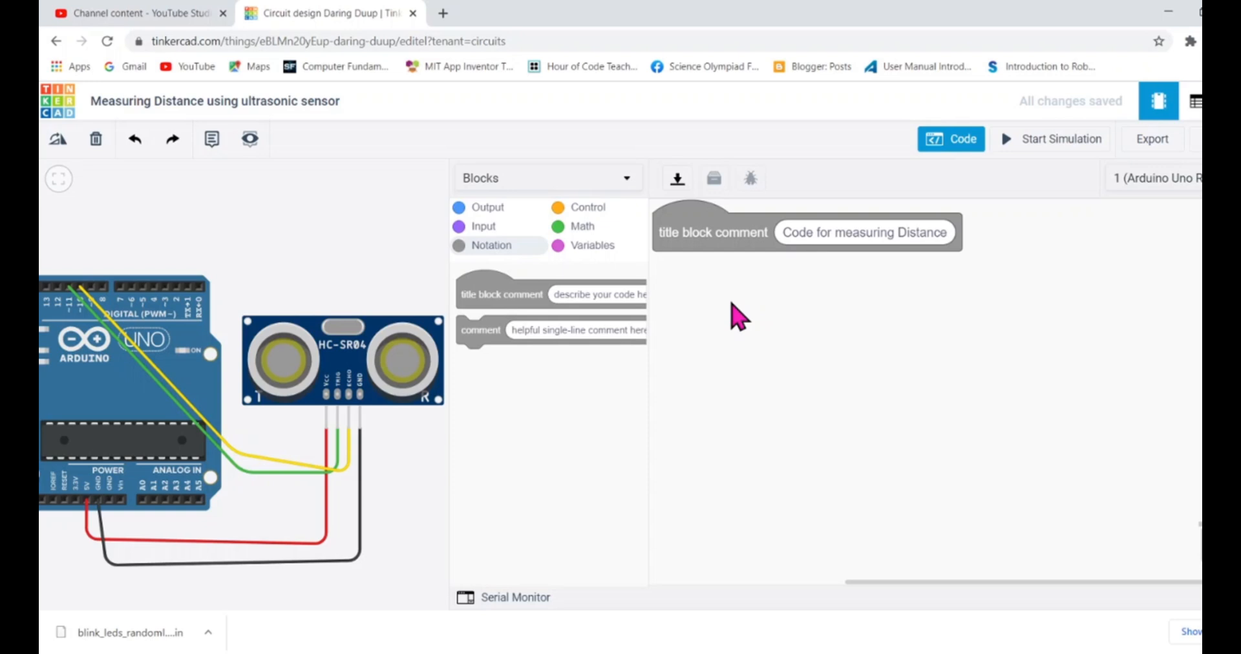
pyautogui.moveTo(538, 418)
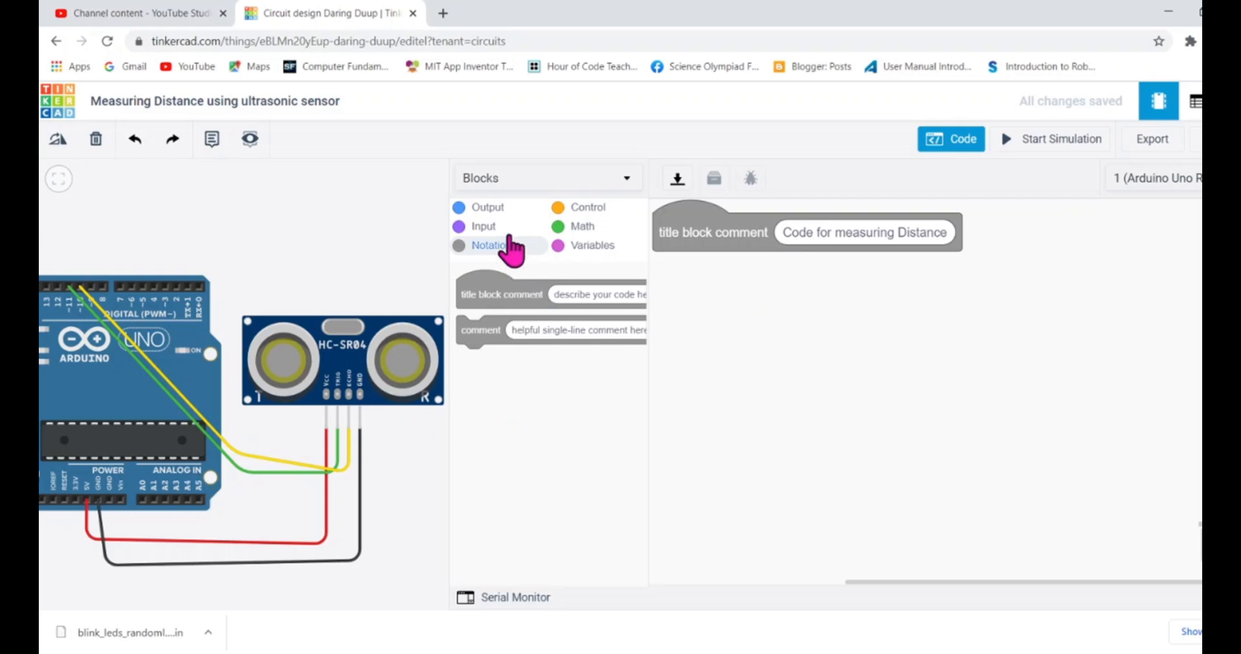
# - Add a print-to-serial-monitor block whose value is the read ultrasonic distance sensor block
pyautogui.click(487, 207)
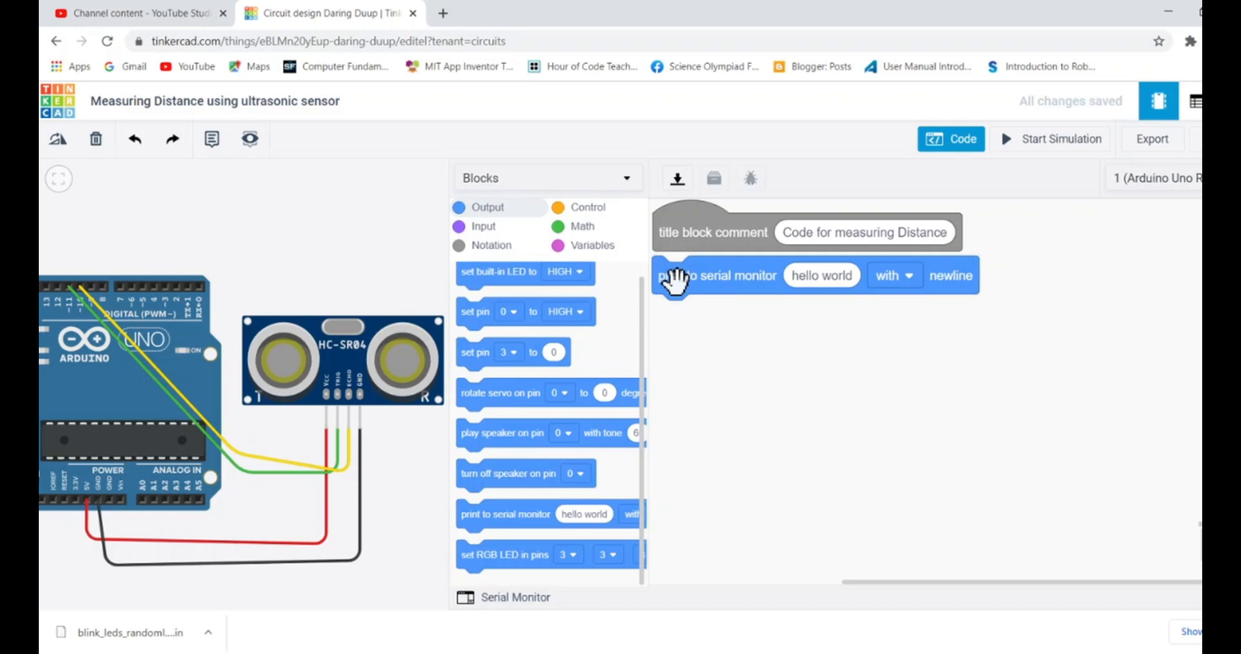
pyautogui.moveTo(703, 347)
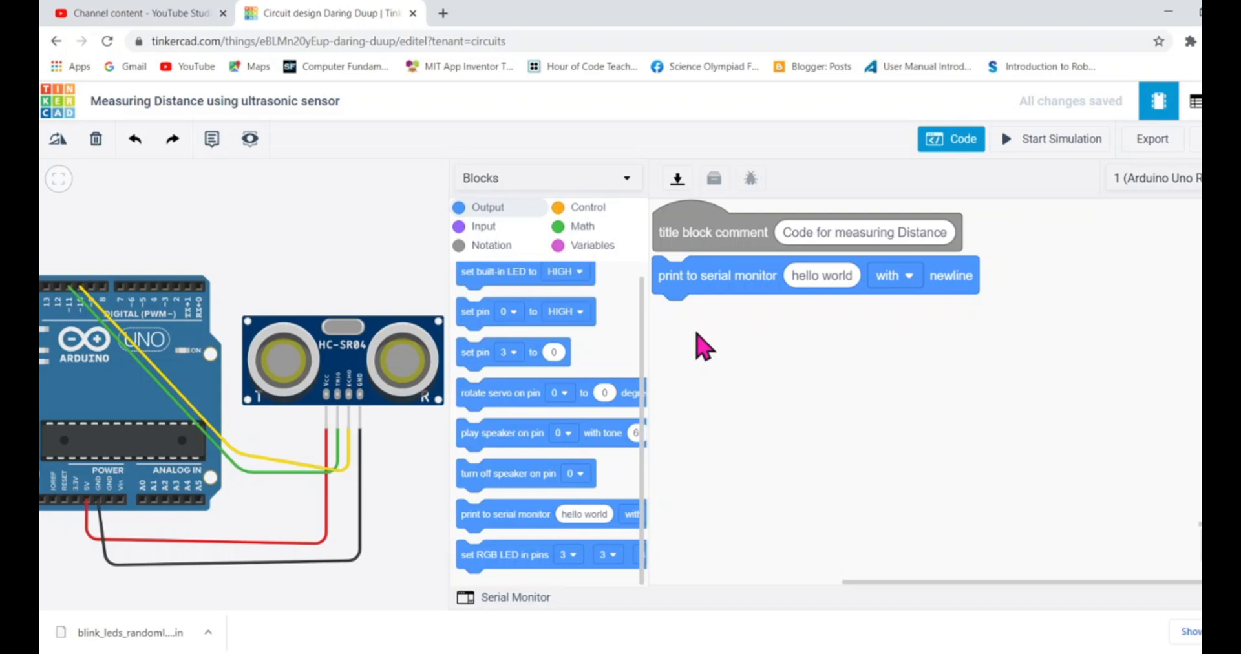
pyautogui.moveTo(373, 379)
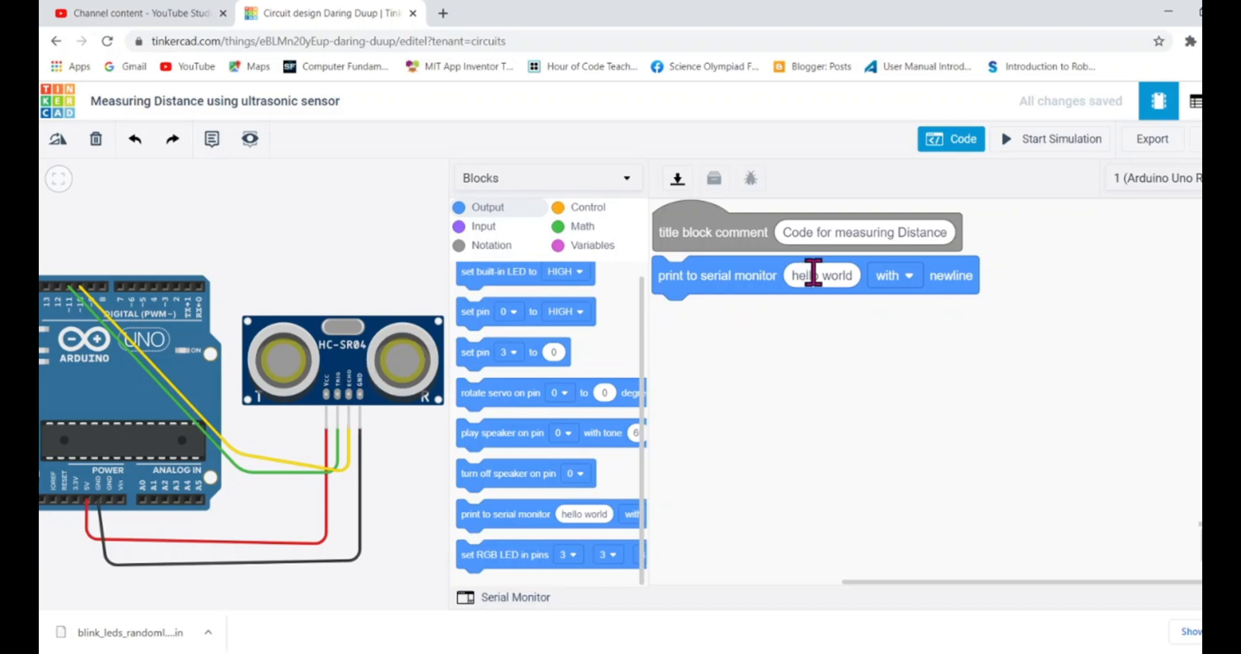
pyautogui.doubleClick(823, 276)
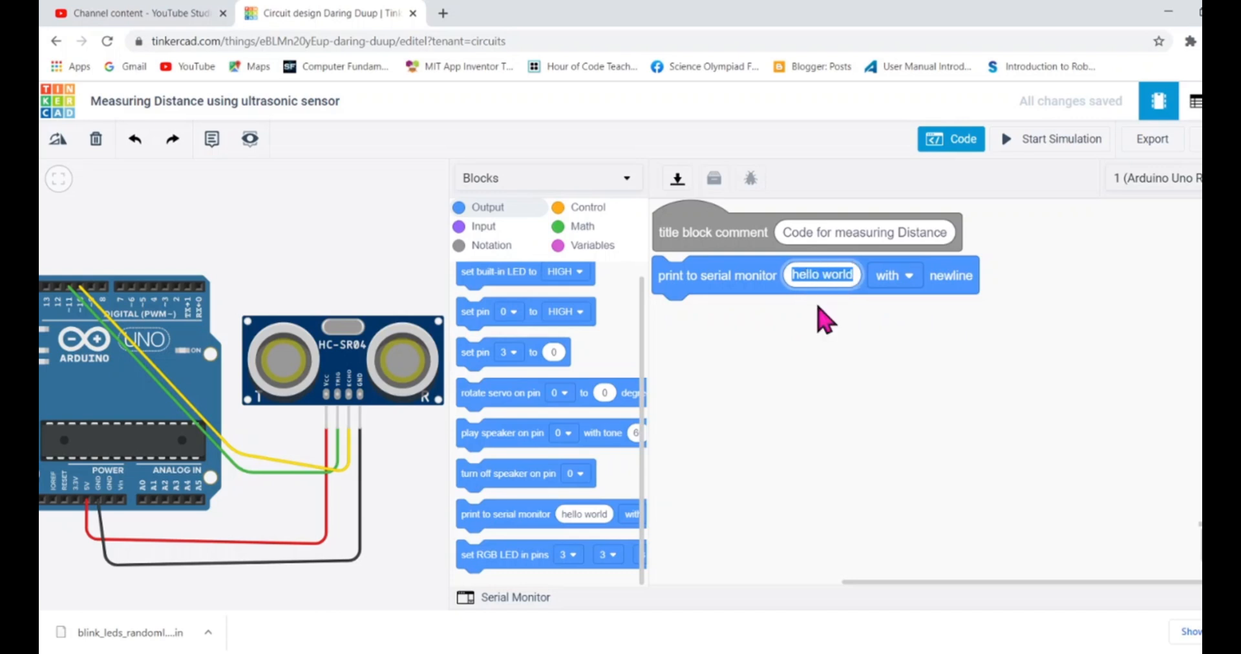
pyautogui.moveTo(854, 400)
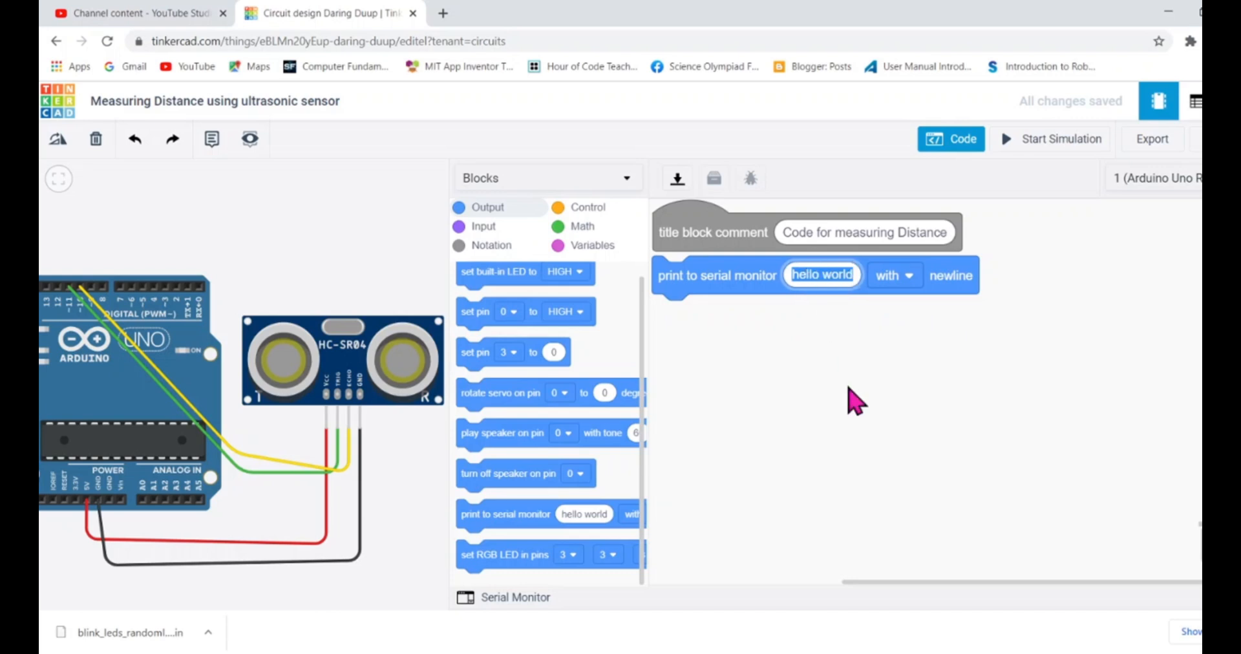
pyautogui.moveTo(376, 361)
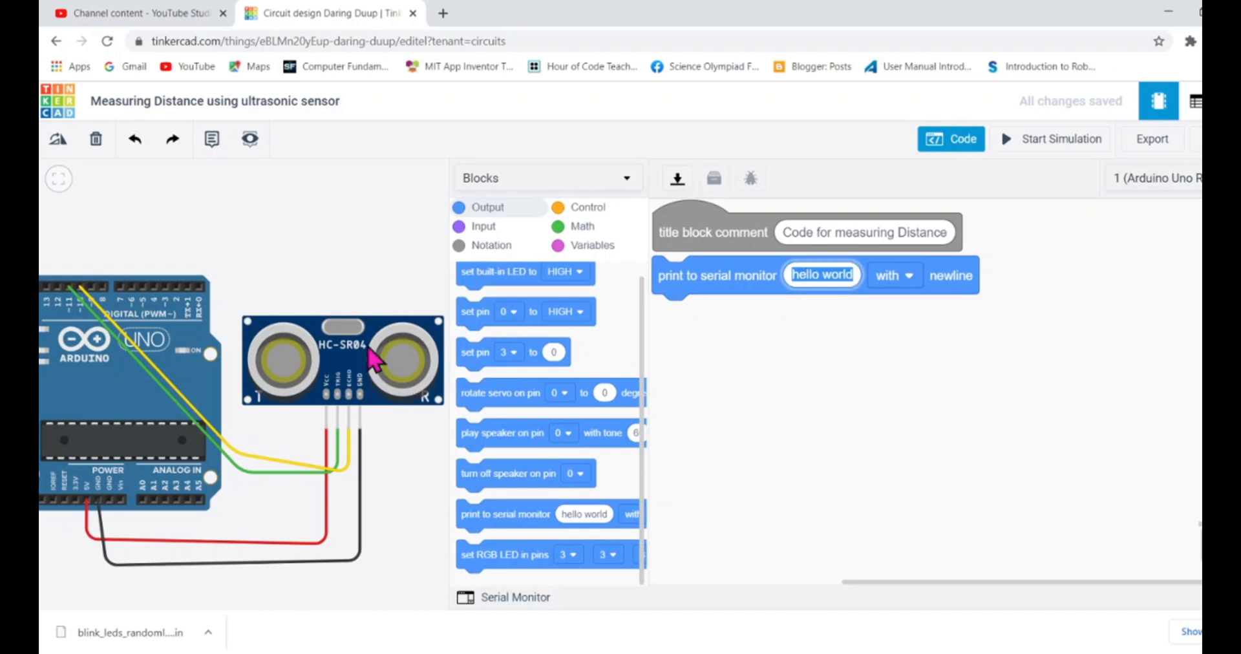
pyautogui.moveTo(179, 388)
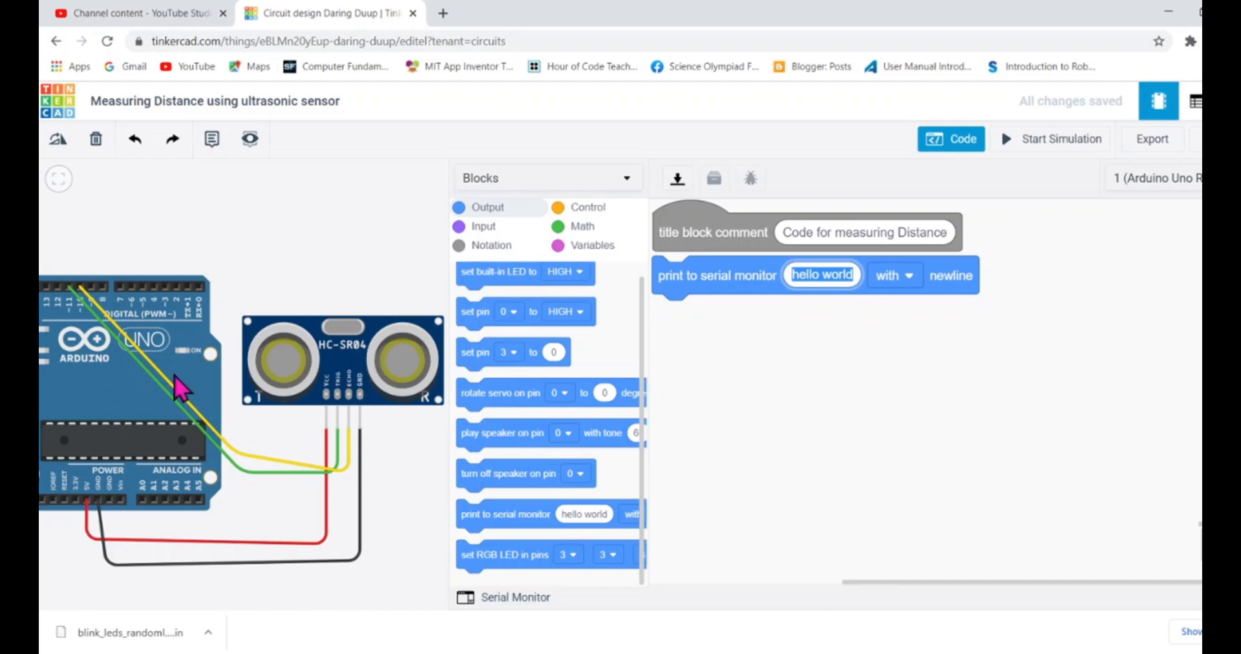
pyautogui.moveTo(495, 238)
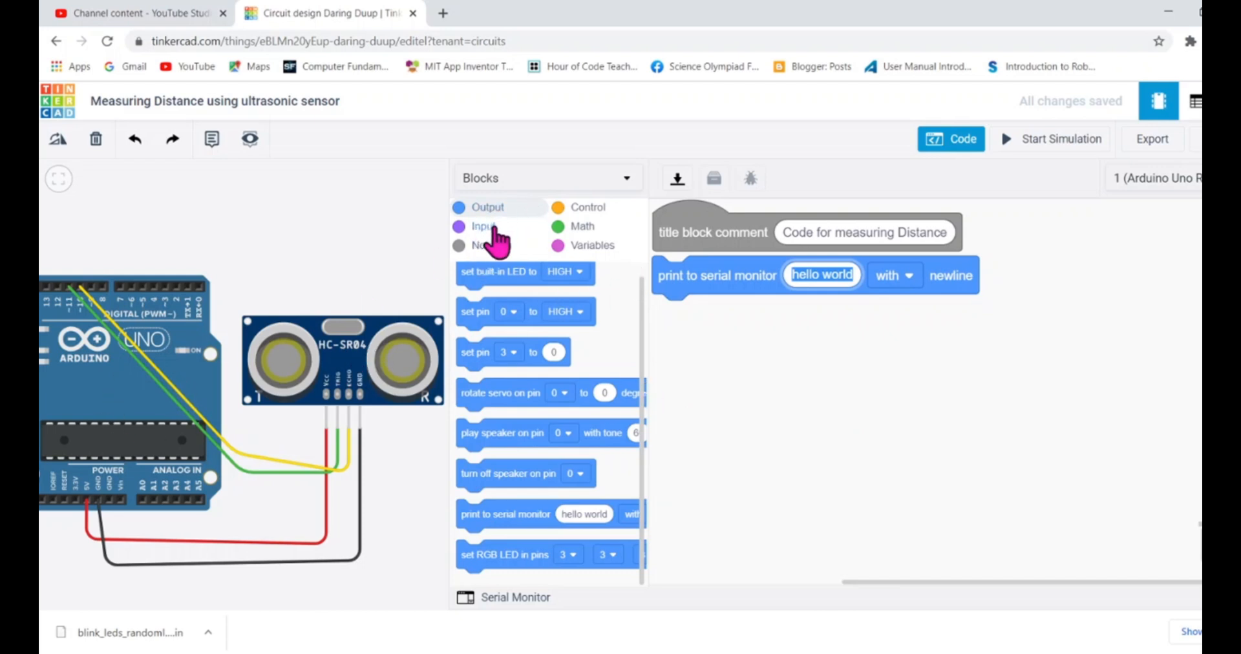
pyautogui.click(484, 226)
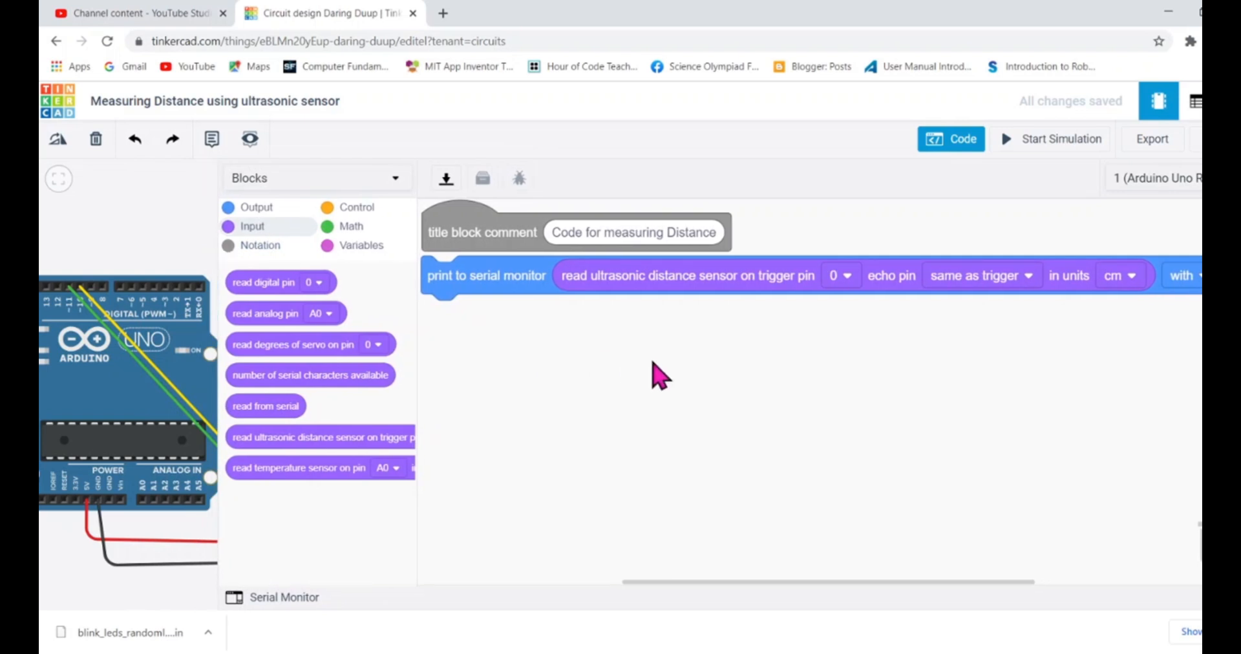
pyautogui.moveTo(699, 275)
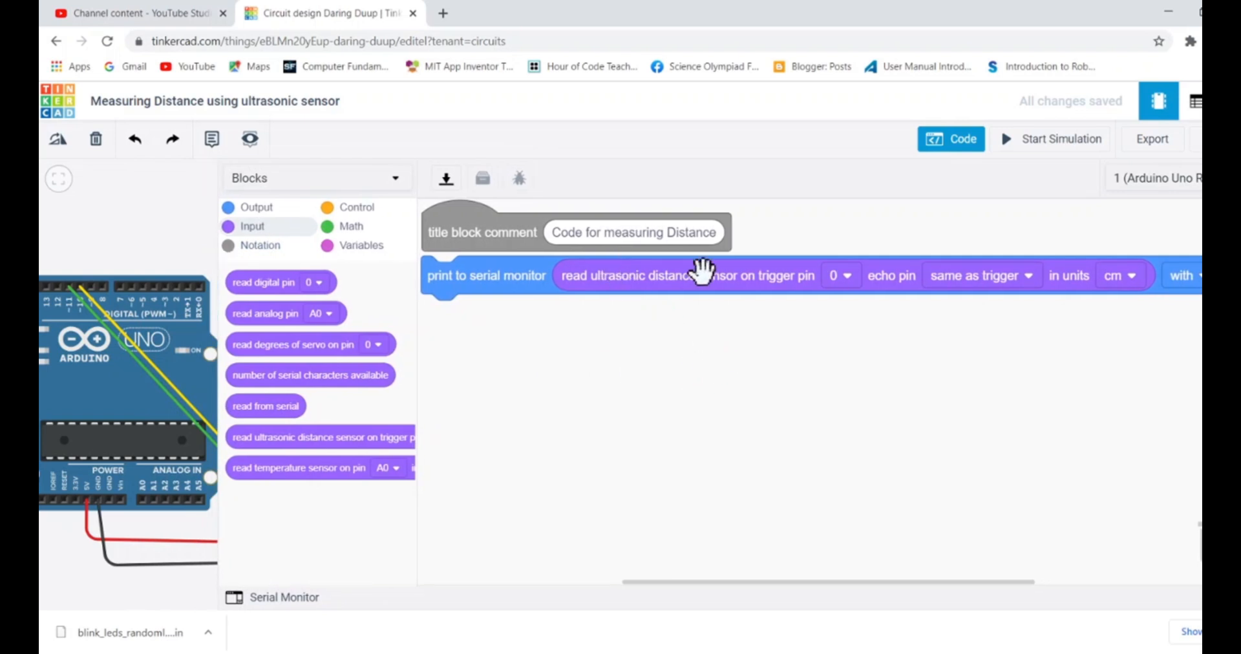
pyautogui.moveTo(859, 273)
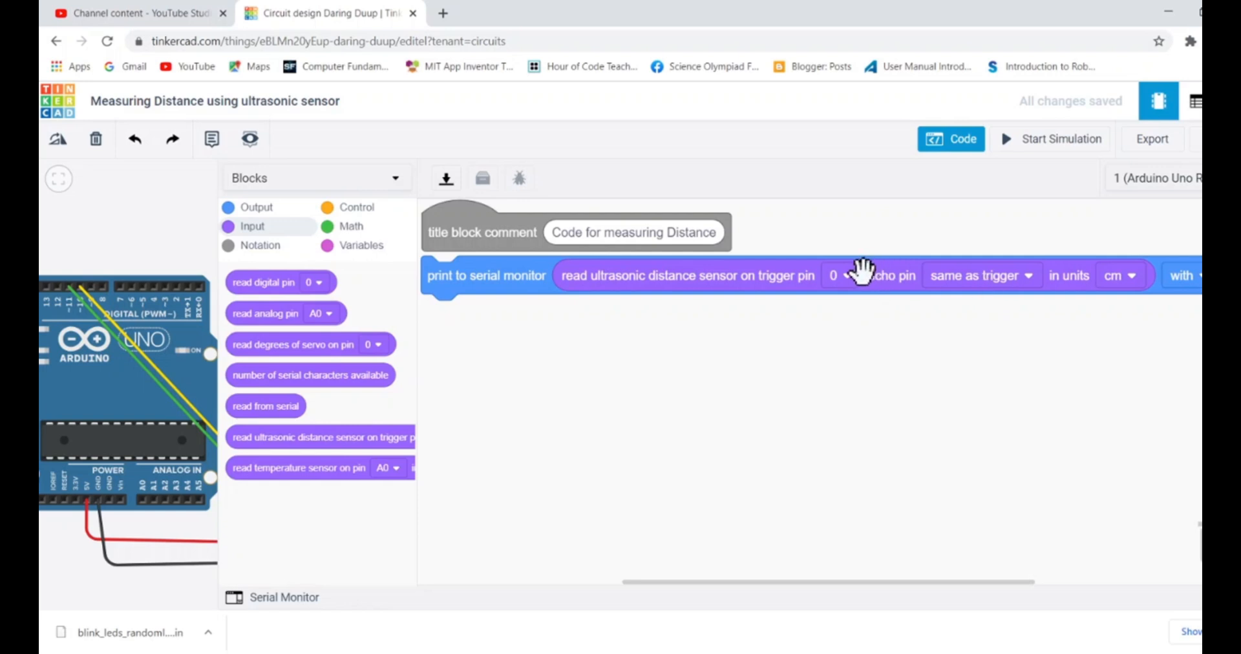
# - Set the sensor block's trigger pin to 11 and echo pin to 10, units cm
pyautogui.click(836, 276)
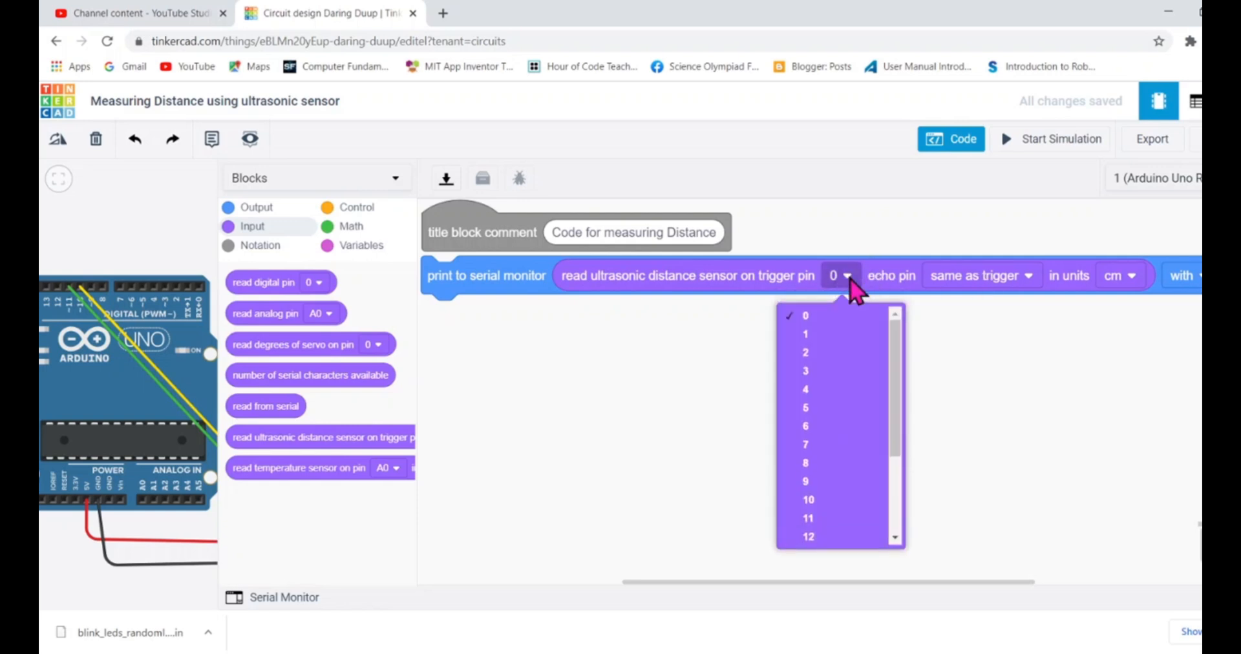
pyautogui.click(808, 517)
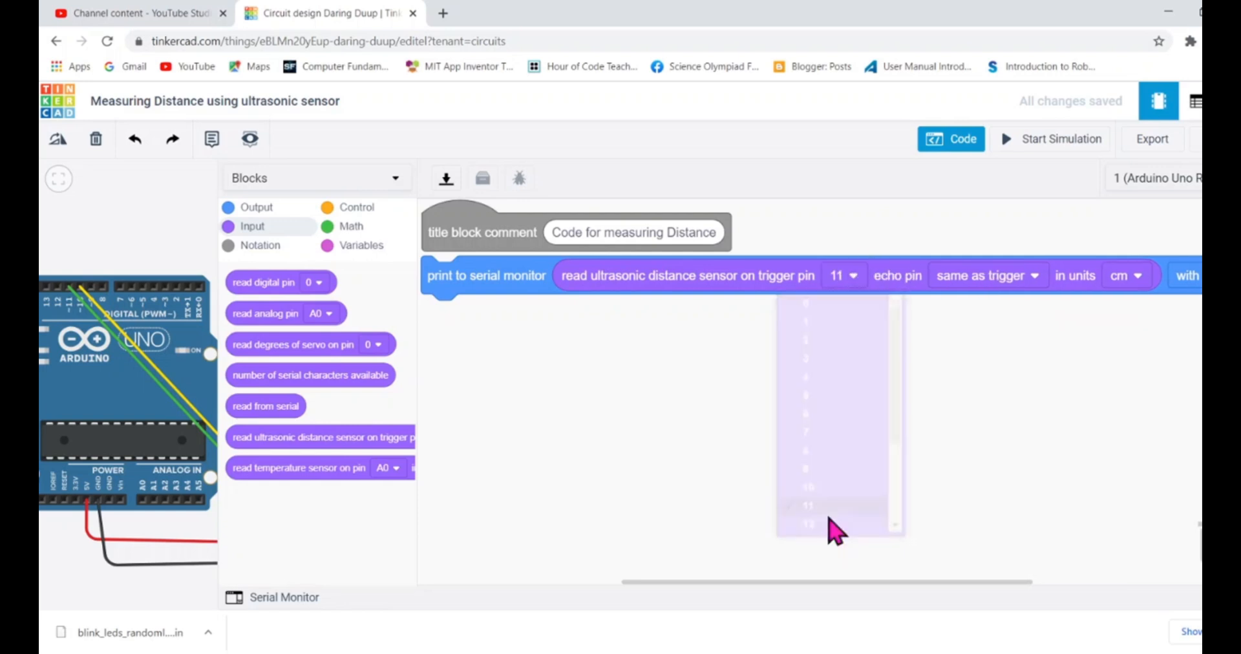
pyautogui.click(984, 275)
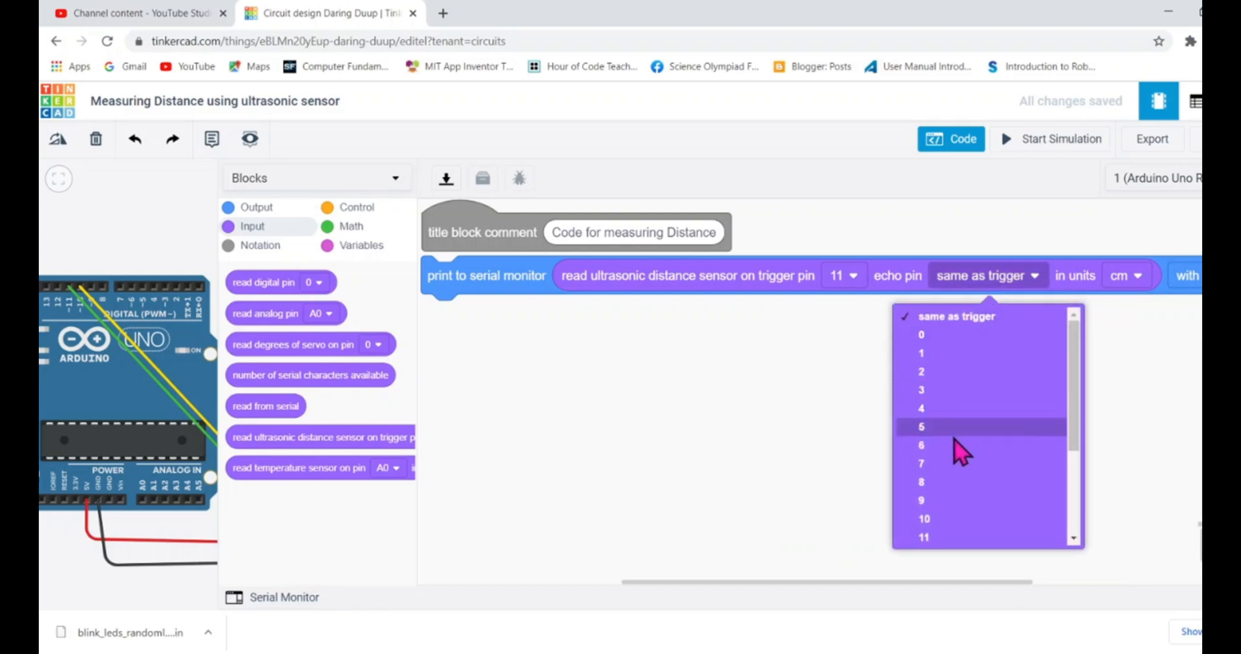
pyautogui.click(923, 519)
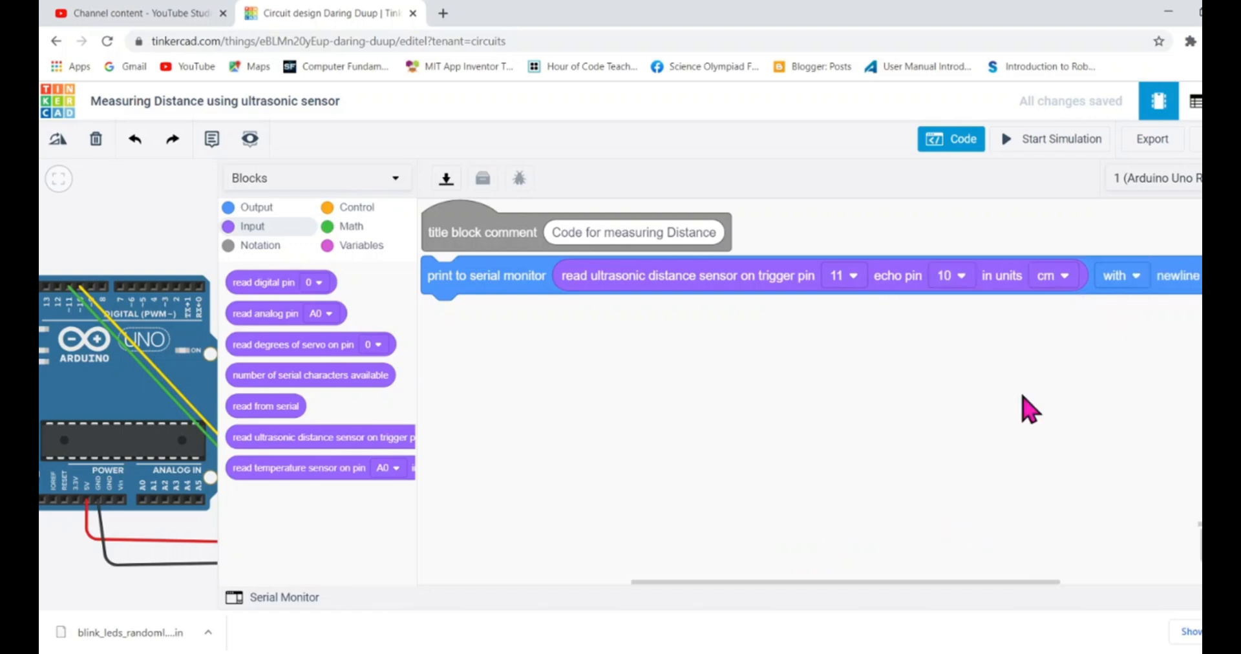
pyautogui.moveTo(1064, 305)
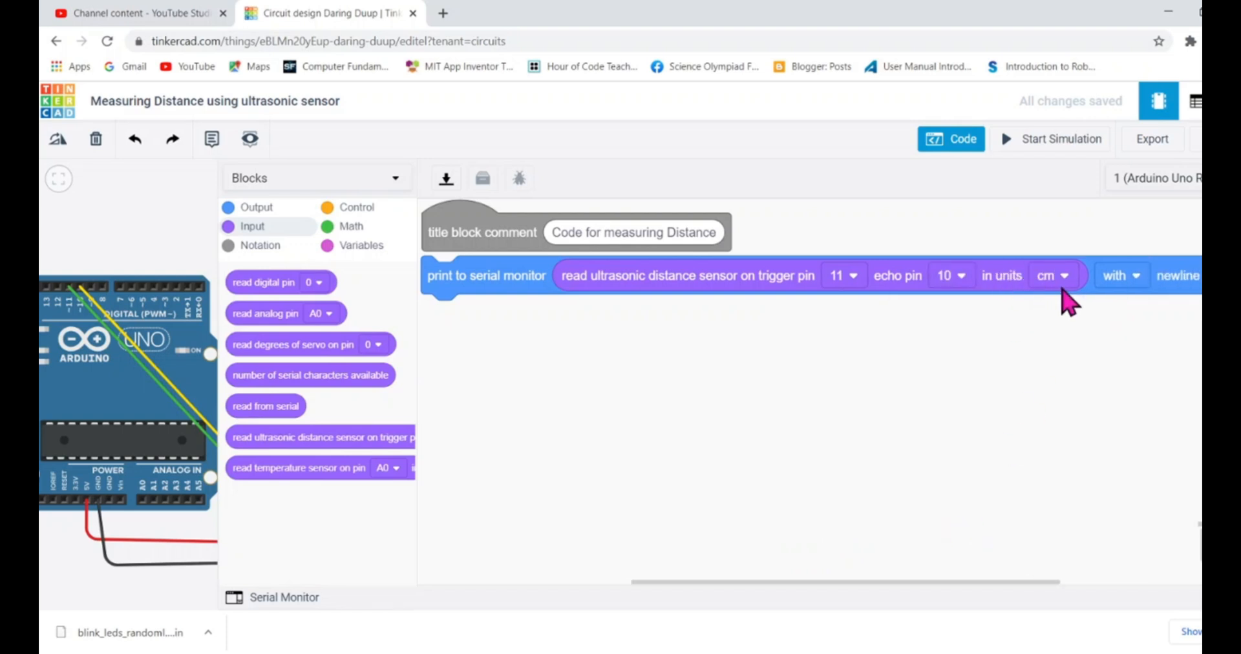
pyautogui.moveTo(1084, 390)
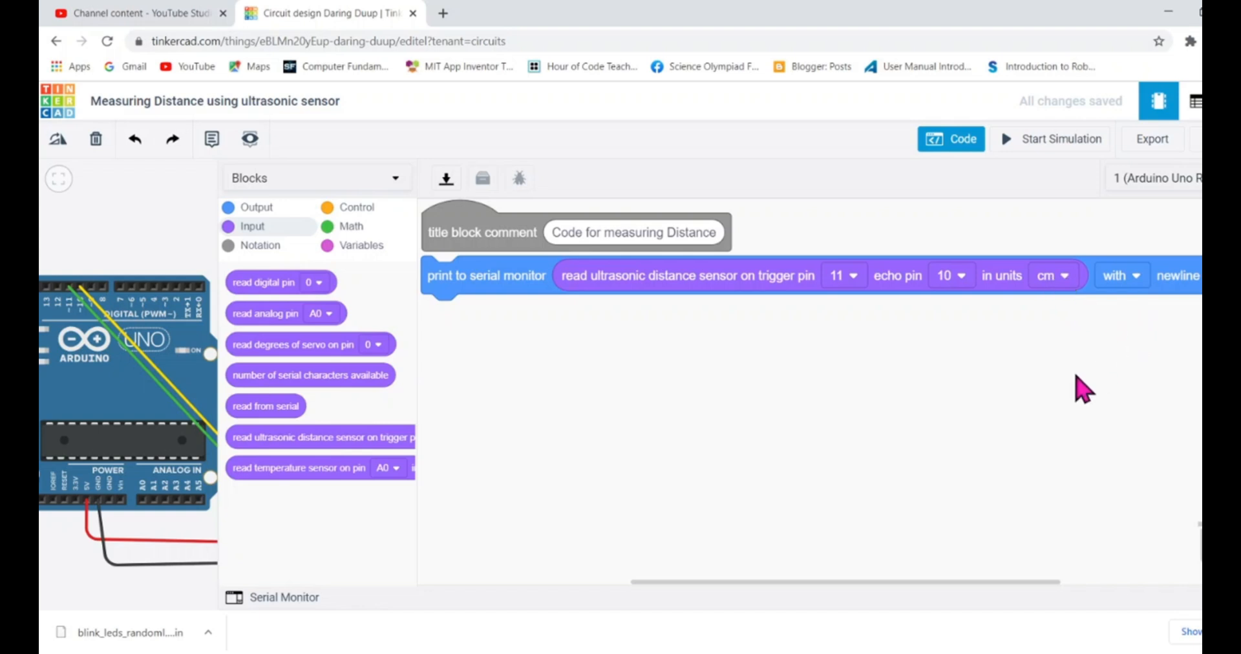
pyautogui.moveTo(1099, 332)
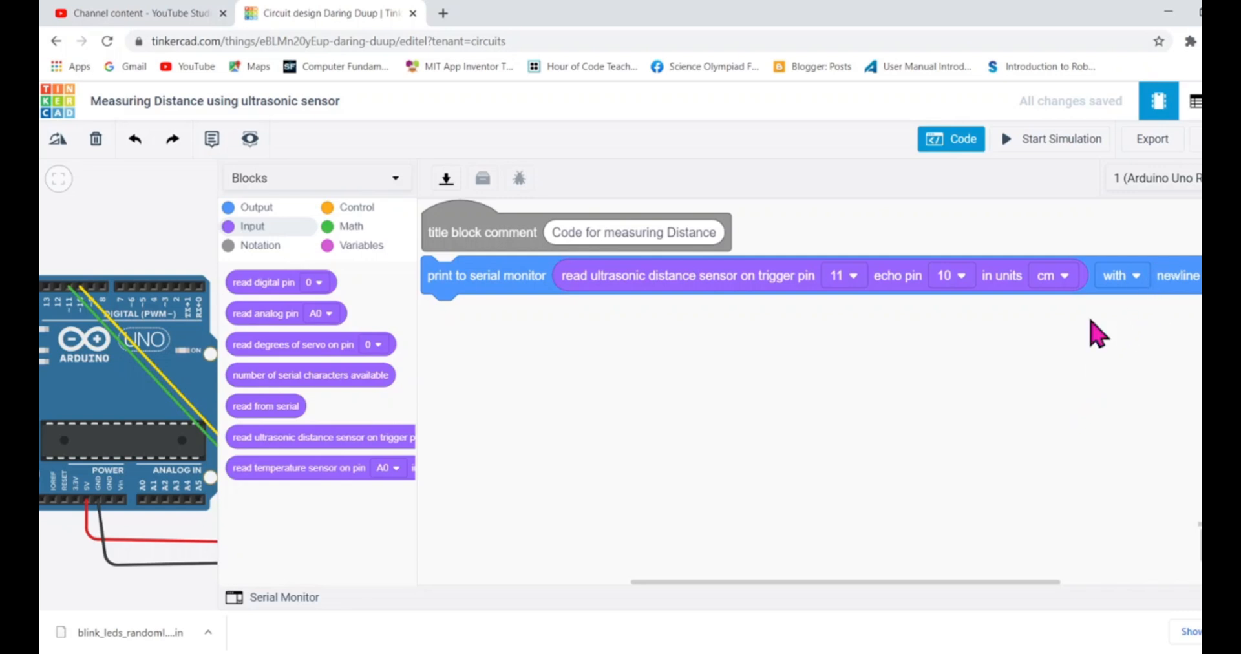
pyautogui.moveTo(361, 217)
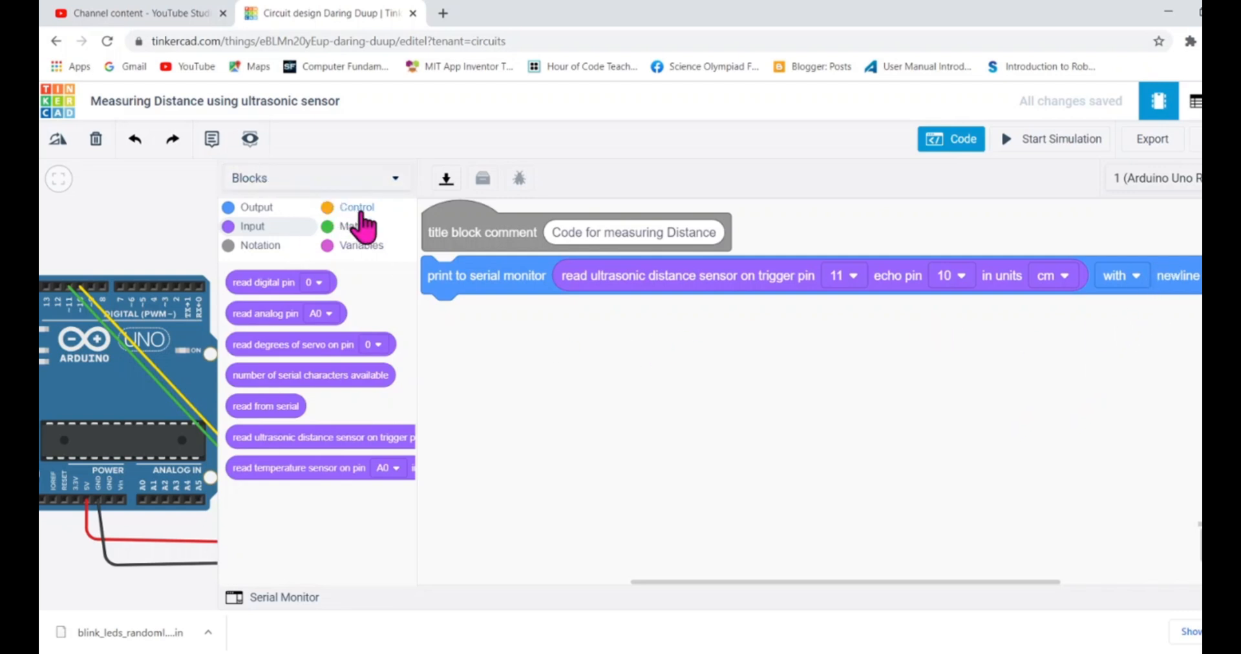
# - Add a wait block of 0.5 seconds after the serial print block
pyautogui.click(356, 207)
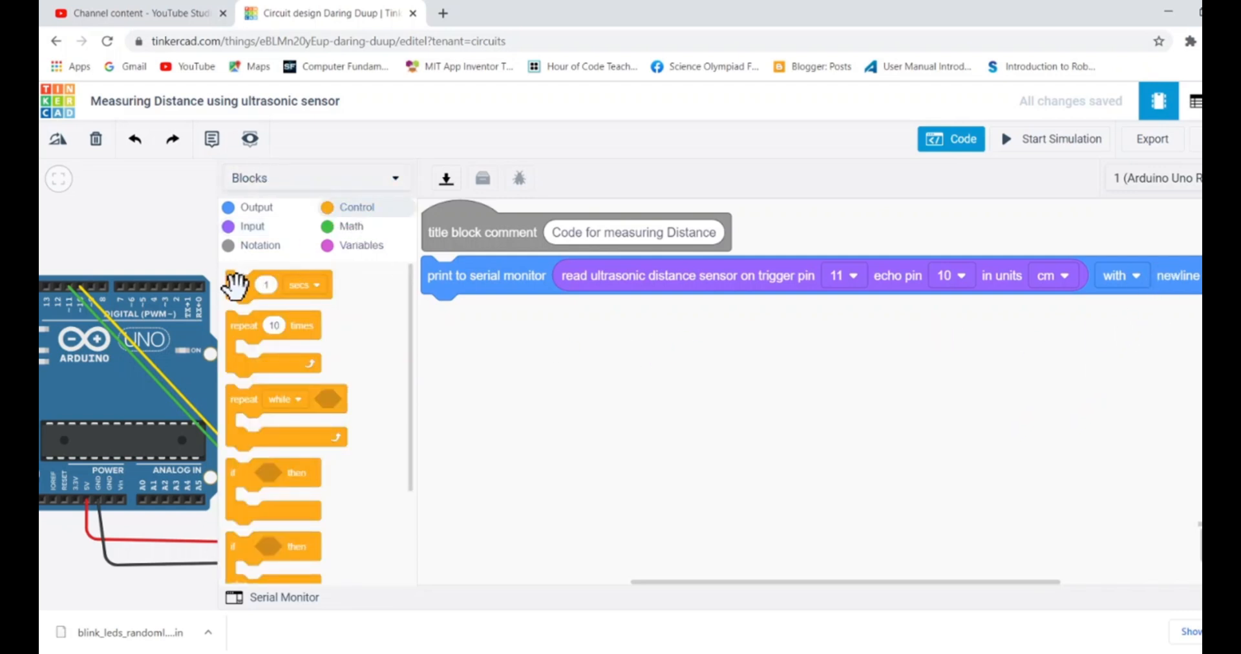
pyautogui.moveTo(265, 285); pyautogui.dragTo(475, 313)
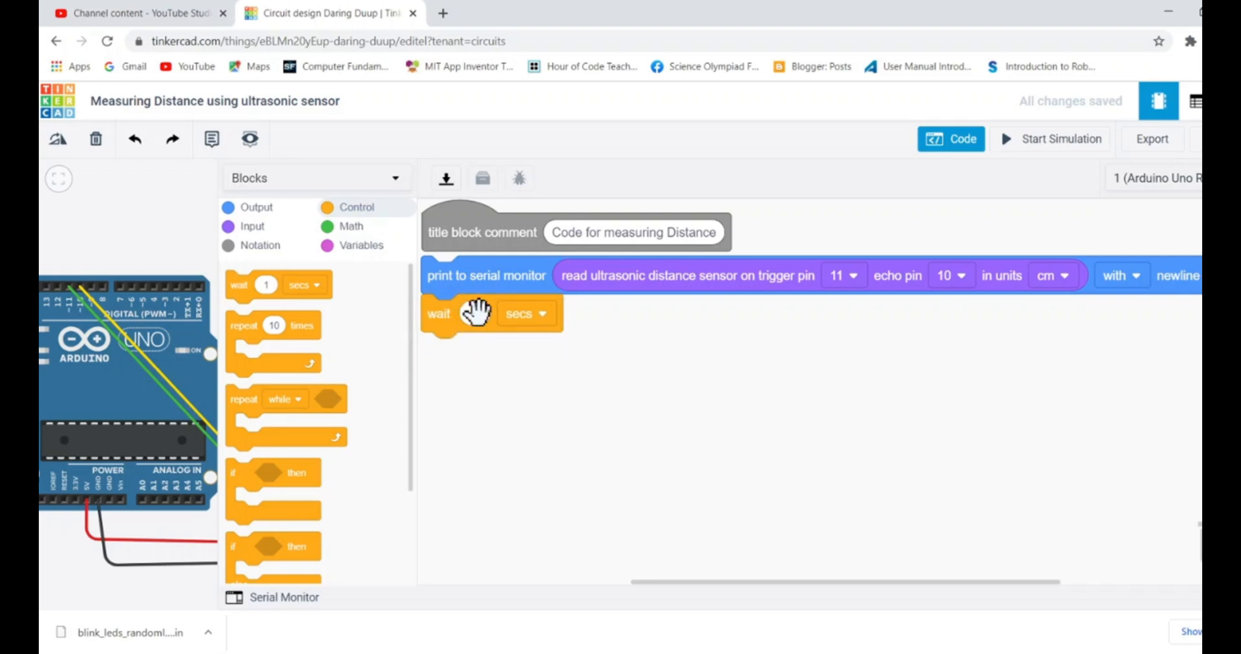
pyautogui.click(477, 313)
pyautogui.write('0.5')
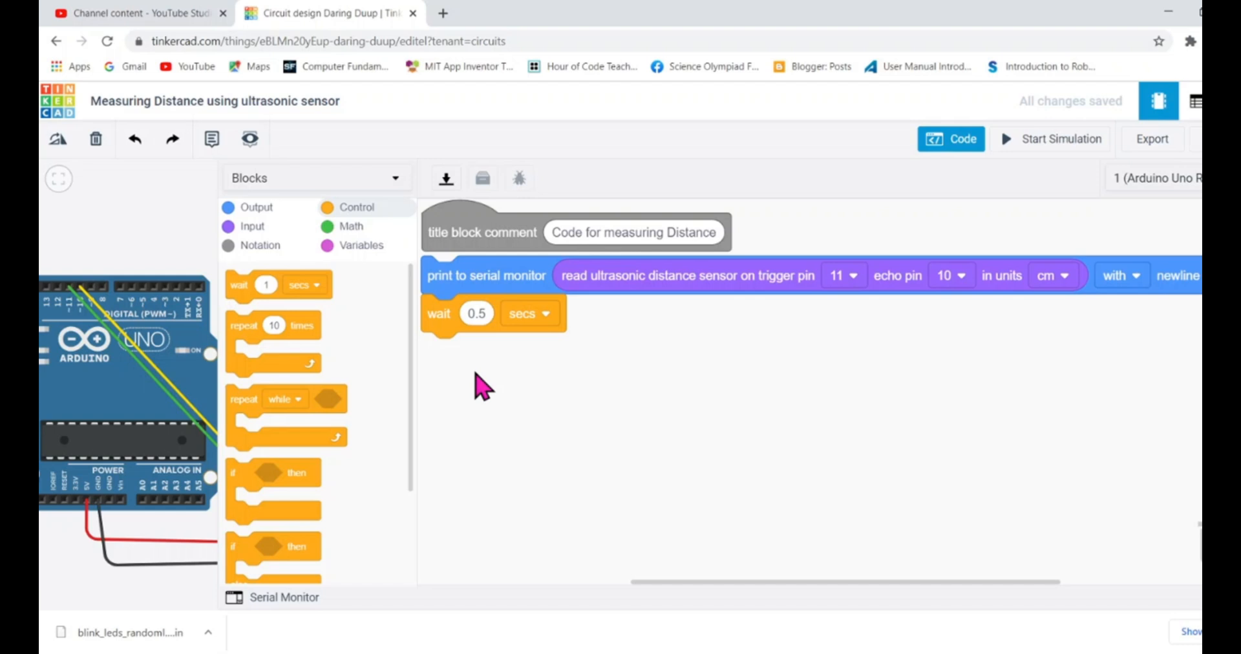
pyautogui.moveTo(327, 619)
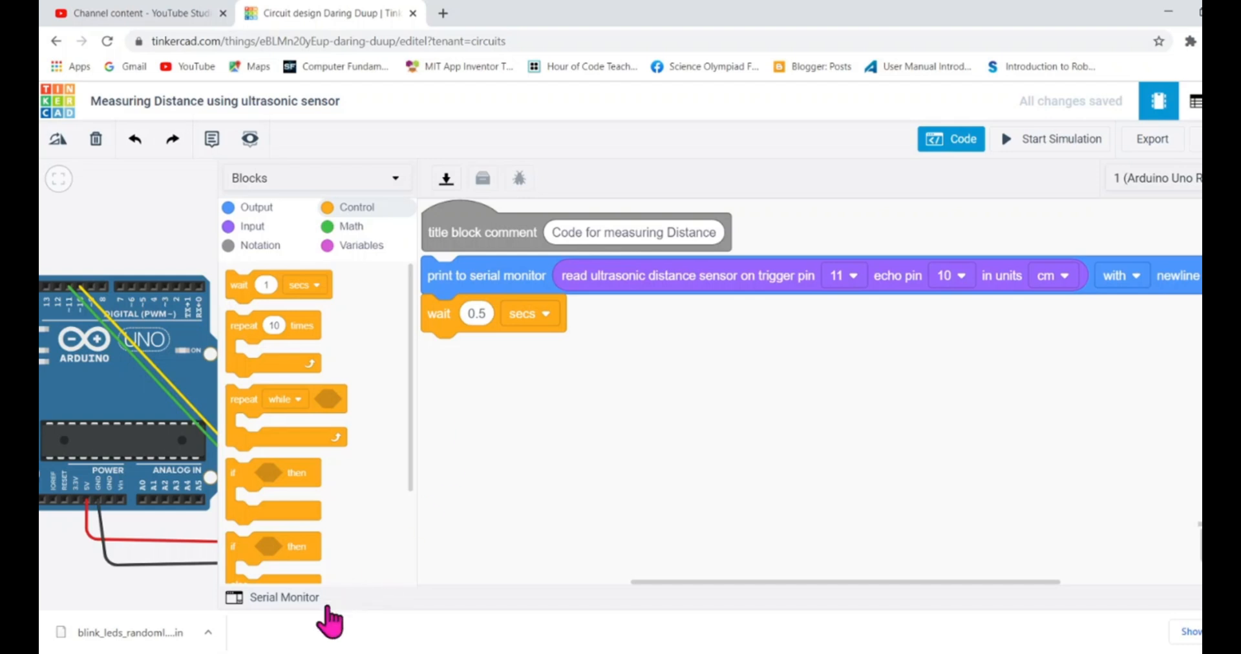
# - Show the empty serial monitor and widen the circuit view so the HC-SR04 sits beside the code
pyautogui.click(272, 597)
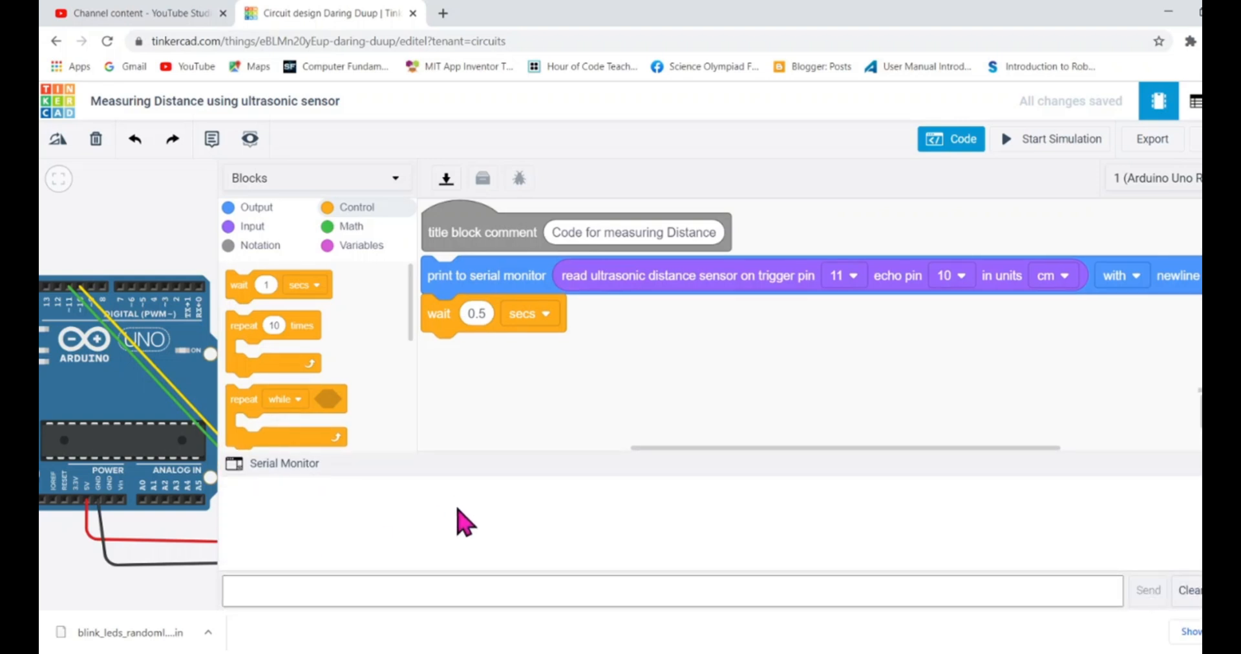
pyautogui.moveTo(384, 539)
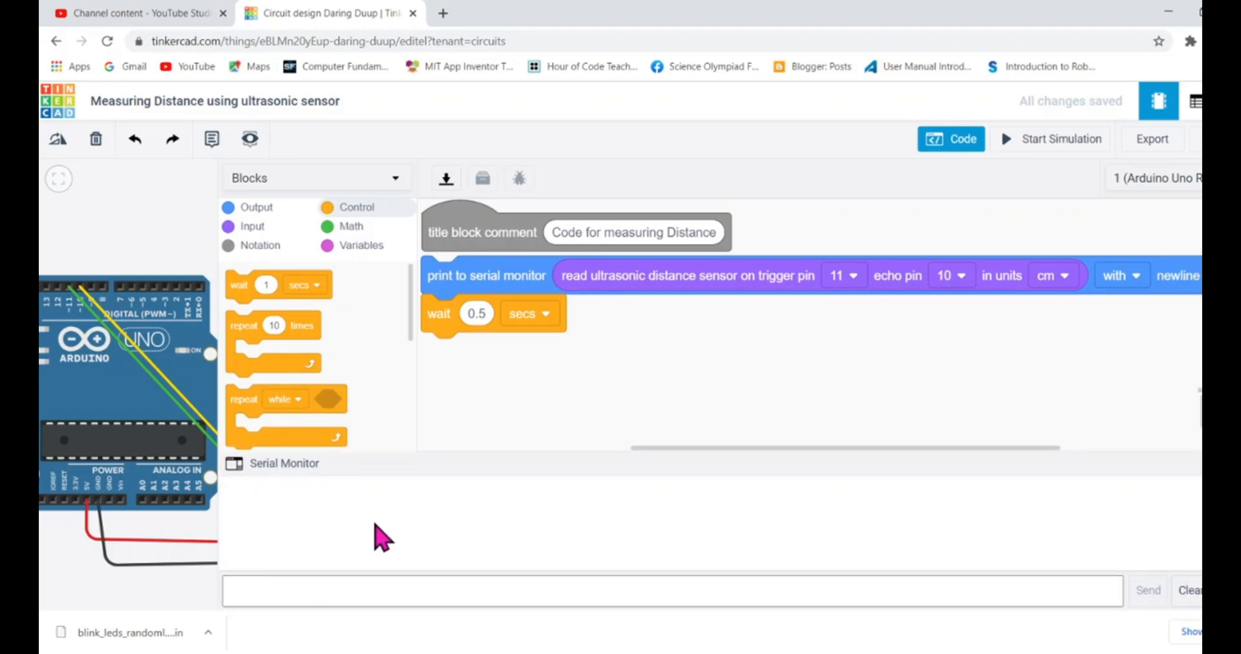
pyautogui.moveTo(129, 403)
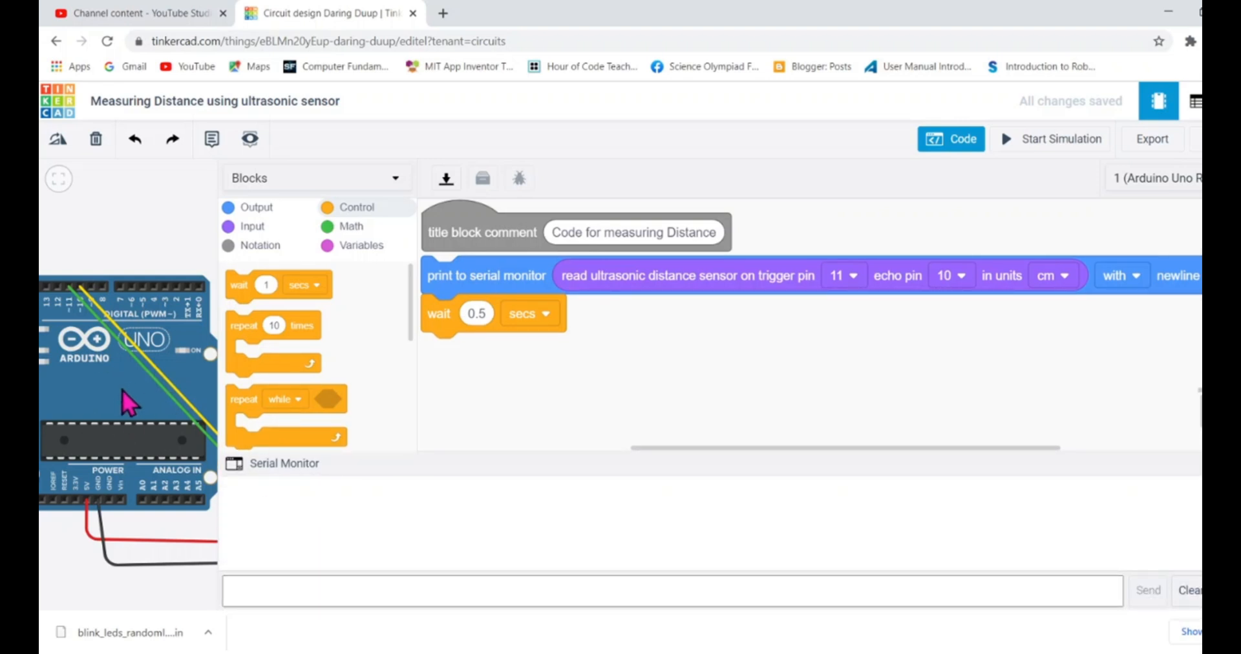
pyautogui.moveTo(309, 526)
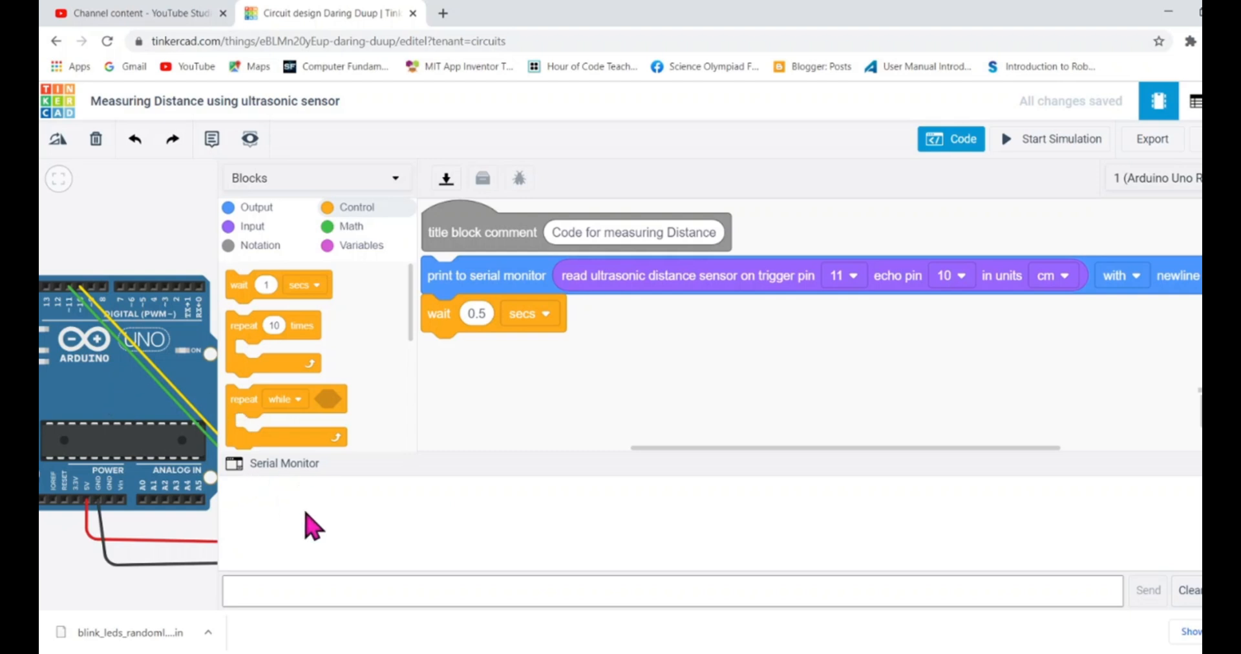
pyautogui.moveTo(217, 252)
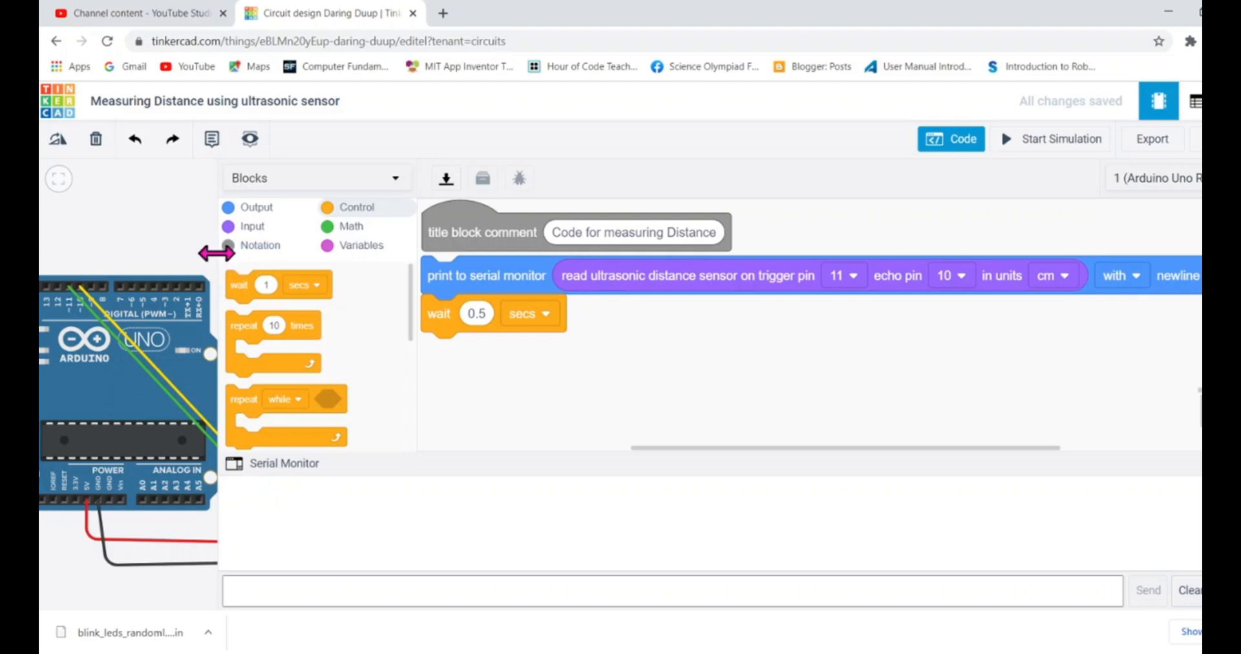
pyautogui.moveTo(217, 252); pyautogui.dragTo(466, 268)
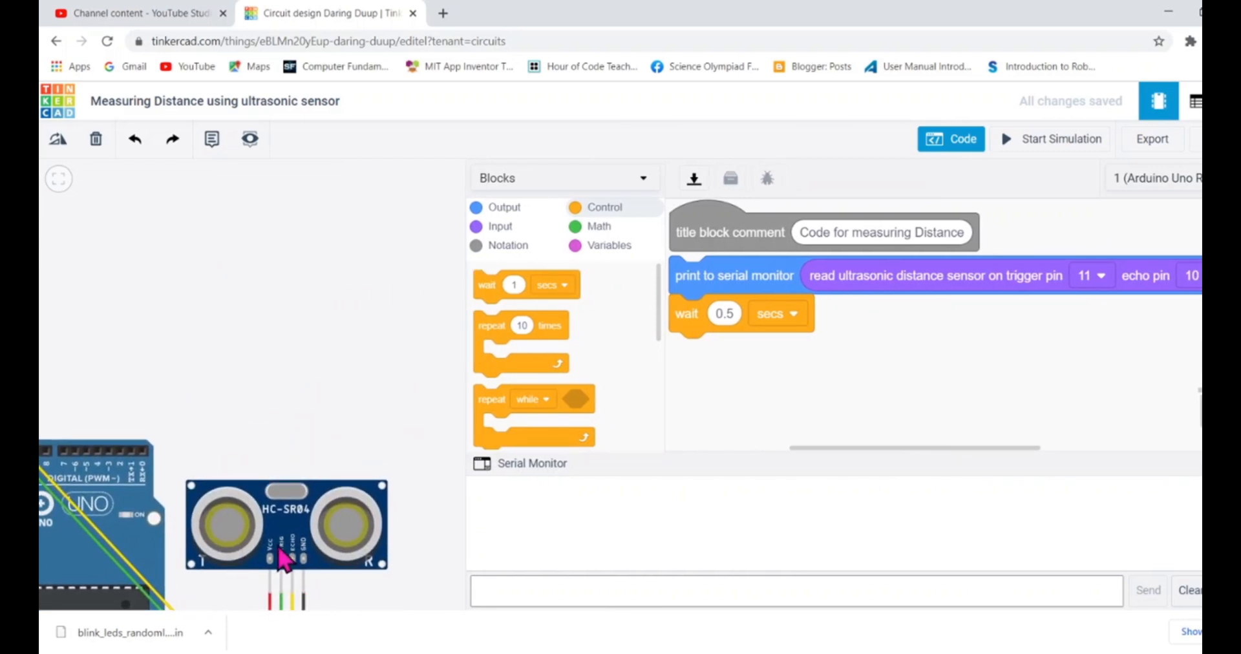
pyautogui.moveTo(613, 529)
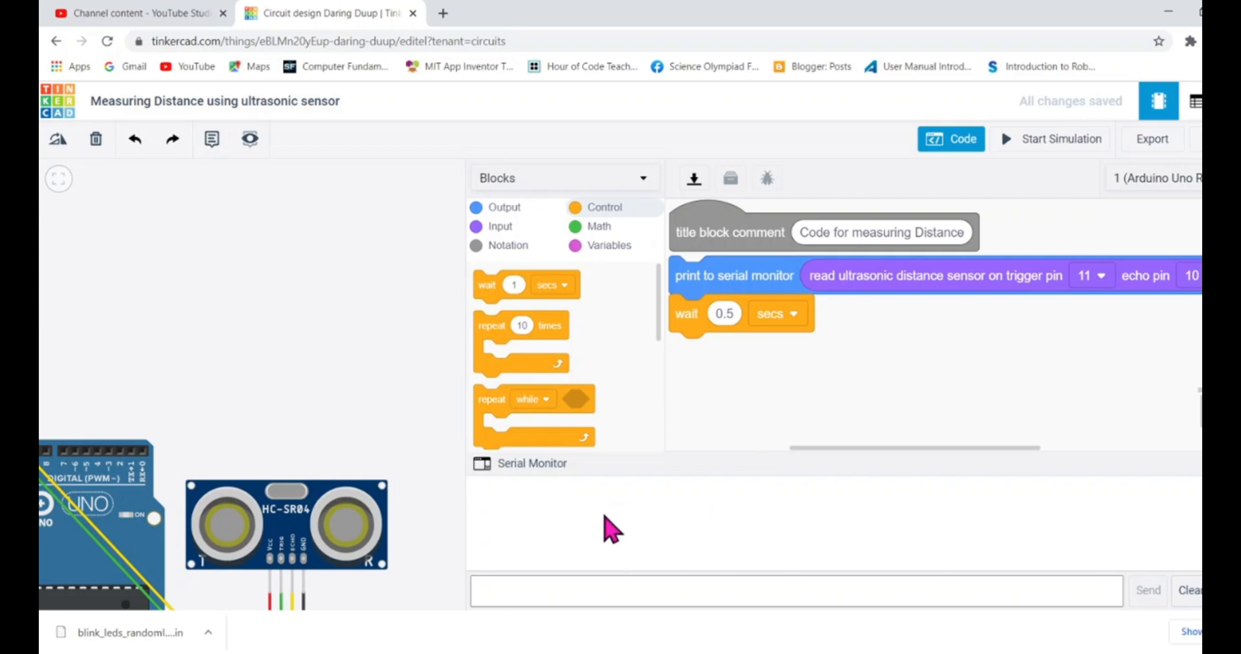
pyautogui.moveTo(1057, 130)
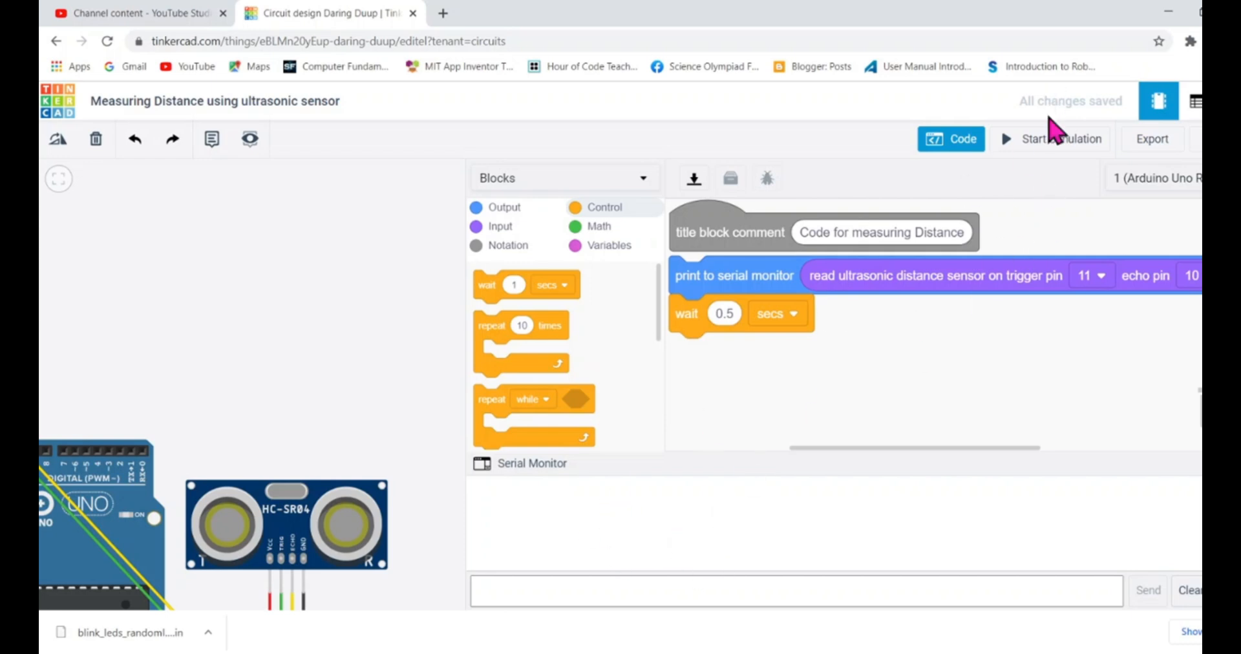
# - Start the simulation, reveal the sensor's detection range and nudge the target farther then closer to stream readings
pyautogui.click(1061, 139)
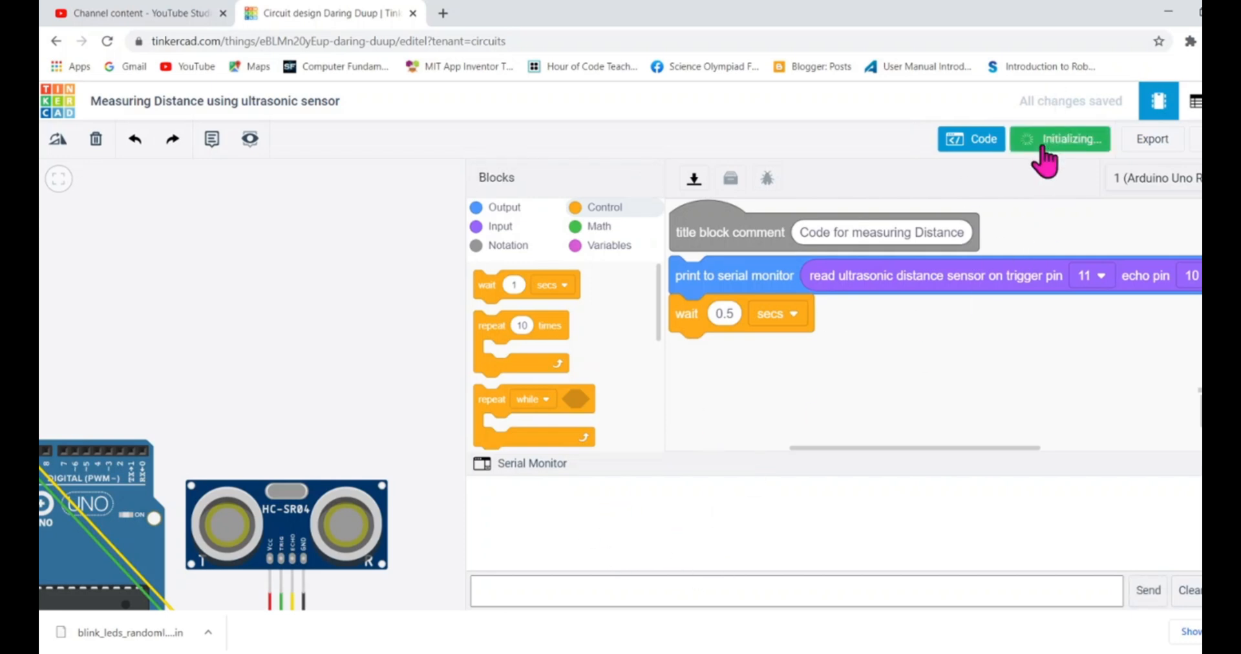
pyautogui.moveTo(764, 226)
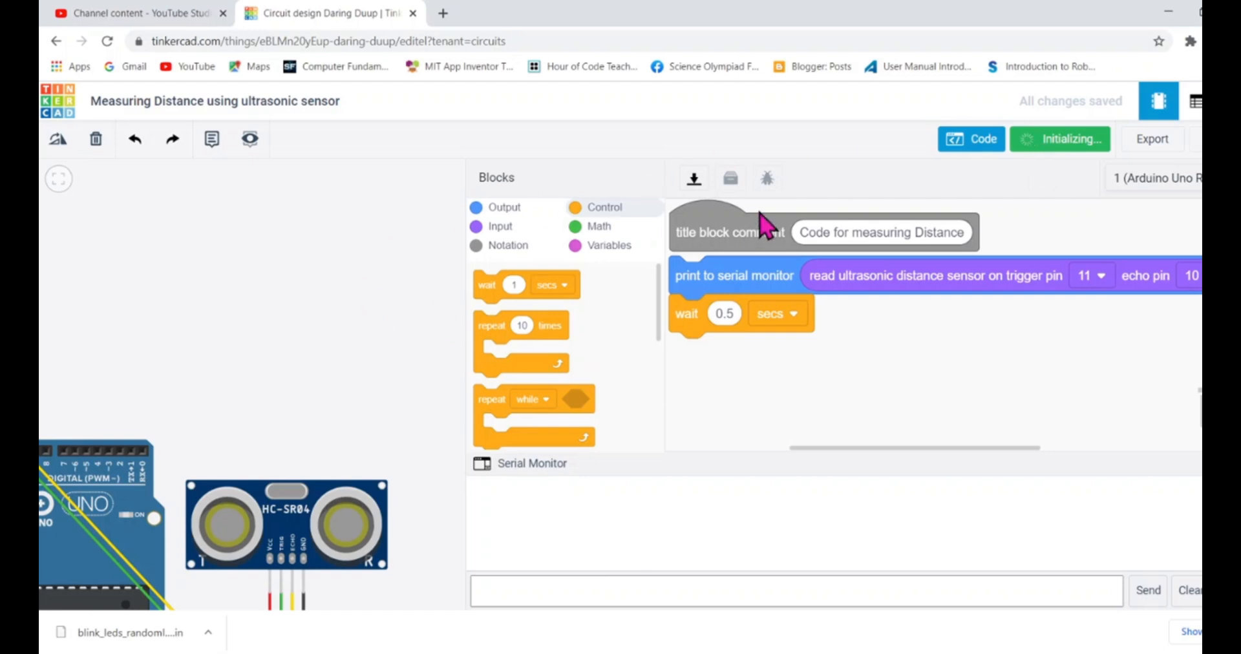
pyautogui.click(1060, 139)
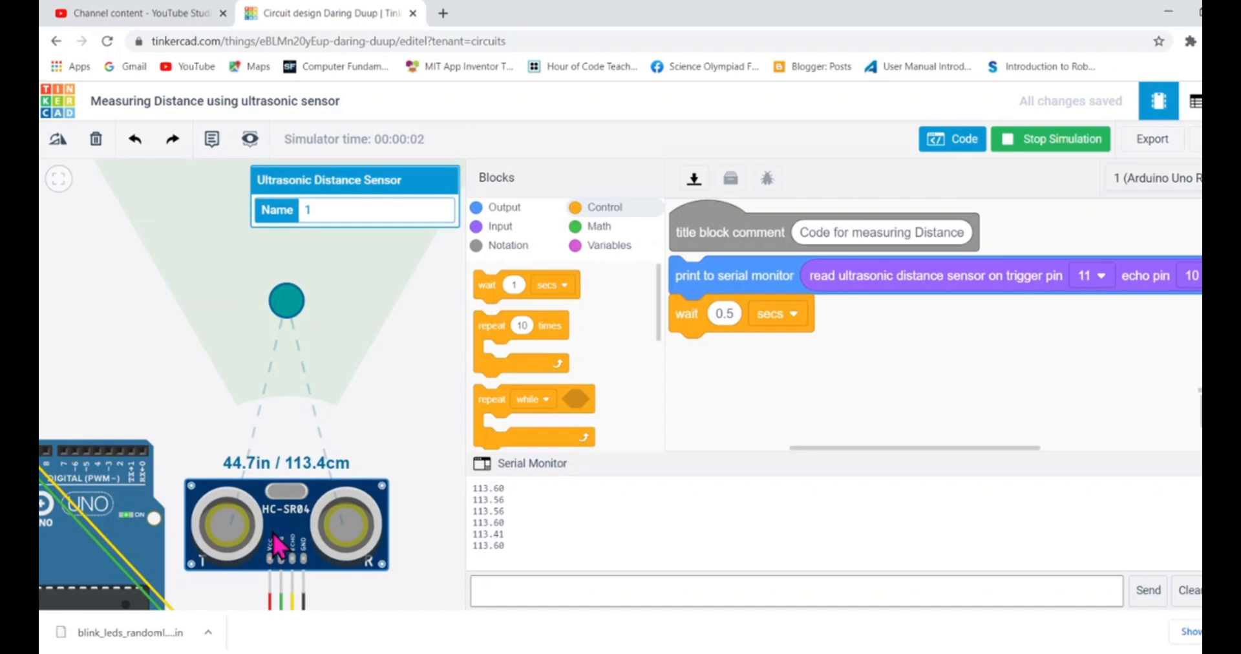
pyautogui.moveTo(287, 300); pyautogui.dragTo(297, 261)
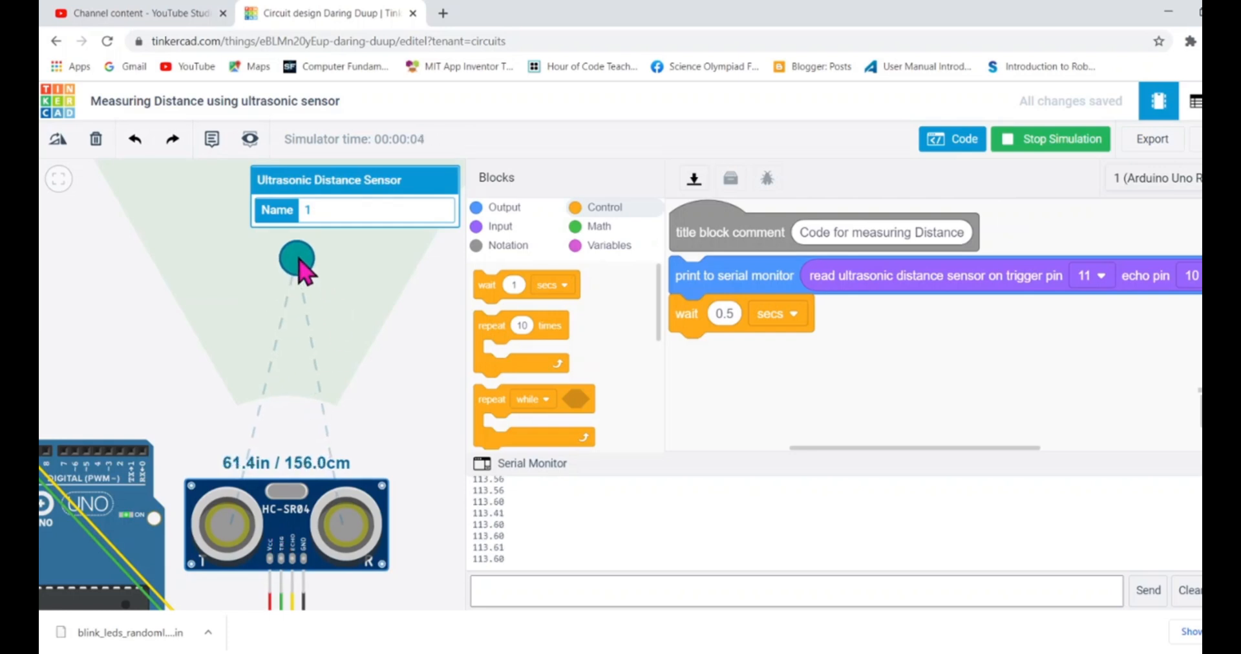
pyautogui.moveTo(298, 262); pyautogui.dragTo(287, 293)
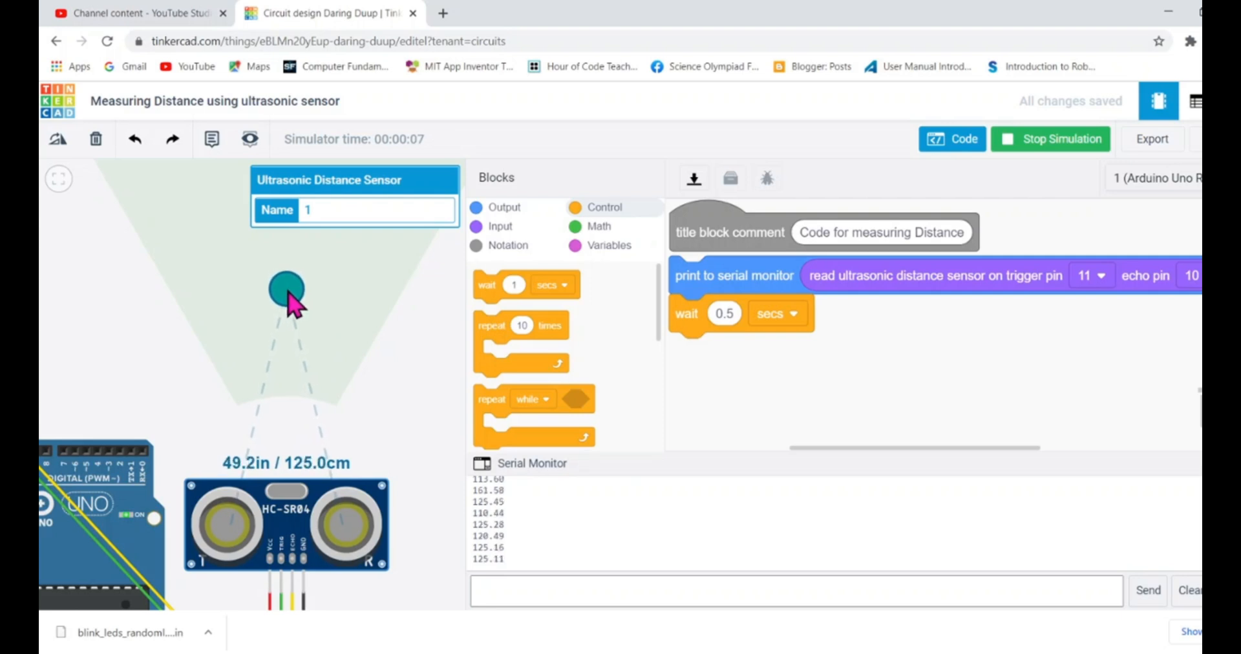
pyautogui.moveTo(269, 372)
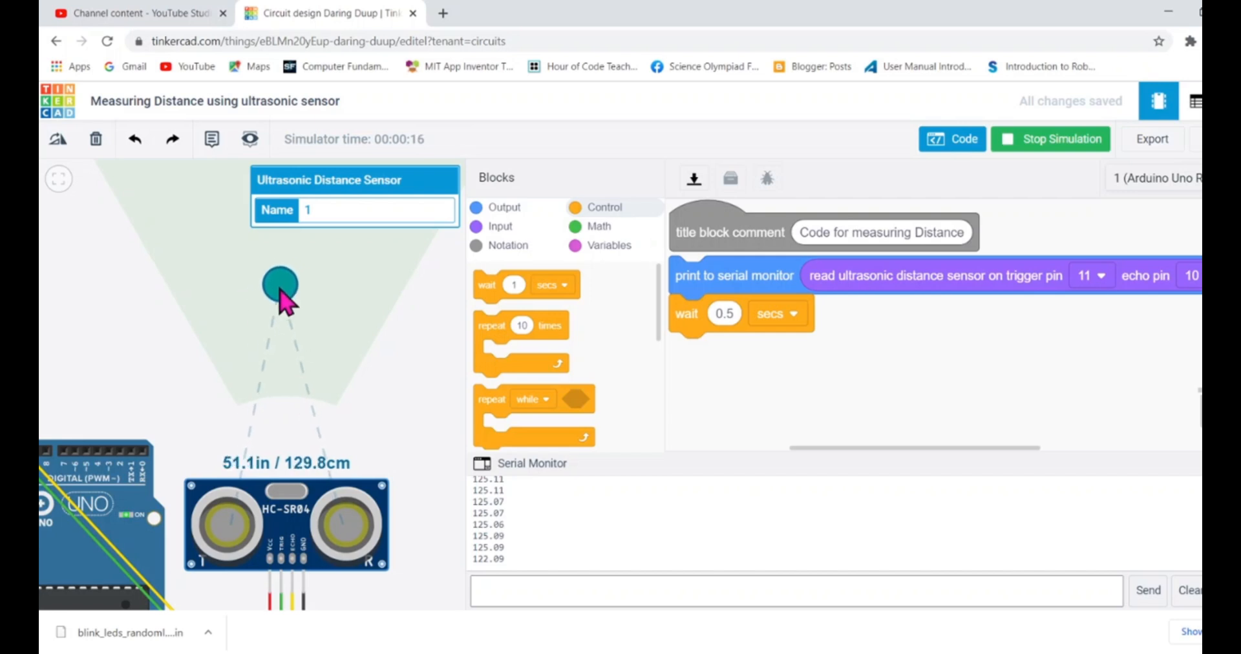
# - Move the target out of the sensor's beam and back in front of it, readings returning to about 122 cm
pyautogui.moveTo(281, 286); pyautogui.dragTo(441, 336)
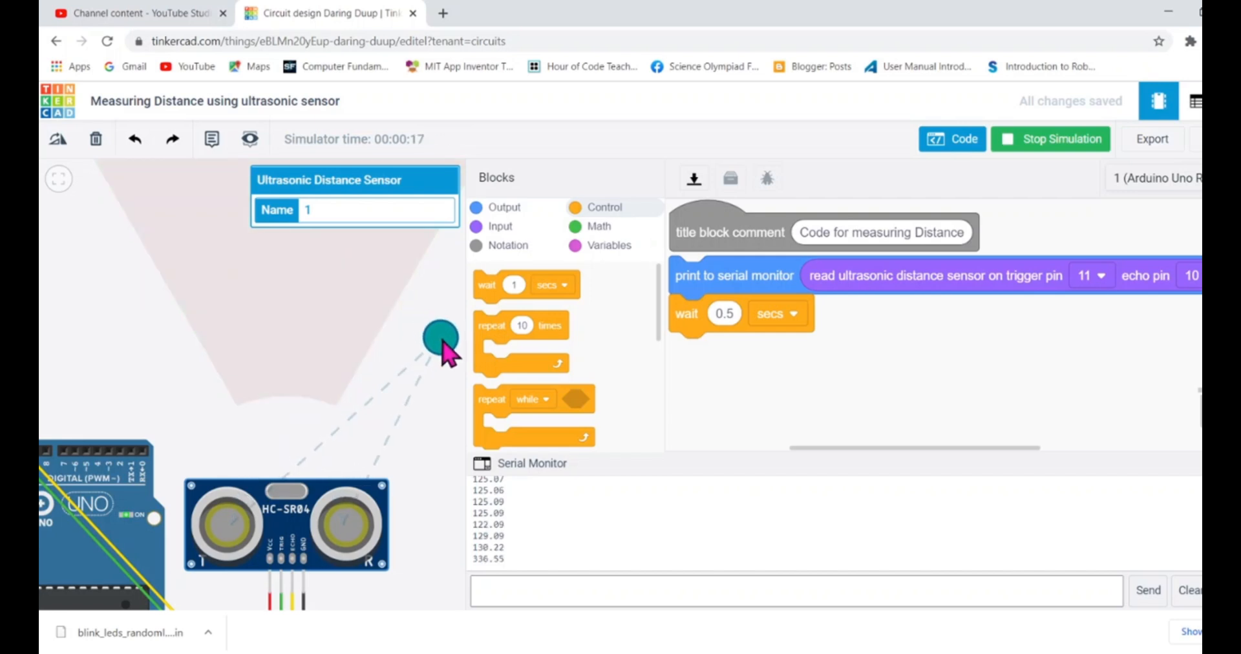
pyautogui.moveTo(289, 567)
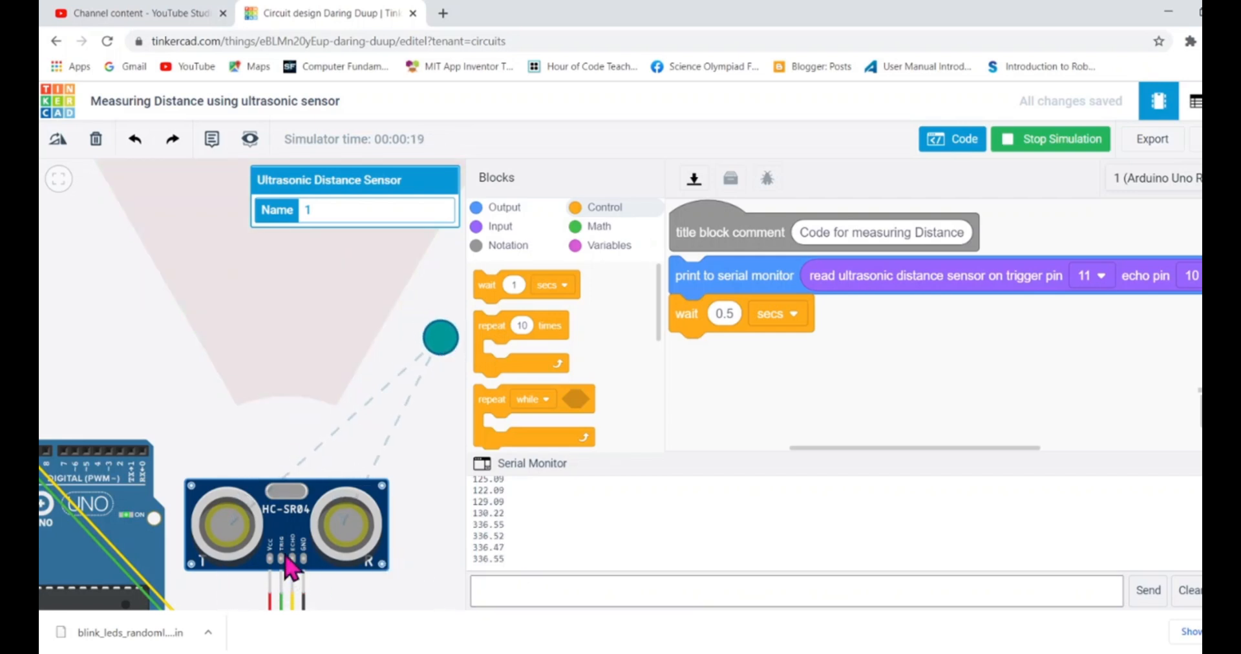
pyautogui.click(792, 591)
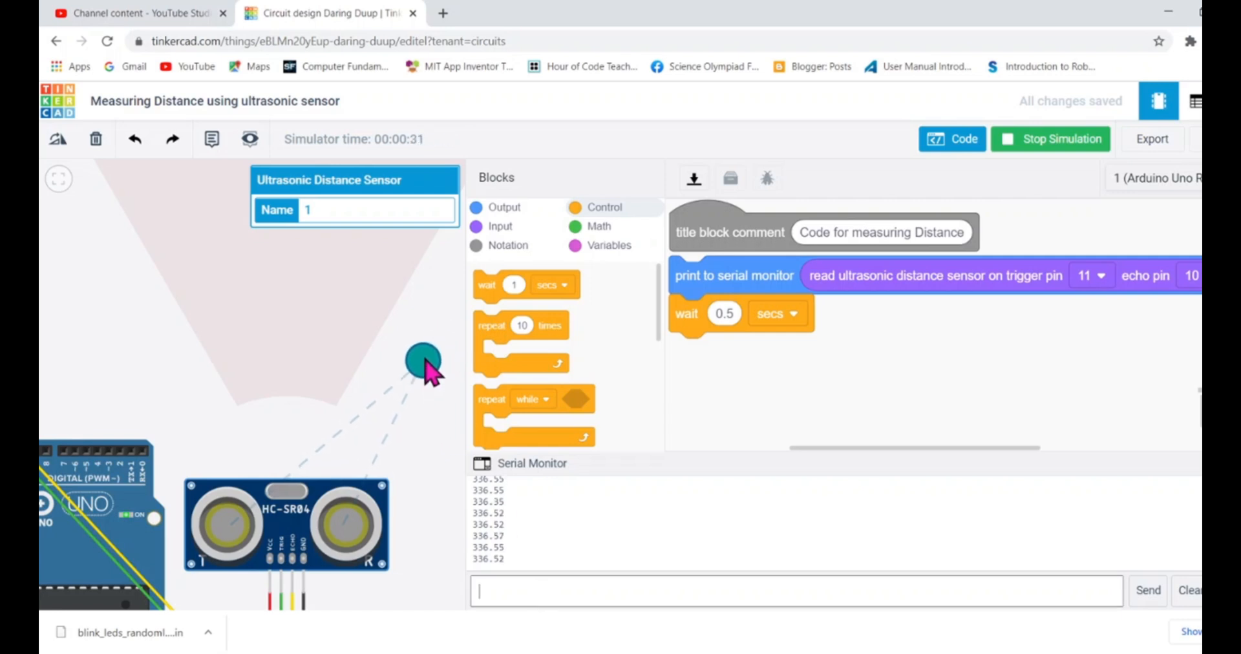
pyautogui.moveTo(424, 361); pyautogui.dragTo(291, 291)
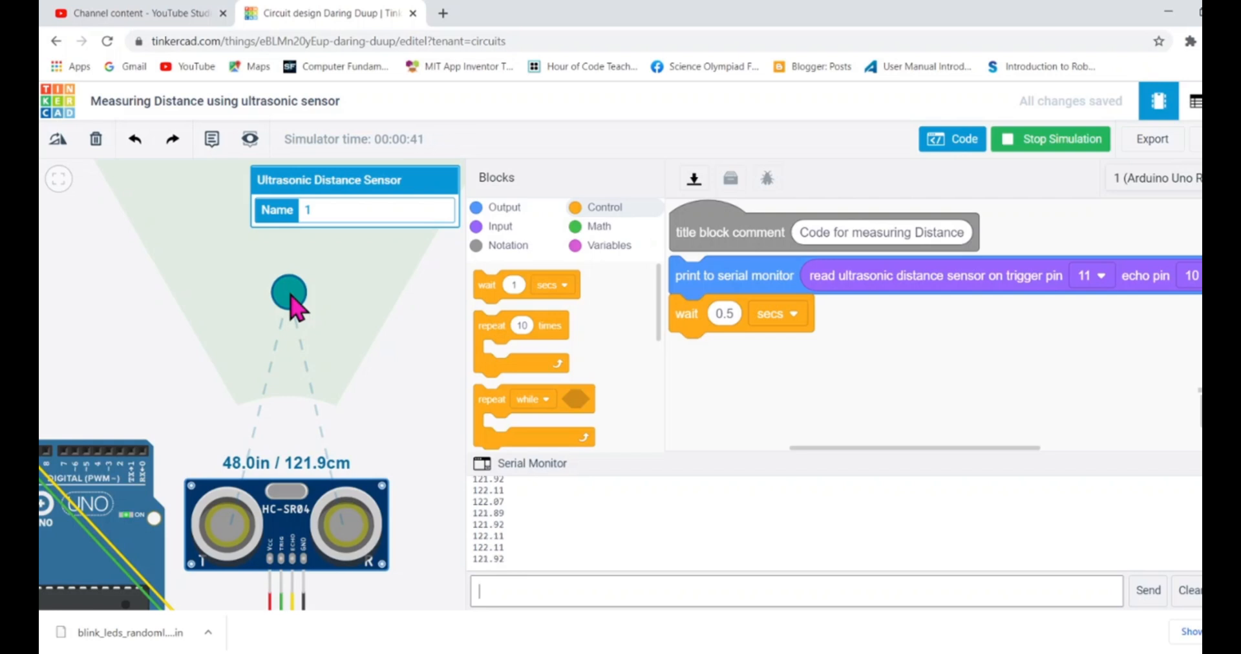
# - Bring the target close for about 4 cm, then pull it to the far end so readings pass 150 cm
pyautogui.moveTo(290, 290); pyautogui.dragTo(284, 376)
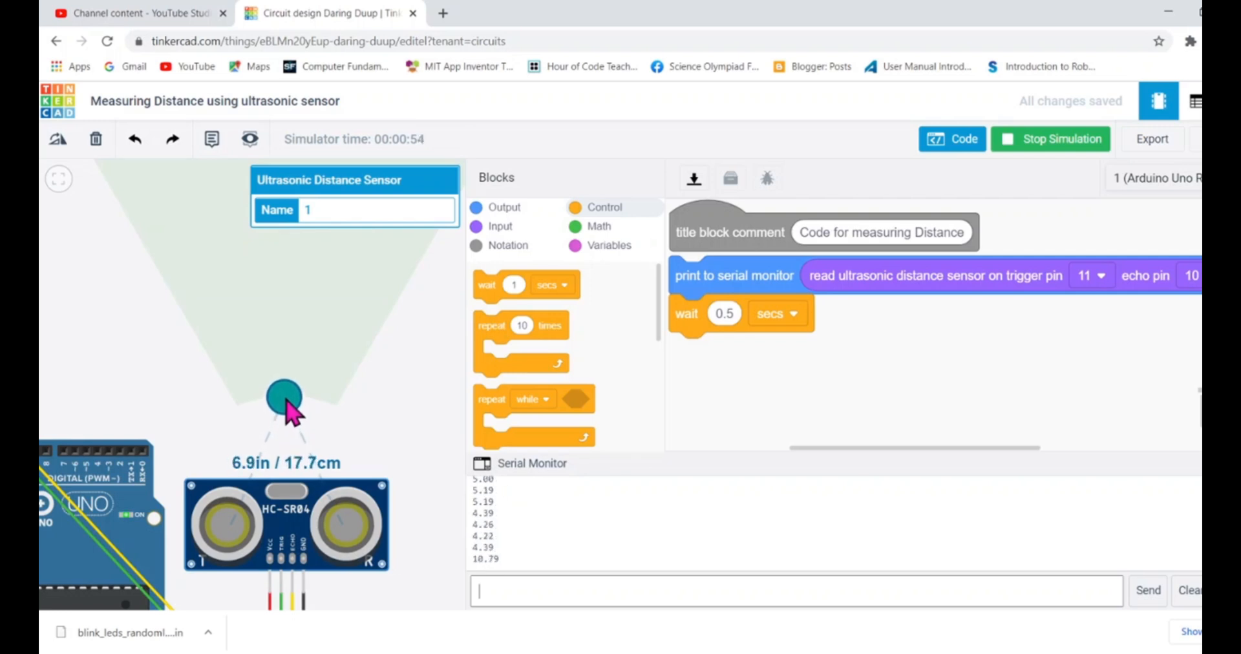
pyautogui.moveTo(285, 396); pyautogui.dragTo(284, 368)
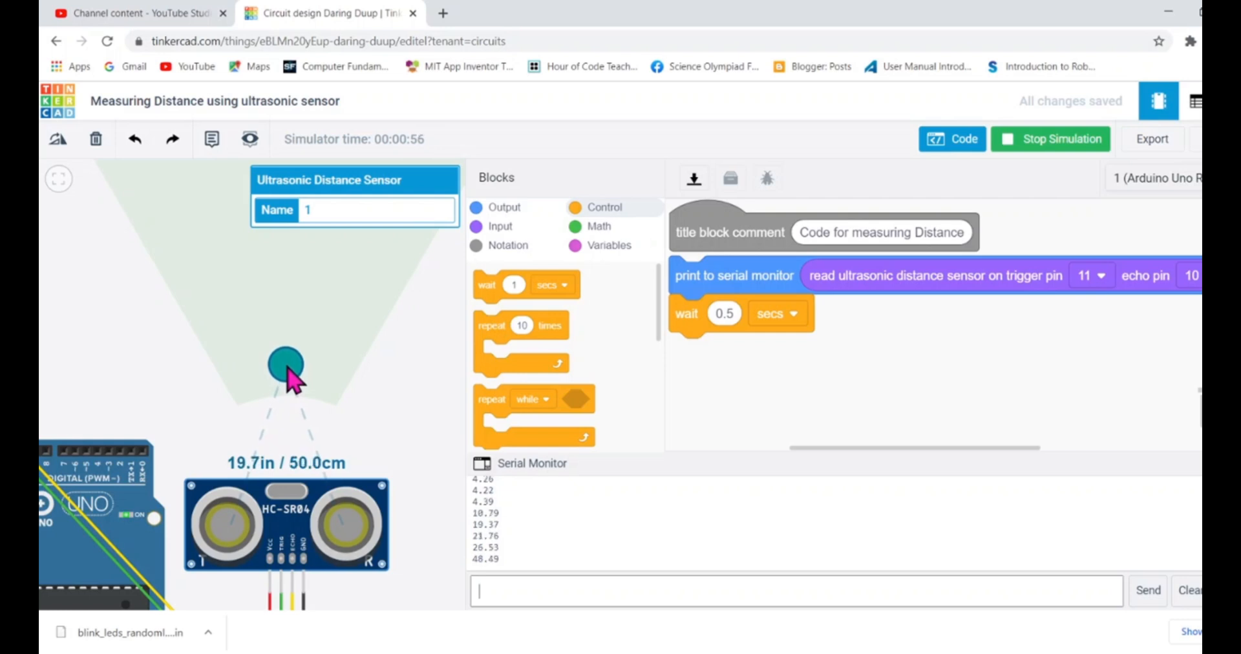
pyautogui.moveTo(284, 368); pyautogui.dragTo(288, 228)
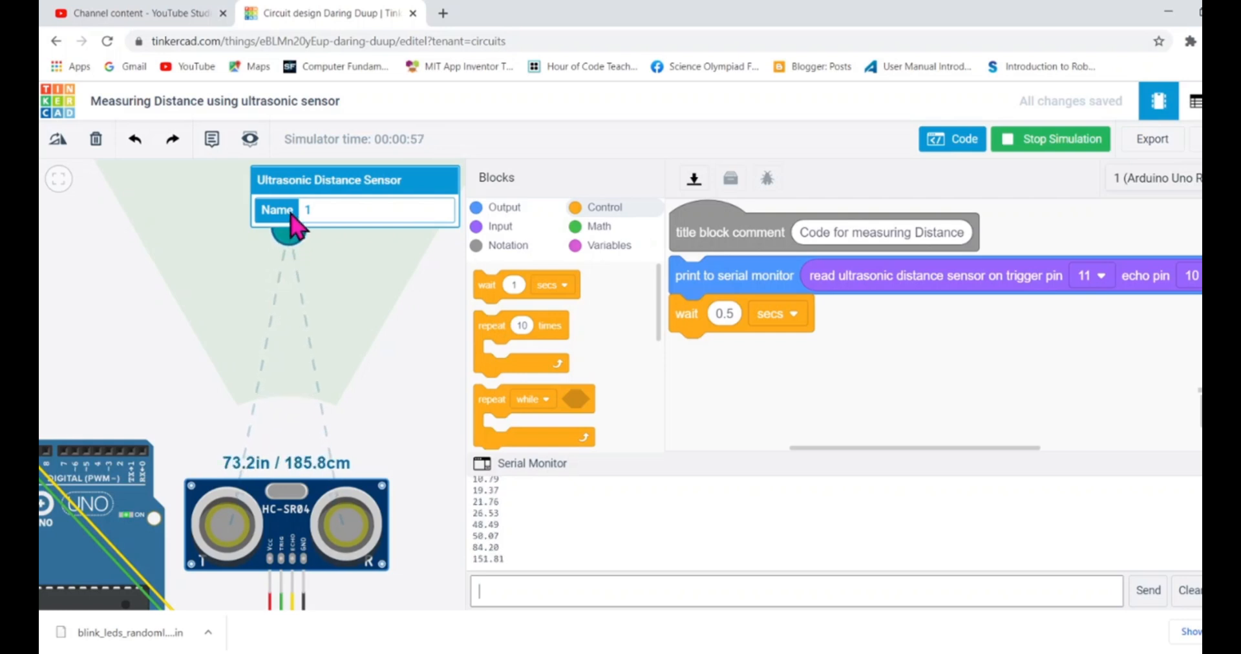